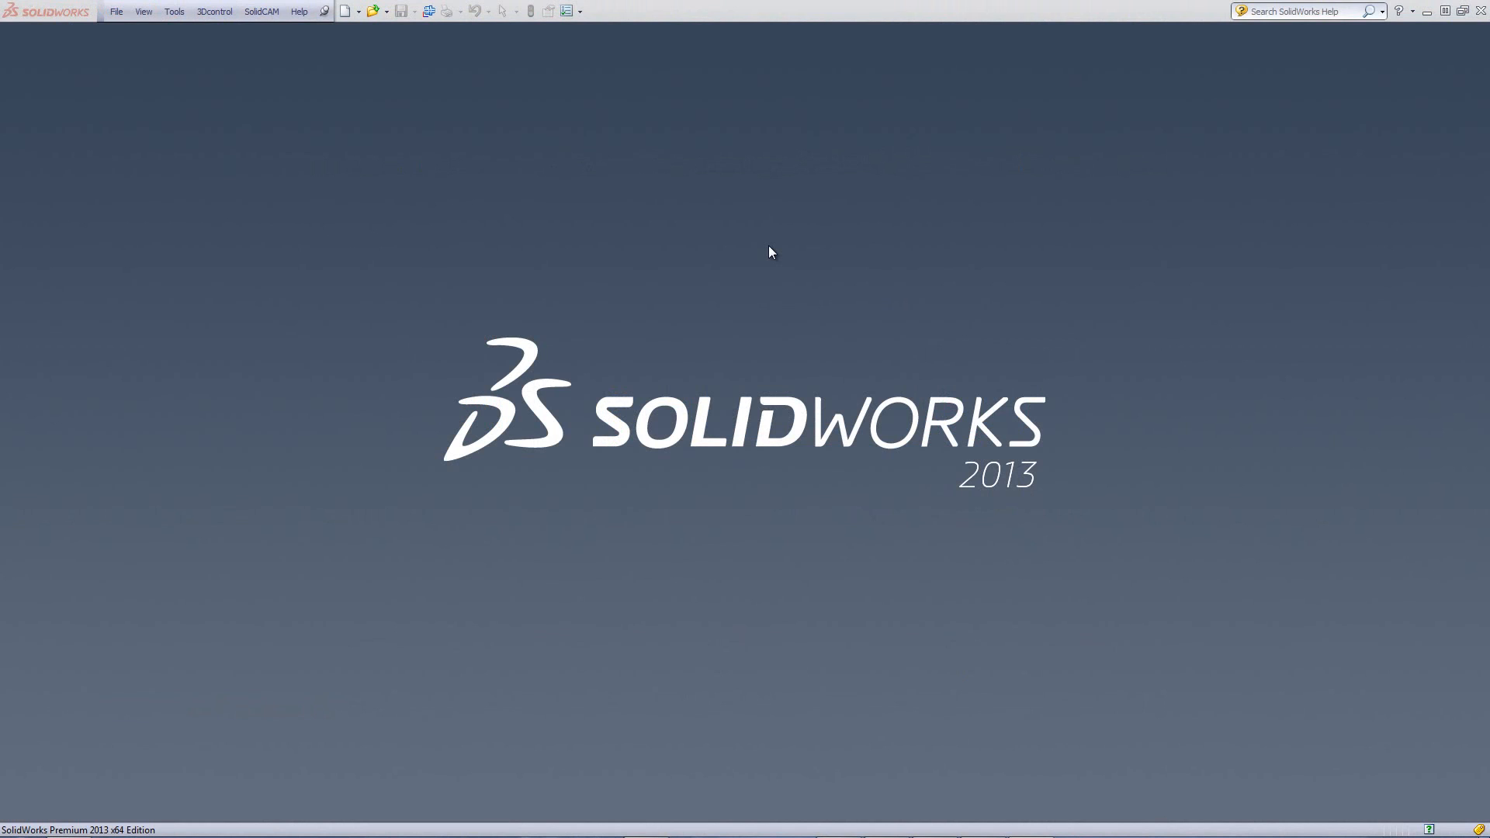
{"action": "mouse_move", "coordinate": [270, 28]}
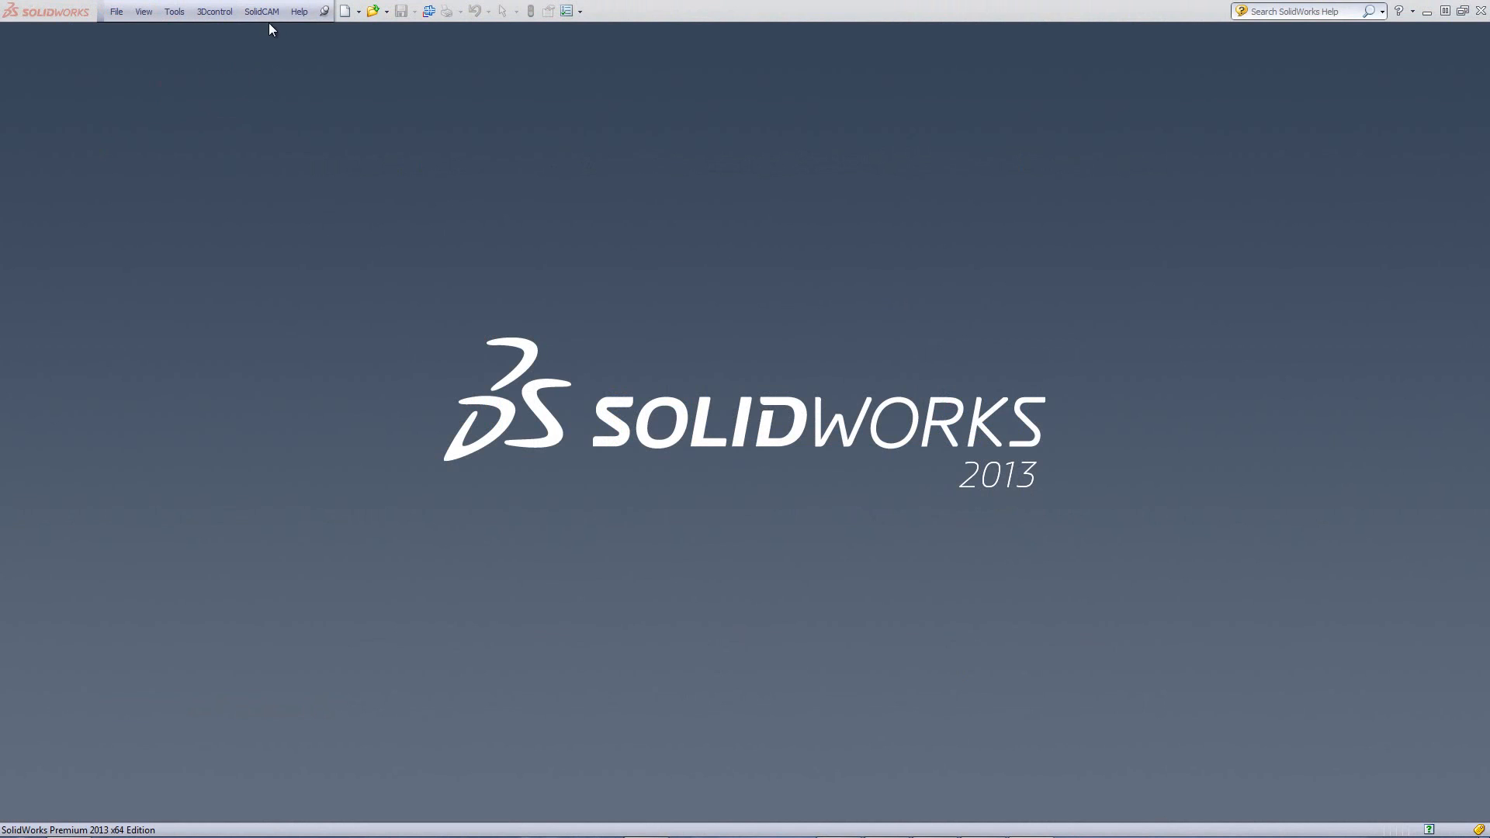
Step: Open the SolidCAM menu to reach Tool Library > Create Tool Library > Milling
{"action": "left_click", "coordinate": [261, 12]}
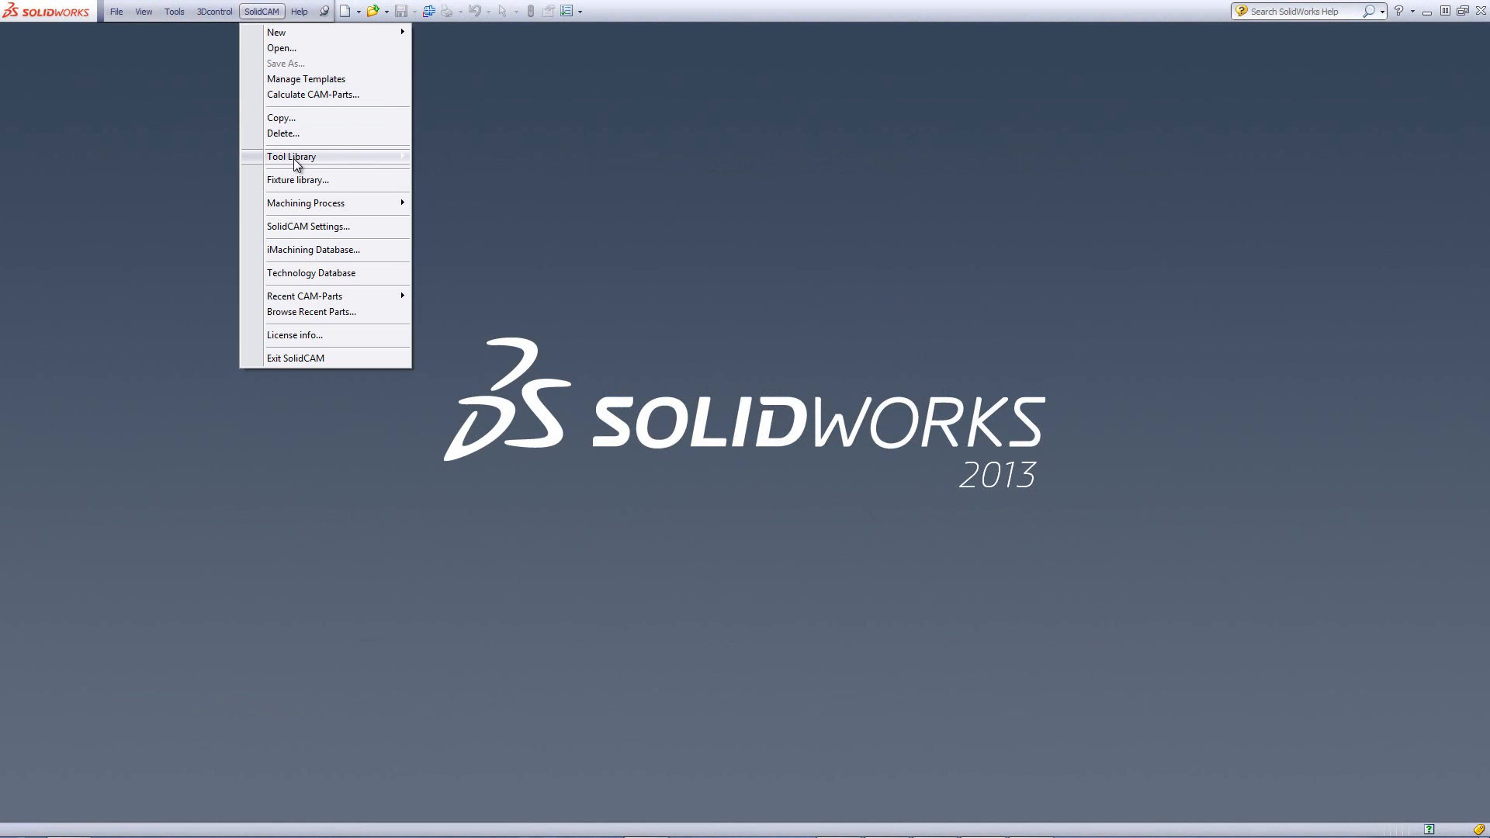
{"action": "mouse_move", "coordinate": [292, 156]}
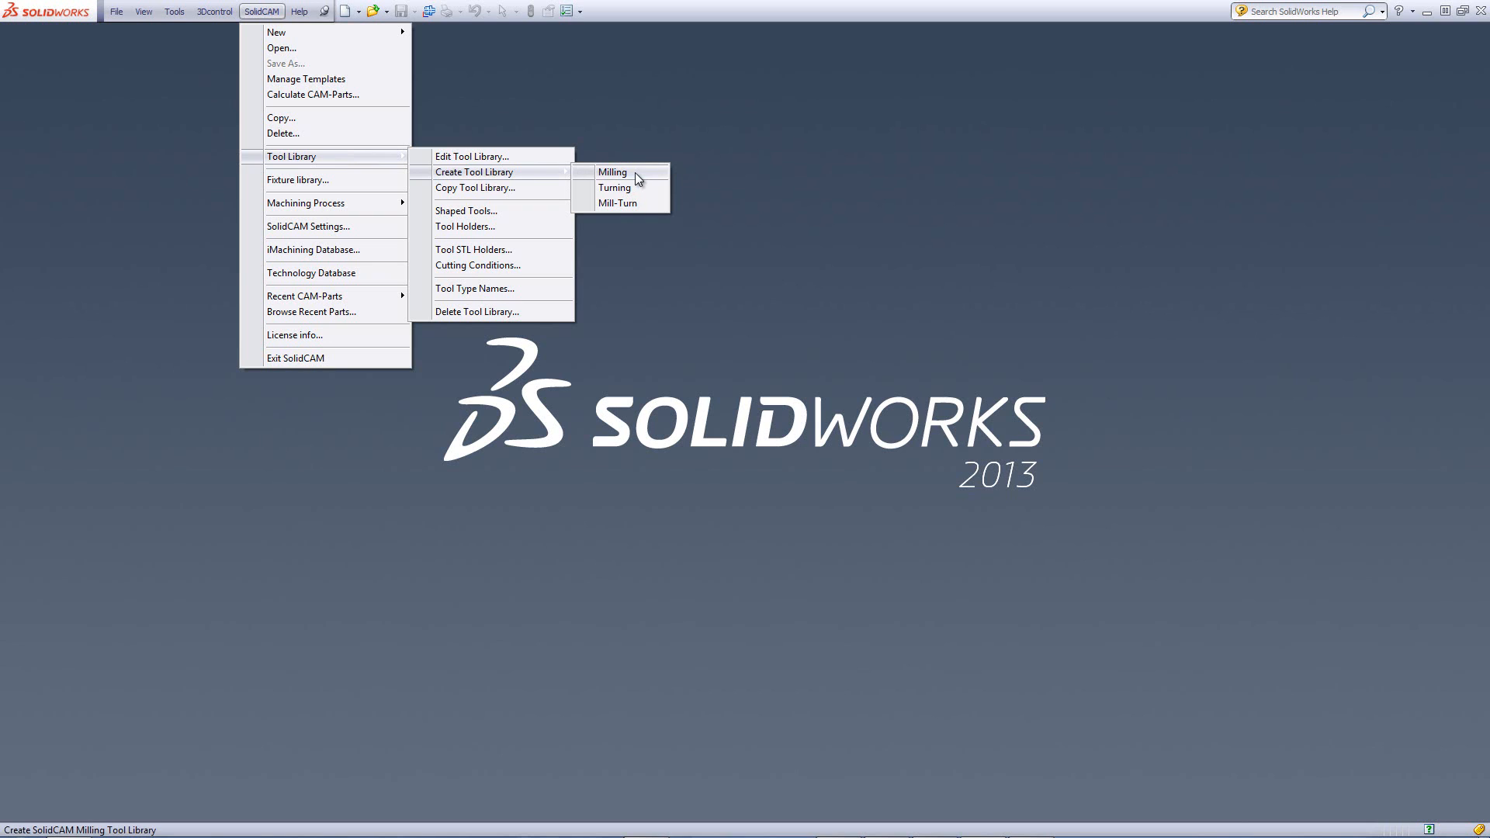
Step: Start a new milling tool library named ToolTable1 and check the Related machine options
{"action": "left_click", "coordinate": [612, 172]}
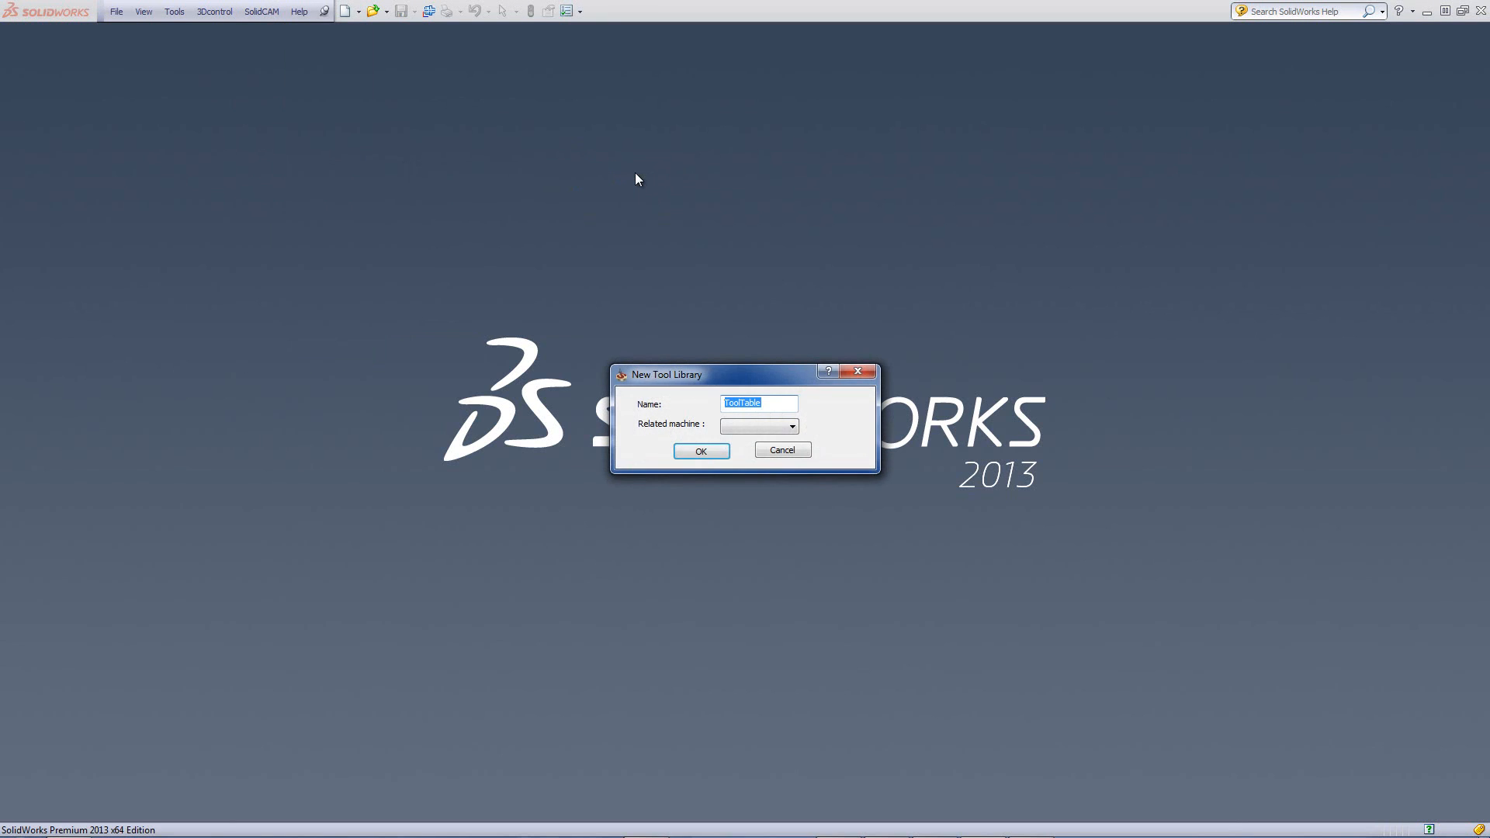
{"action": "mouse_move", "coordinate": [773, 372]}
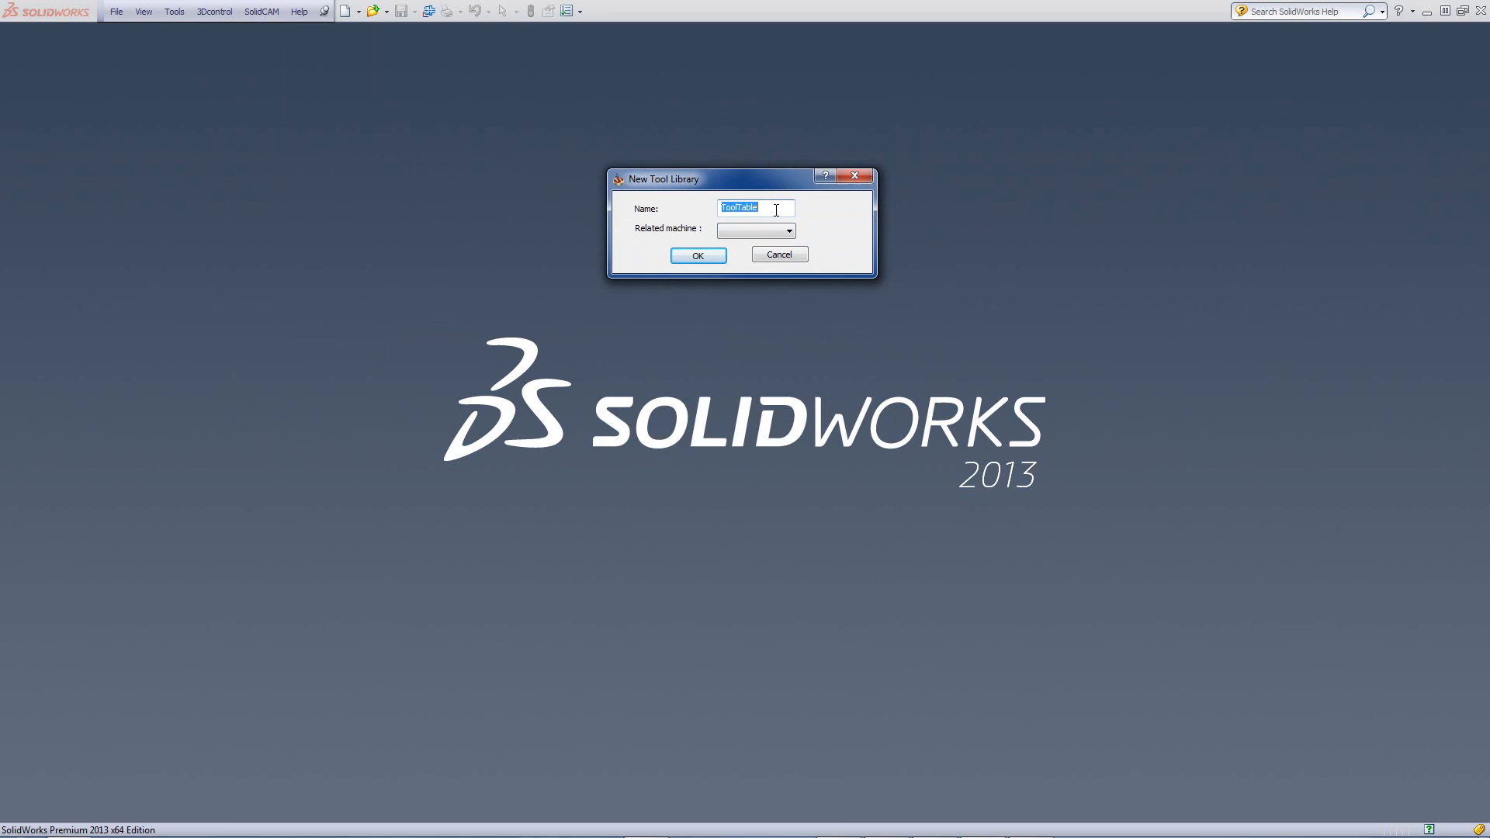
{"action": "left_click", "coordinate": [750, 208]}
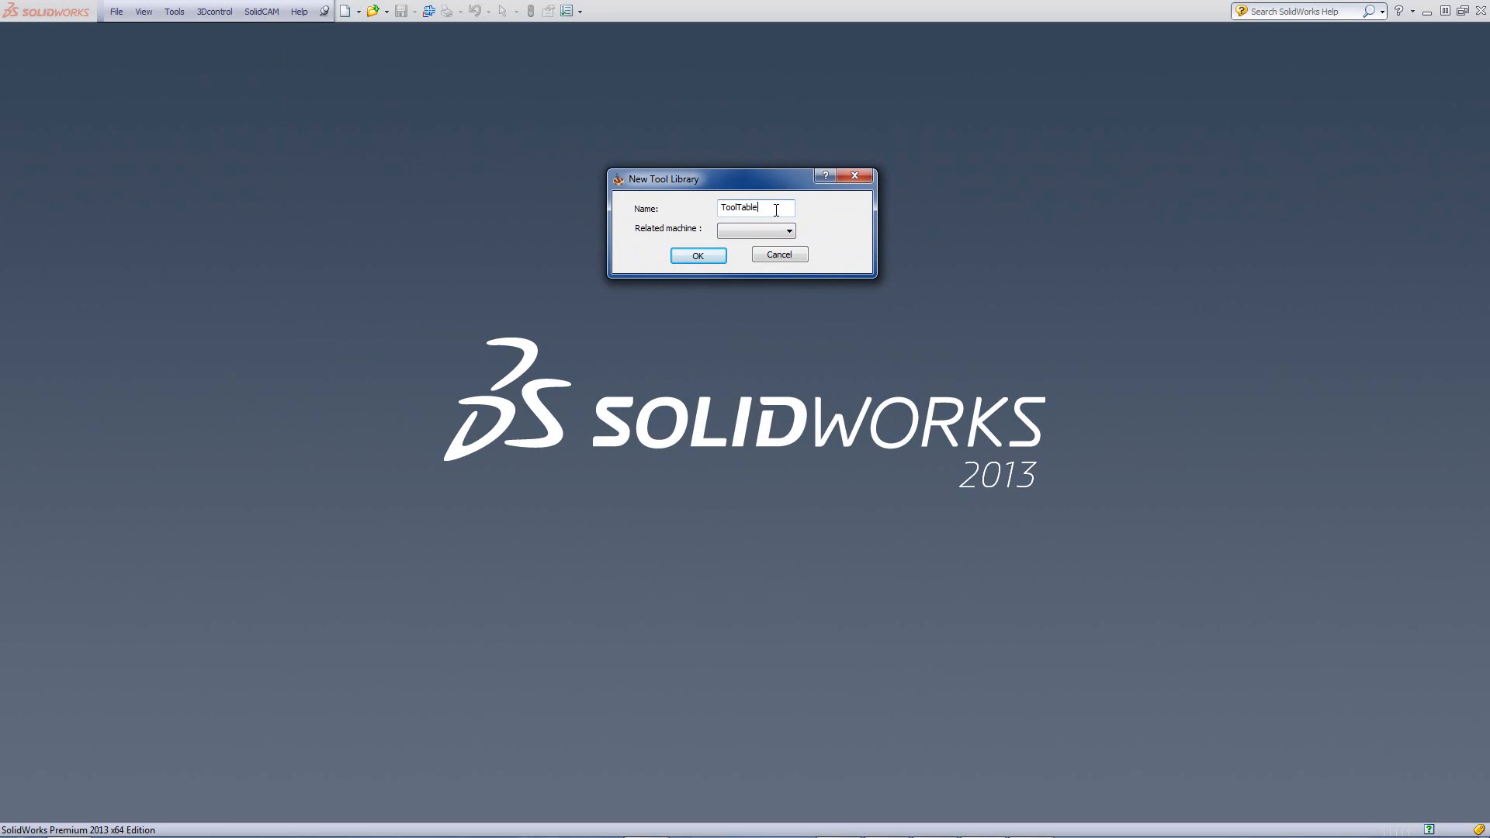
{"action": "type", "text": "1"}
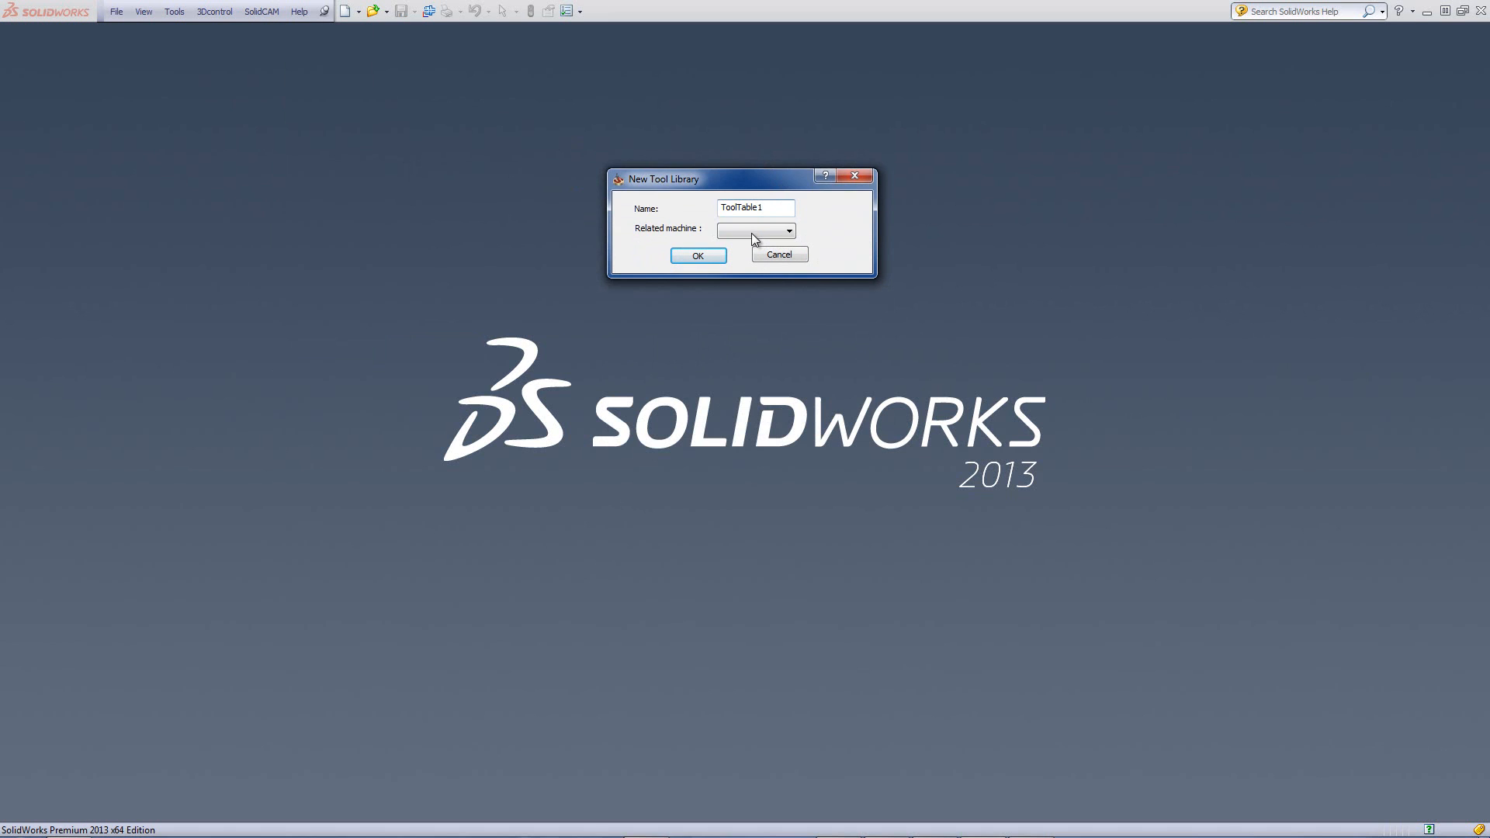
{"action": "left_click", "coordinate": [788, 231]}
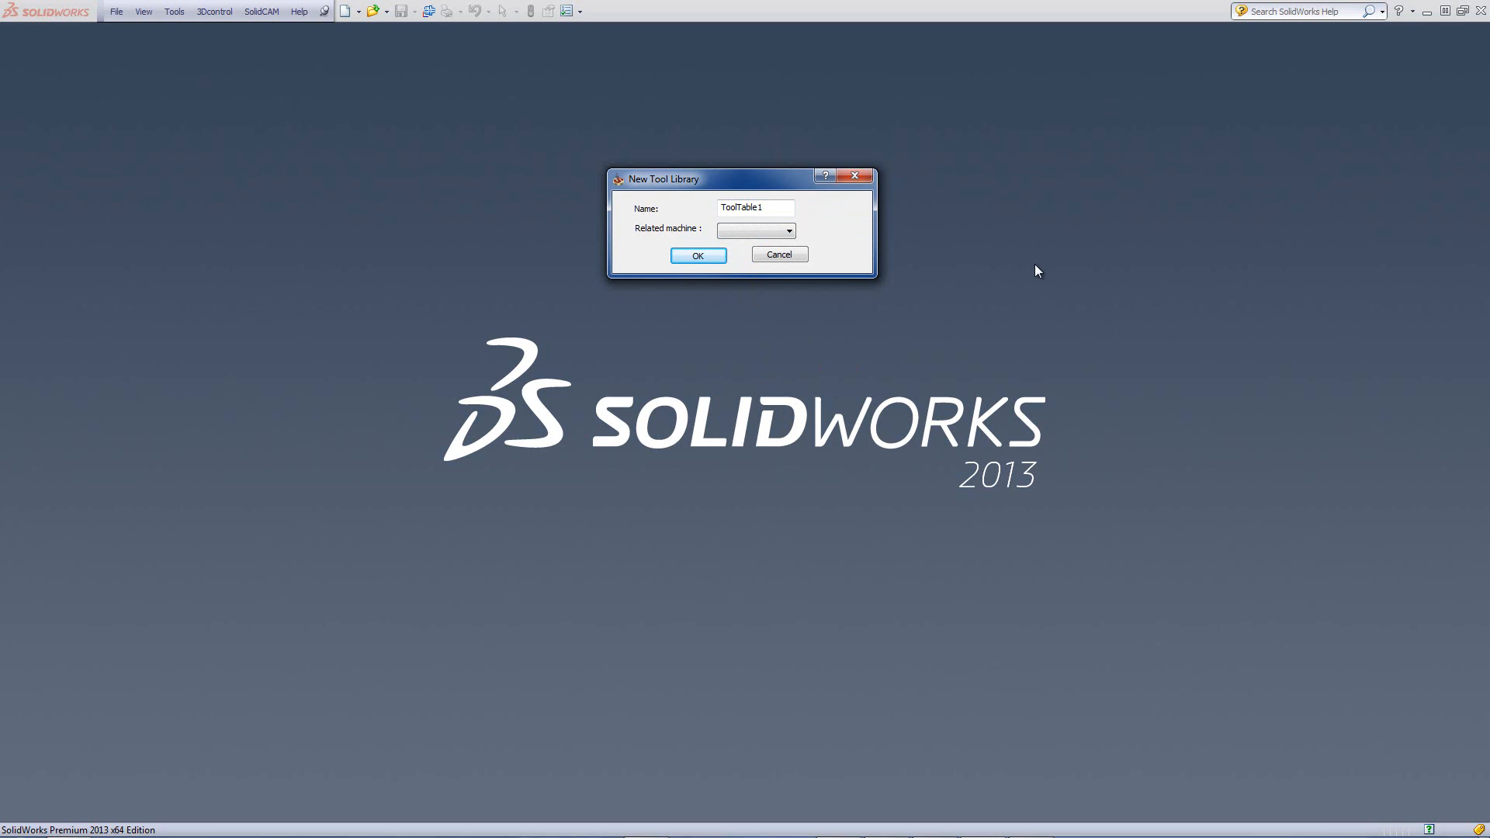
{"action": "mouse_move", "coordinate": [856, 245]}
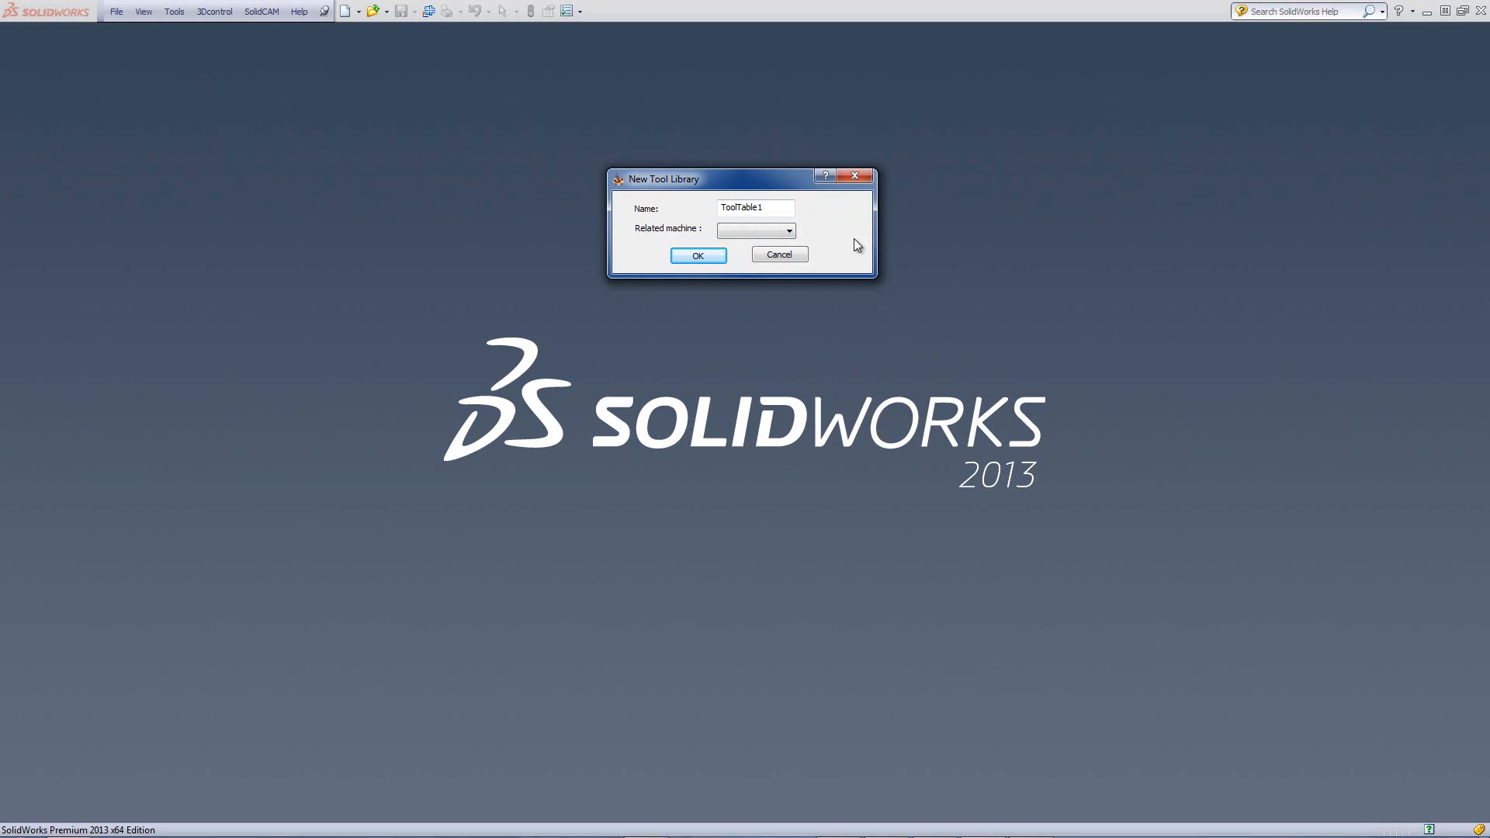
{"action": "mouse_move", "coordinate": [694, 288]}
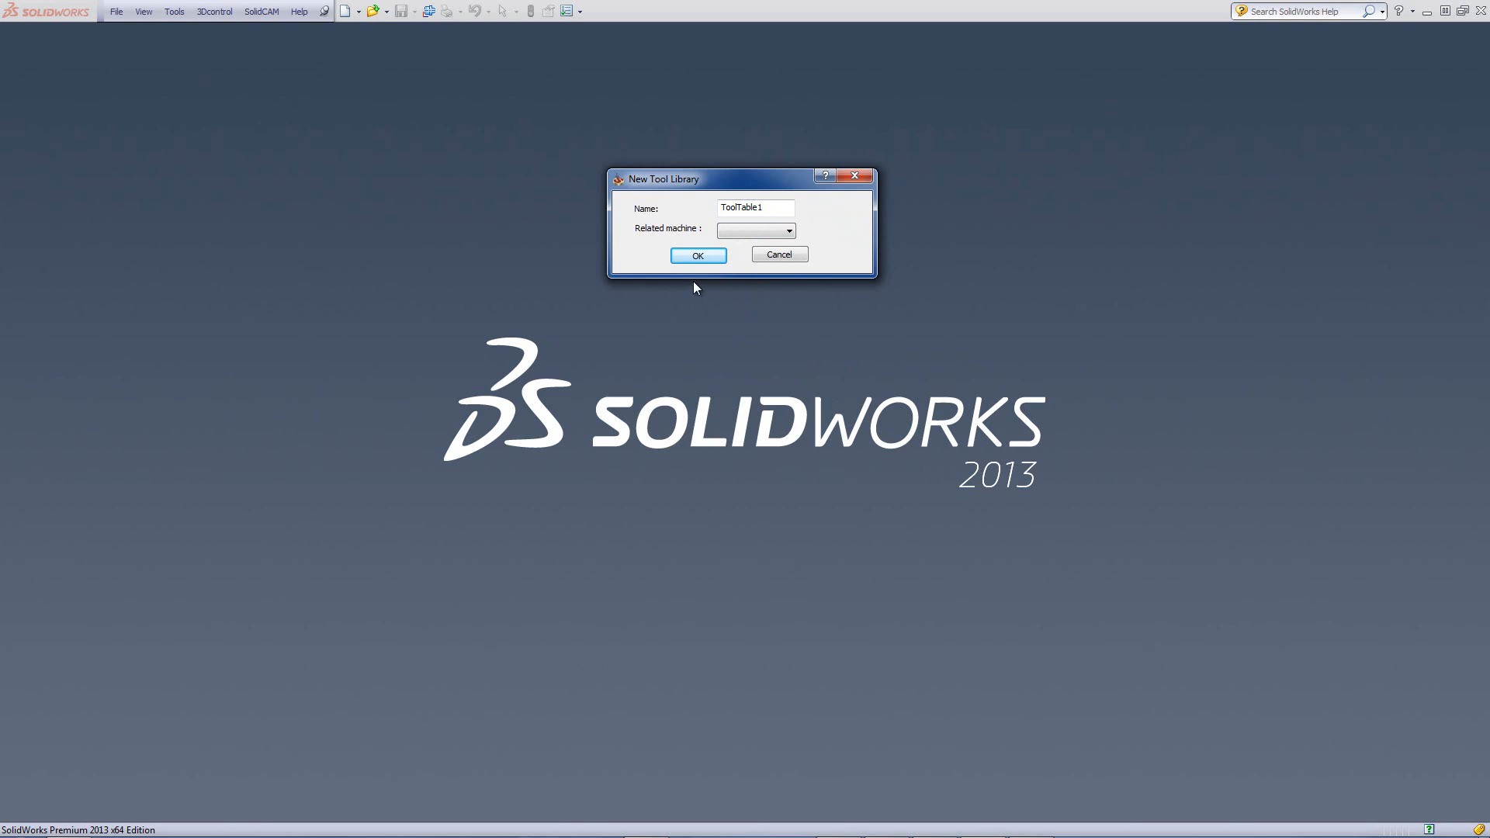
Step: Create the empty ToolTable1 library and browse the milling tool type gallery
{"action": "left_click", "coordinate": [698, 255]}
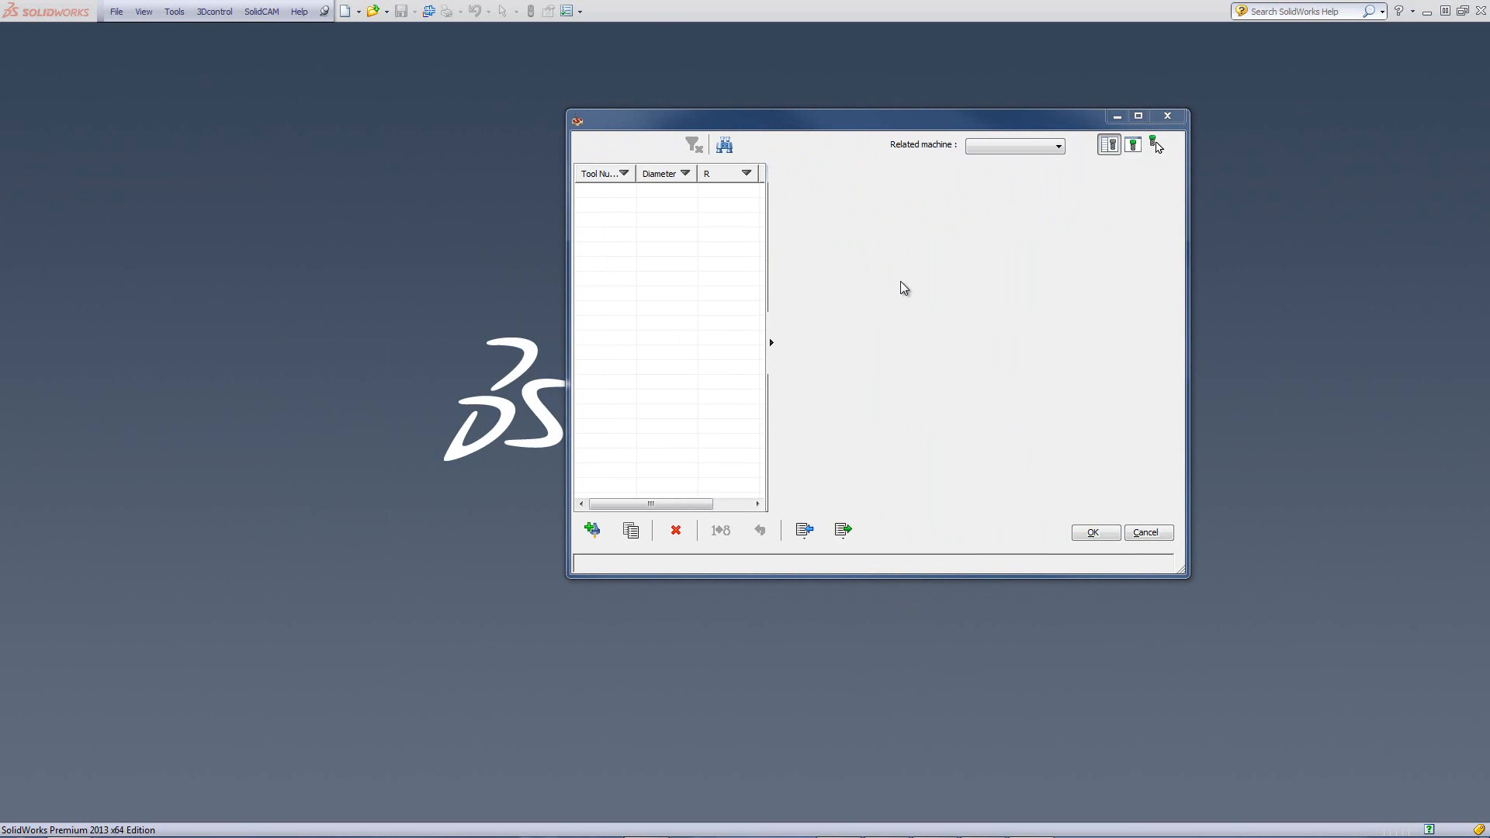
{"action": "mouse_move", "coordinate": [896, 290]}
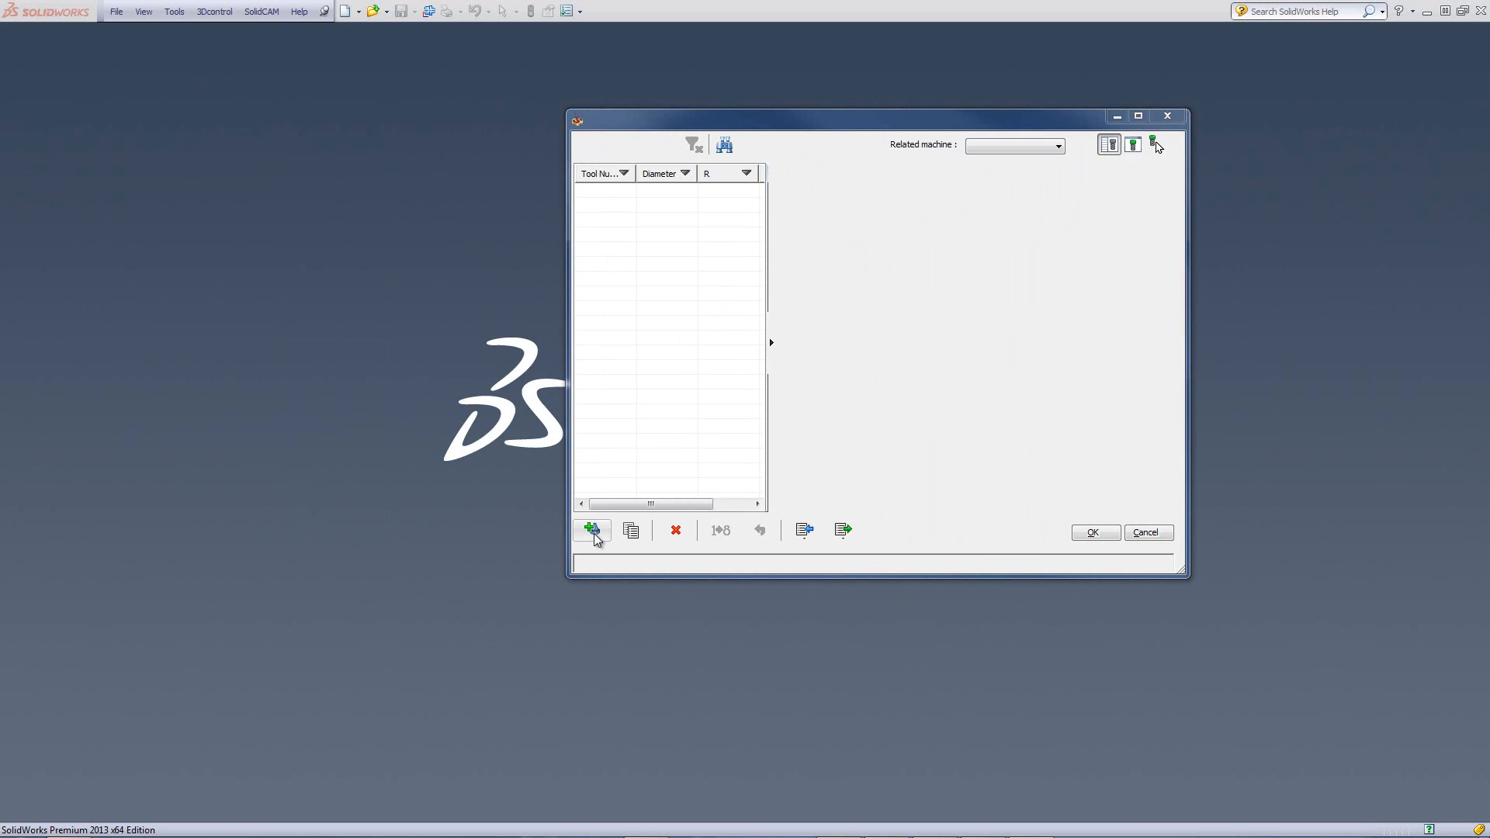
{"action": "mouse_move", "coordinate": [606, 525]}
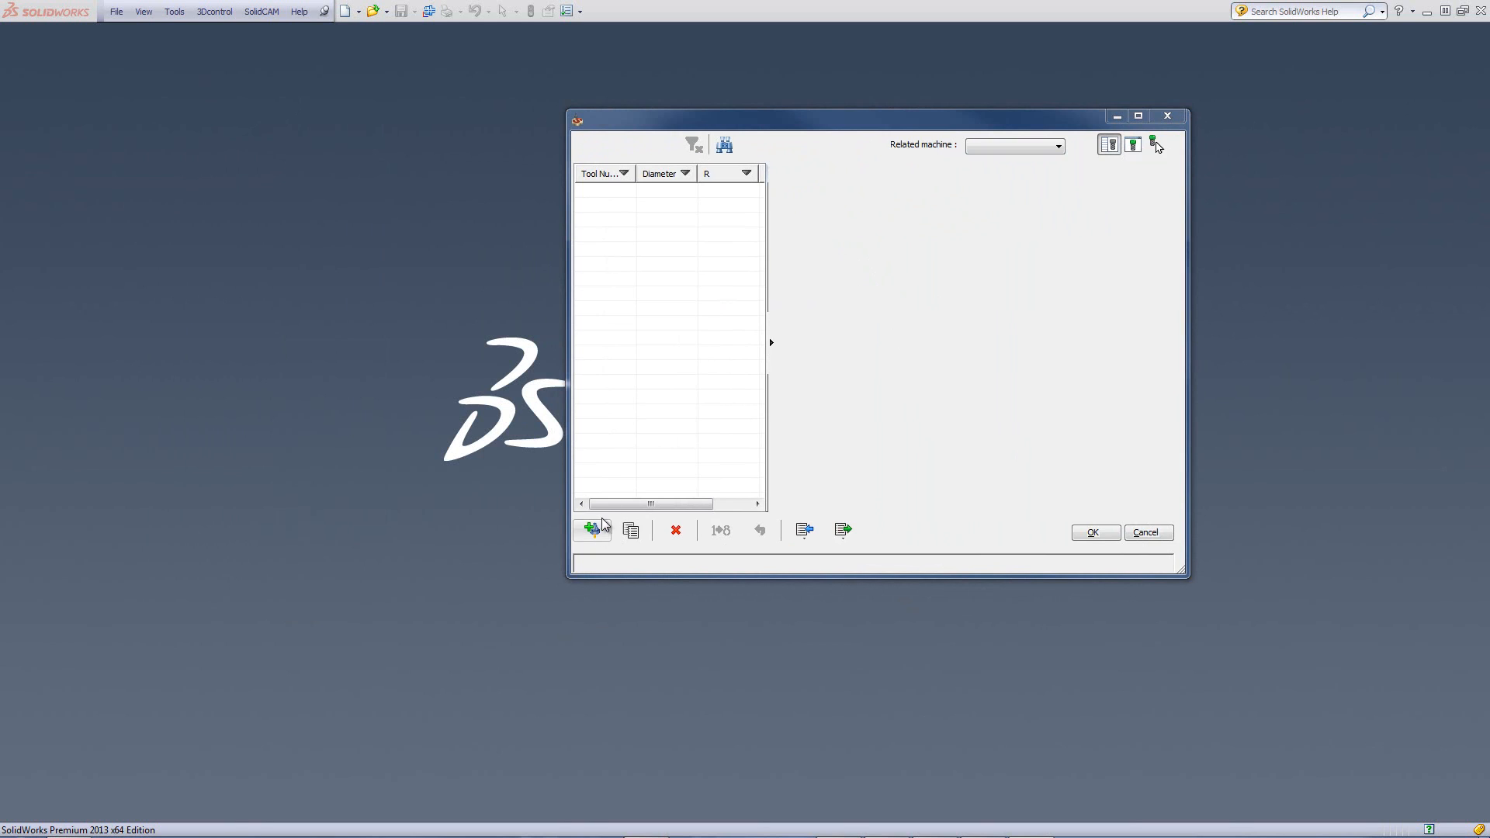
{"action": "mouse_move", "coordinate": [590, 529]}
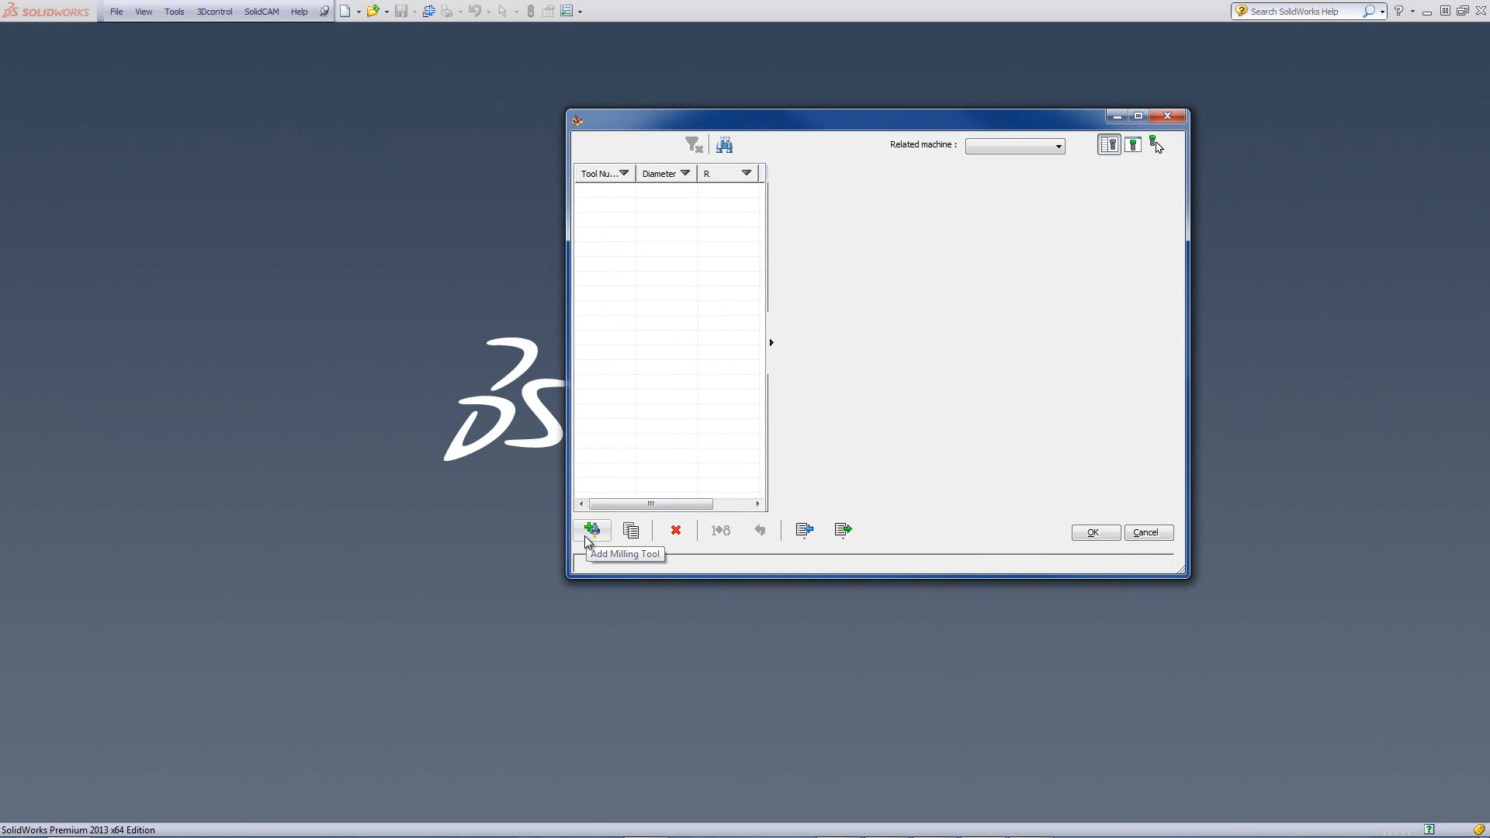
{"action": "left_click", "coordinate": [589, 530]}
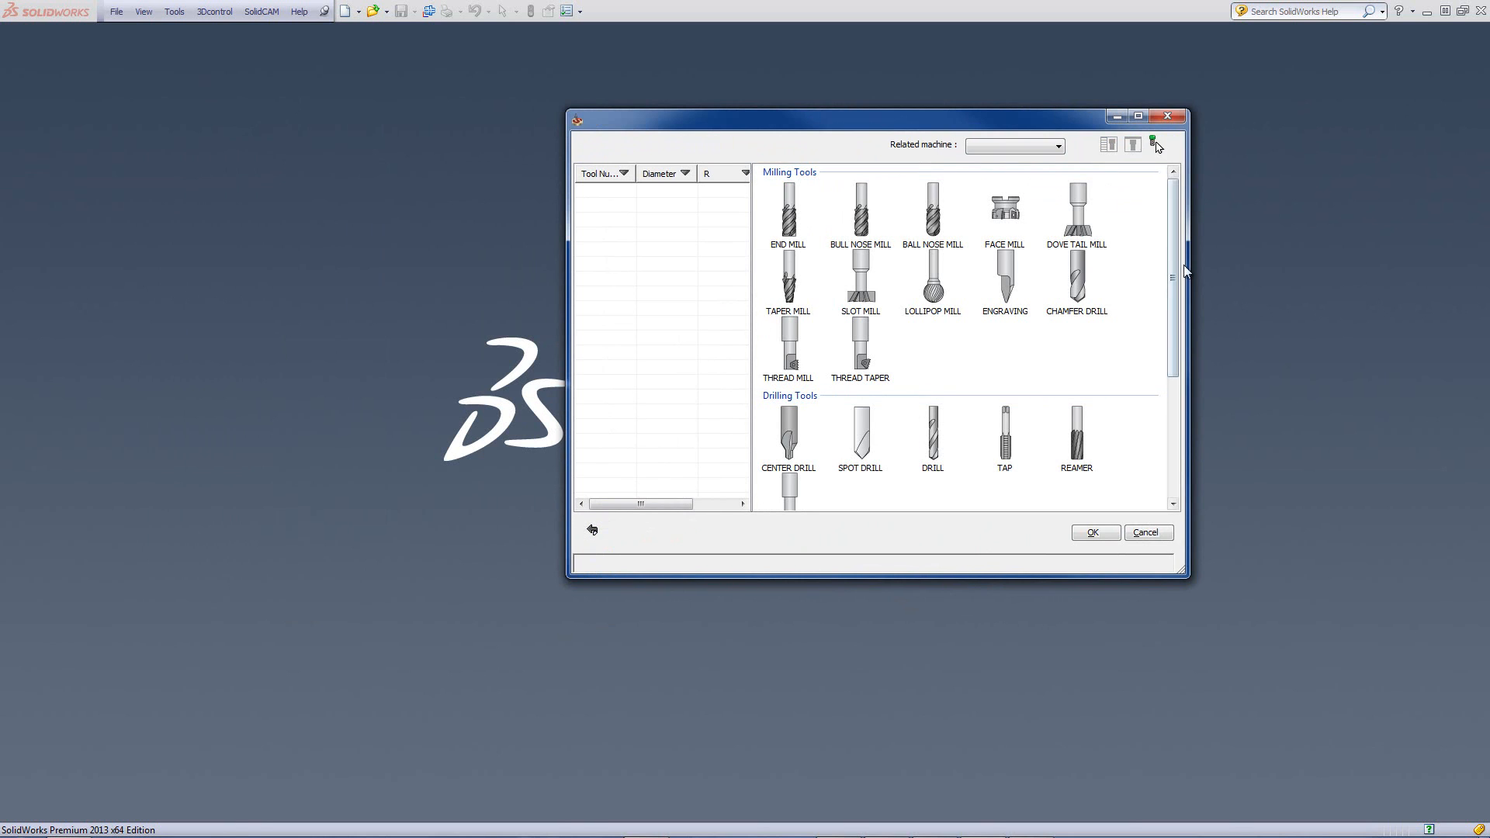
{"action": "scroll", "scroll_direction": "down", "scroll_amount": 3}
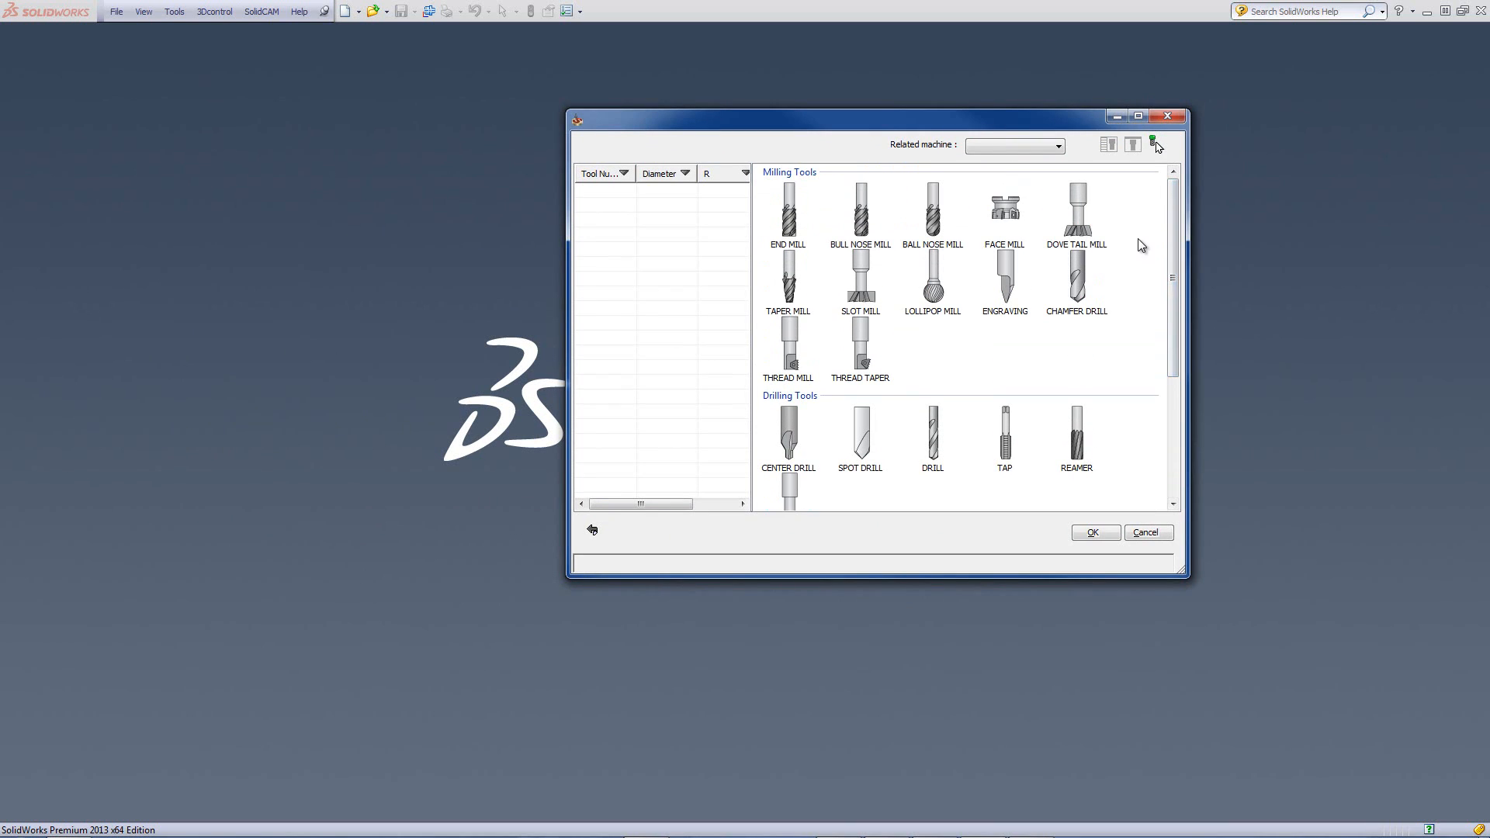
{"action": "mouse_move", "coordinate": [740, 359]}
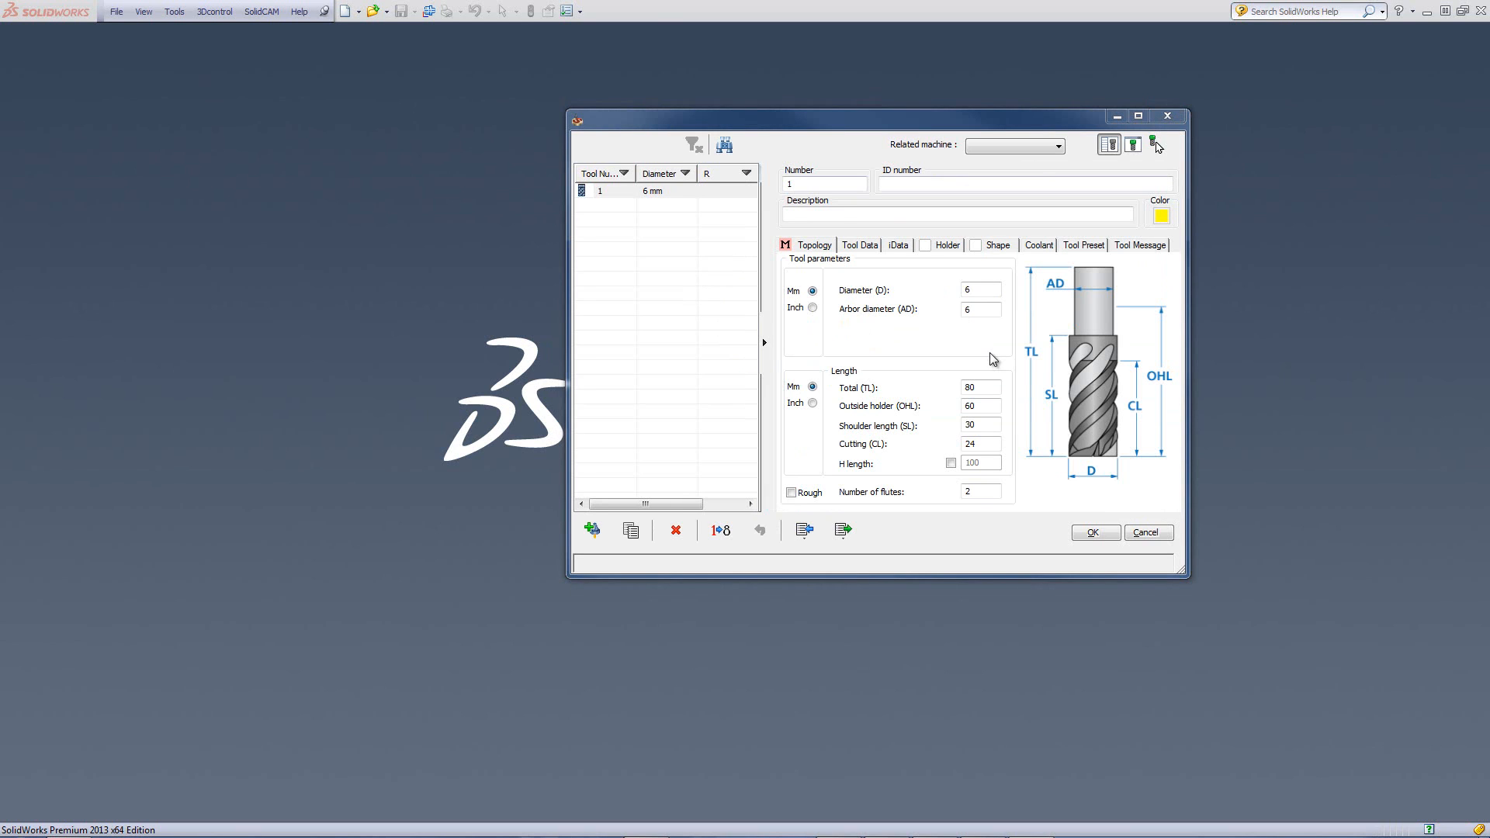
{"action": "mouse_move", "coordinate": [798, 268]}
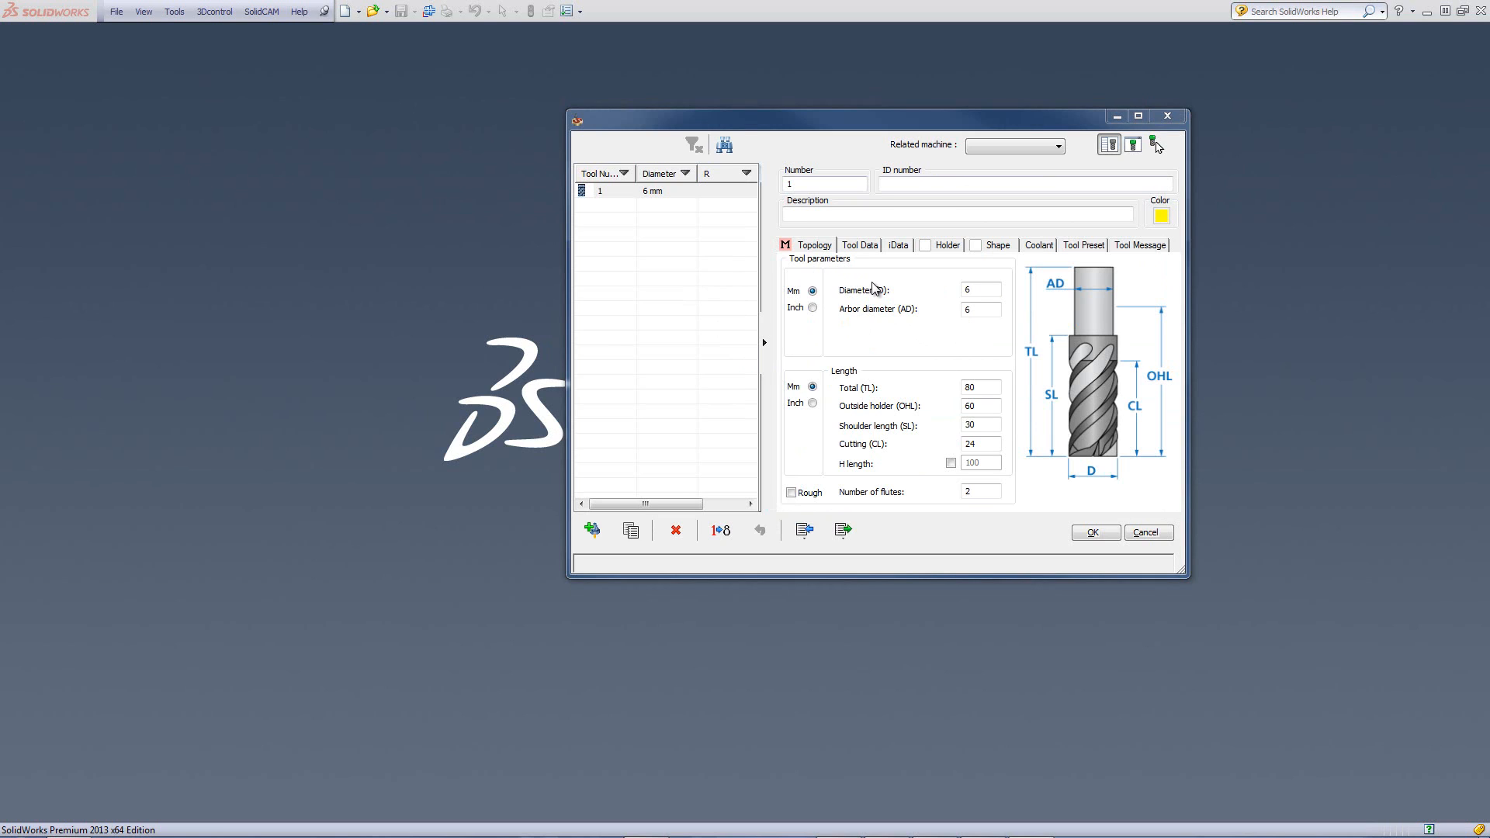
{"action": "mouse_move", "coordinate": [927, 294]}
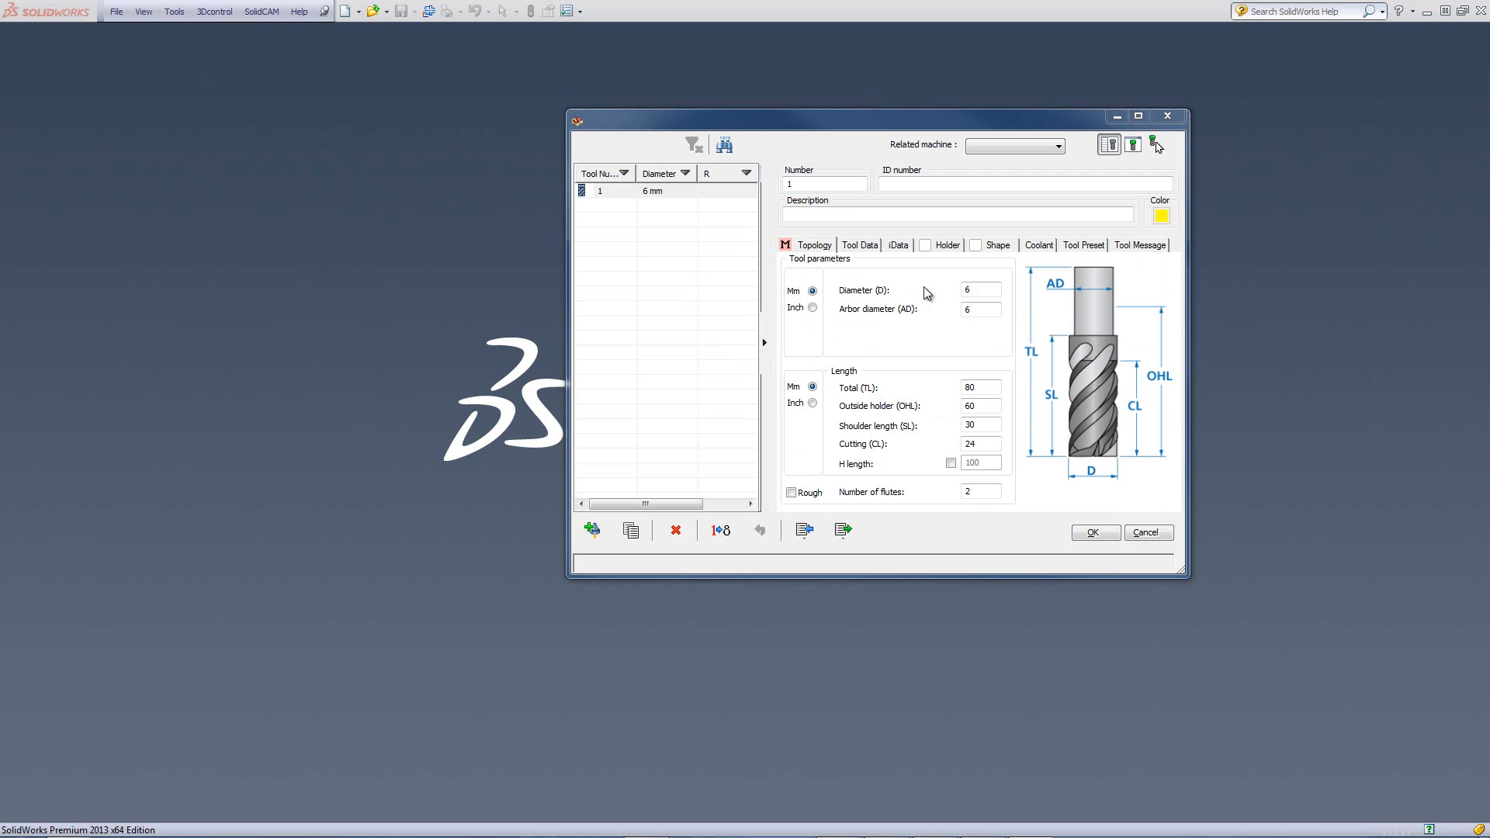
{"action": "mouse_move", "coordinate": [1010, 340]}
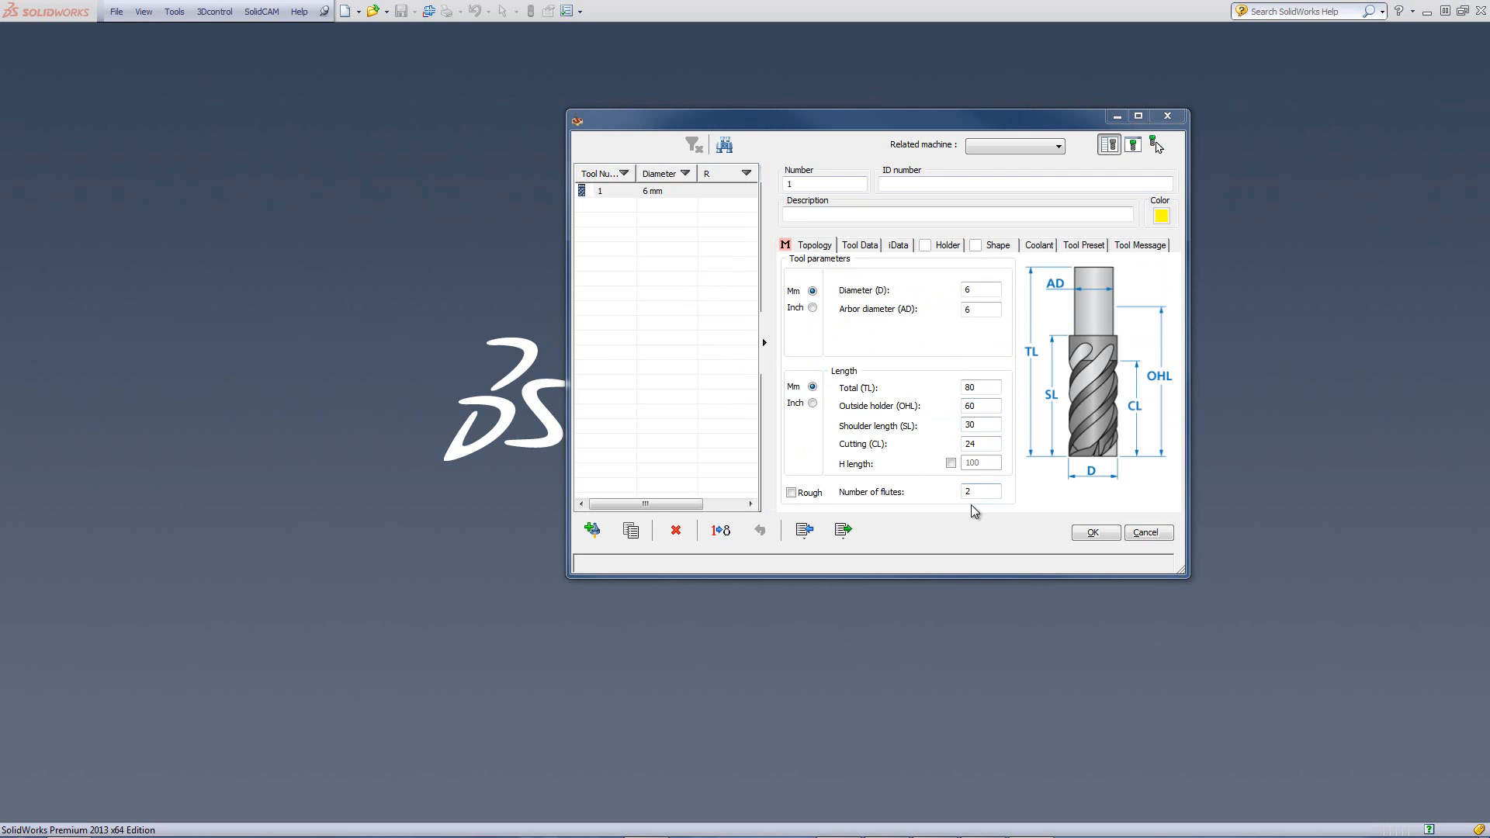
{"action": "mouse_move", "coordinate": [953, 436]}
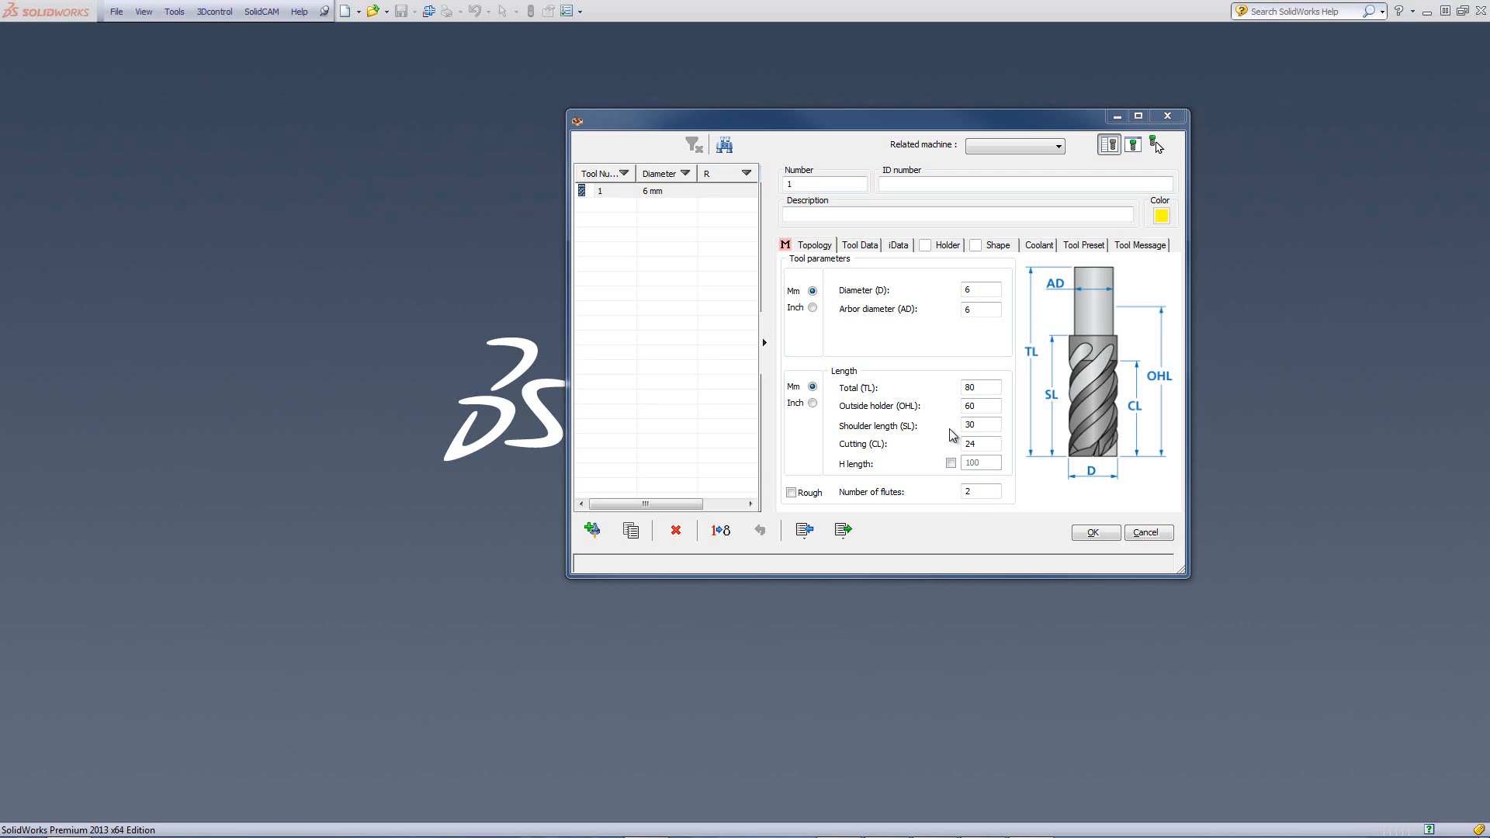
{"action": "mouse_move", "coordinate": [908, 325]}
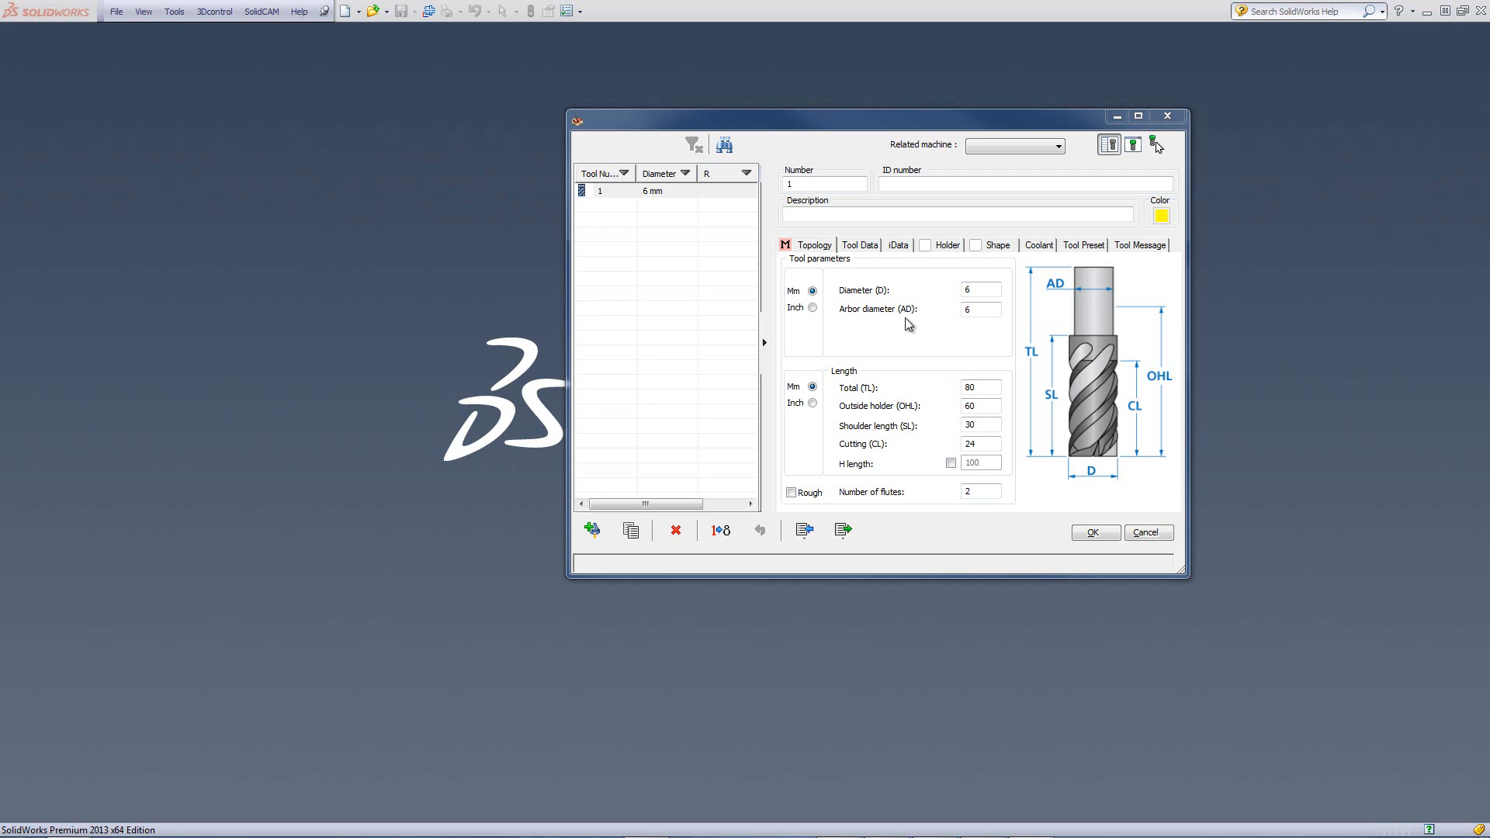
{"action": "mouse_move", "coordinate": [907, 339]}
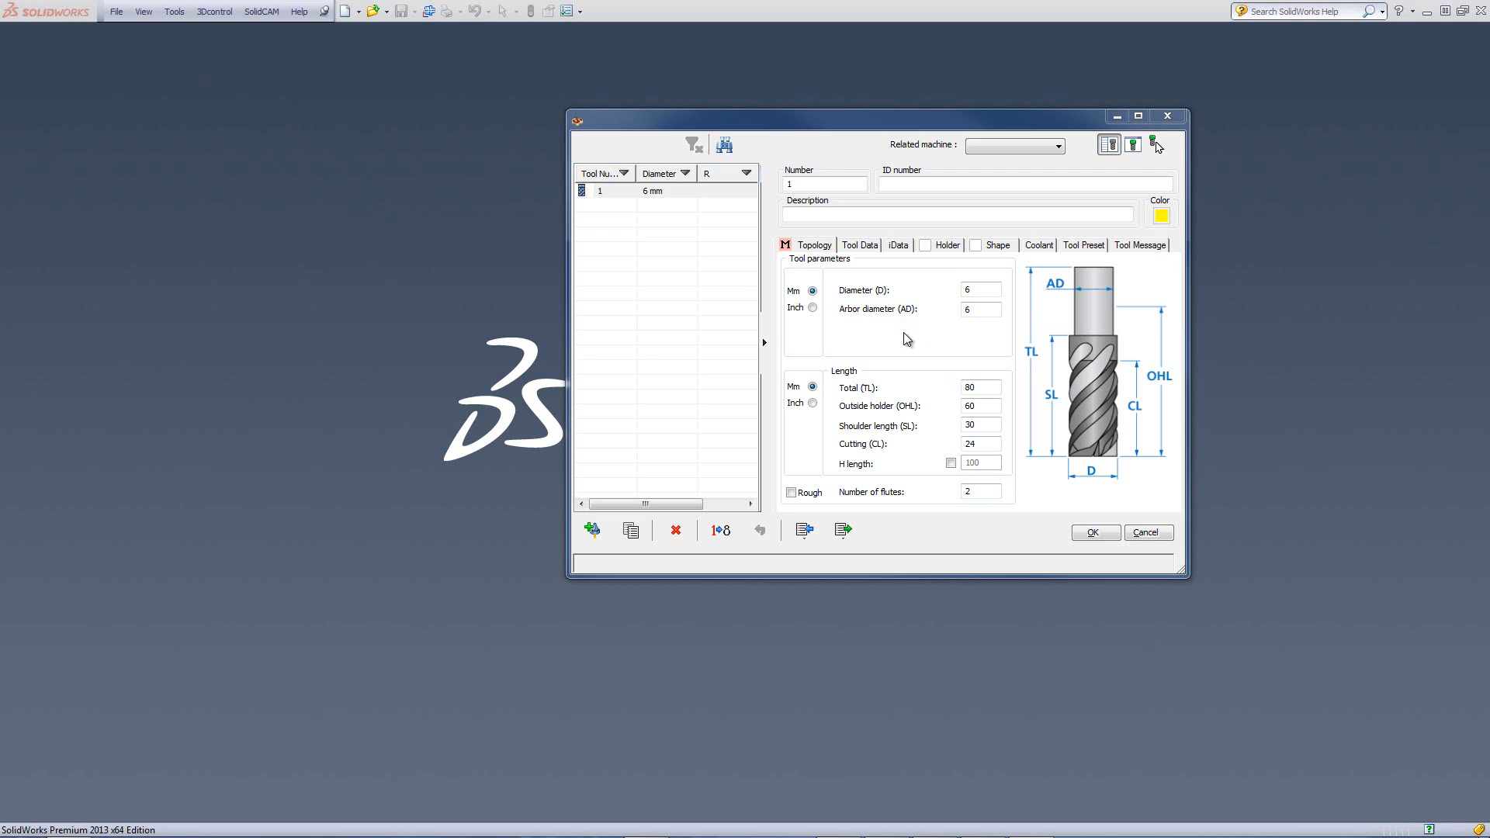
{"action": "mouse_move", "coordinate": [906, 354]}
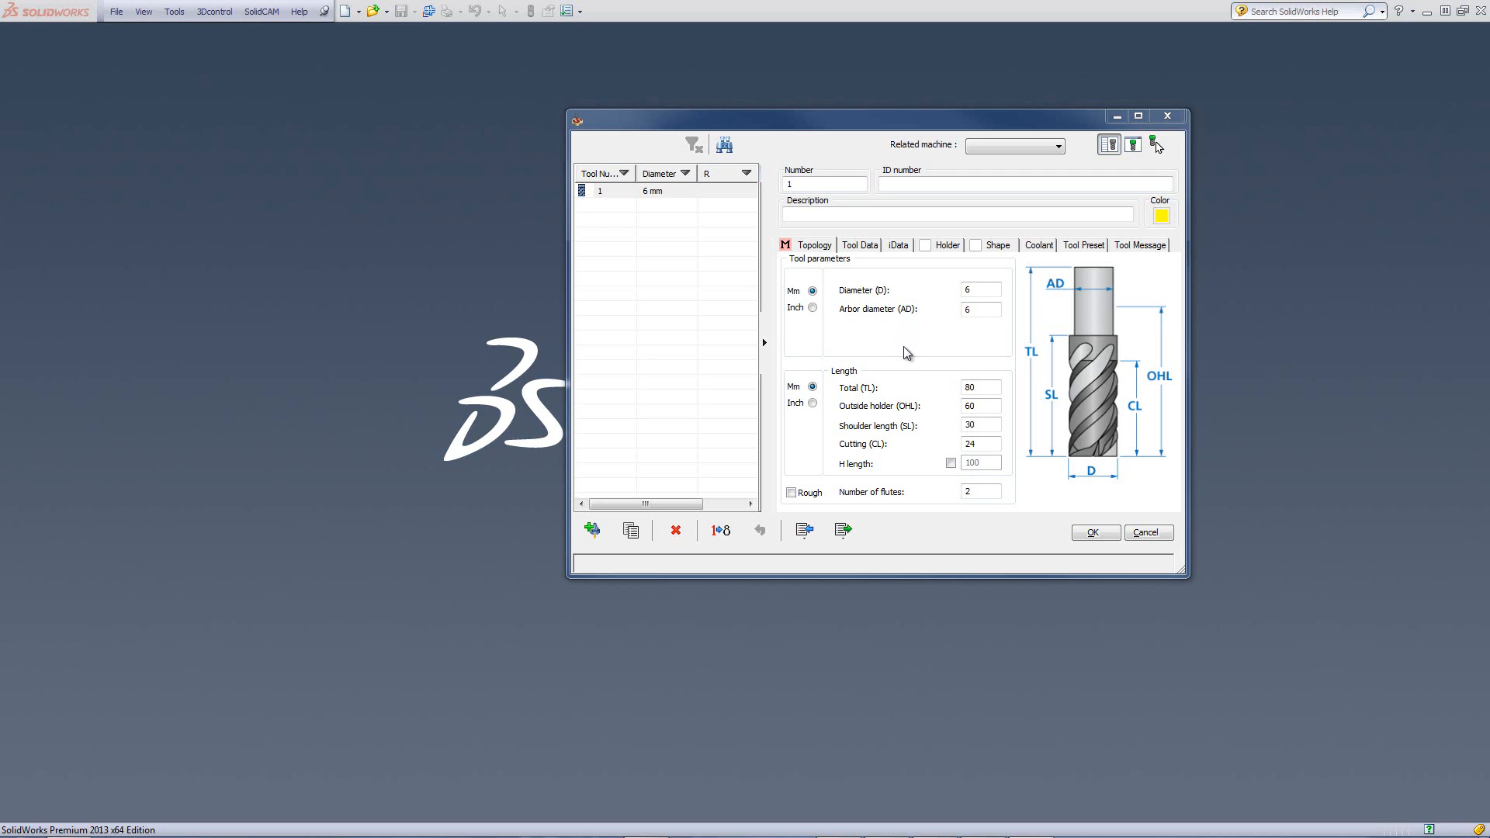
{"action": "mouse_move", "coordinate": [900, 349]}
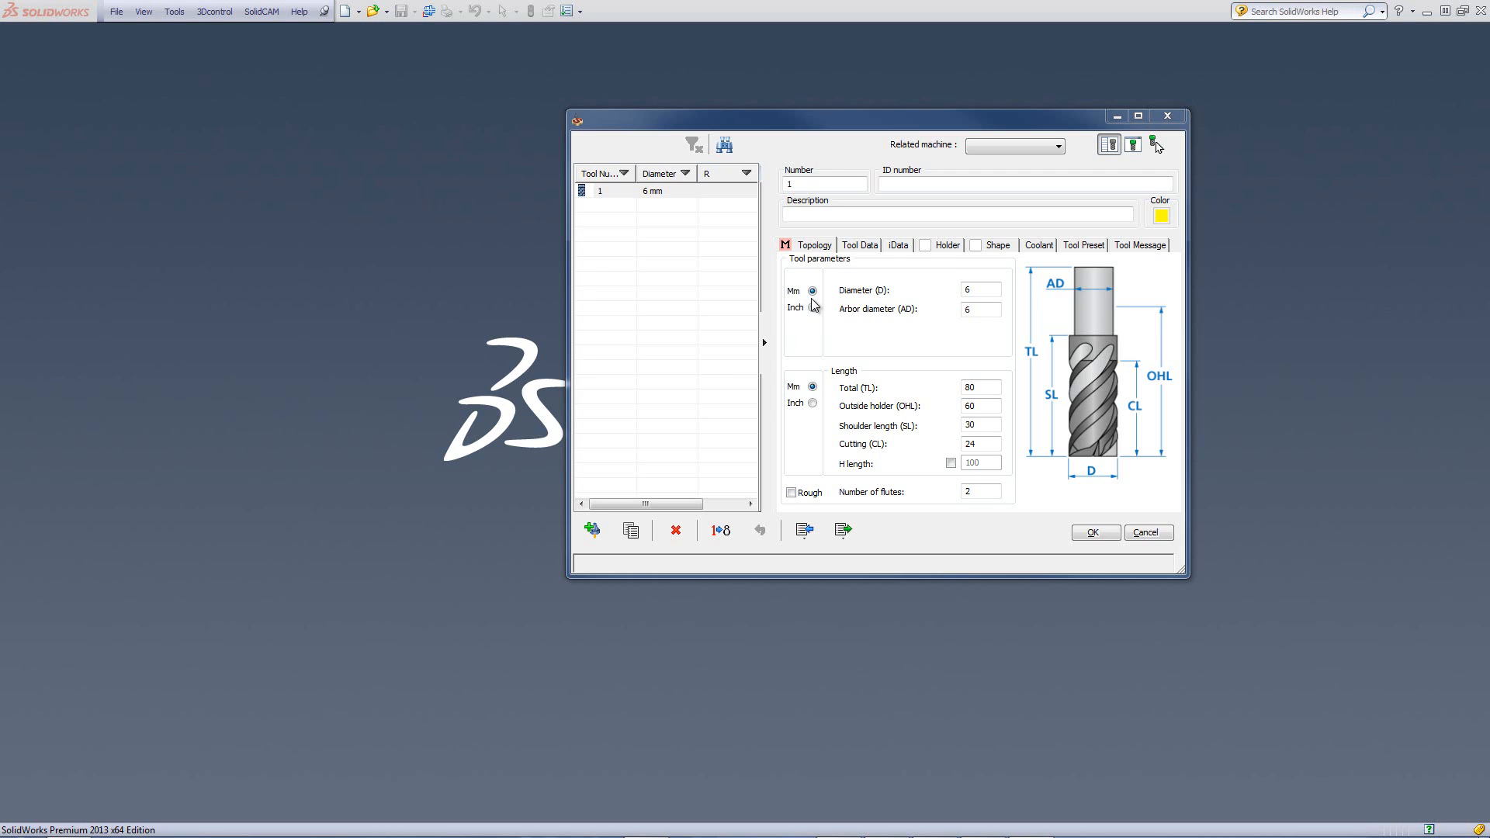
Step: Set tool 1's Diameter (D) to 16 so the arbor diameter also becomes 16
{"action": "left_click", "coordinate": [981, 290]}
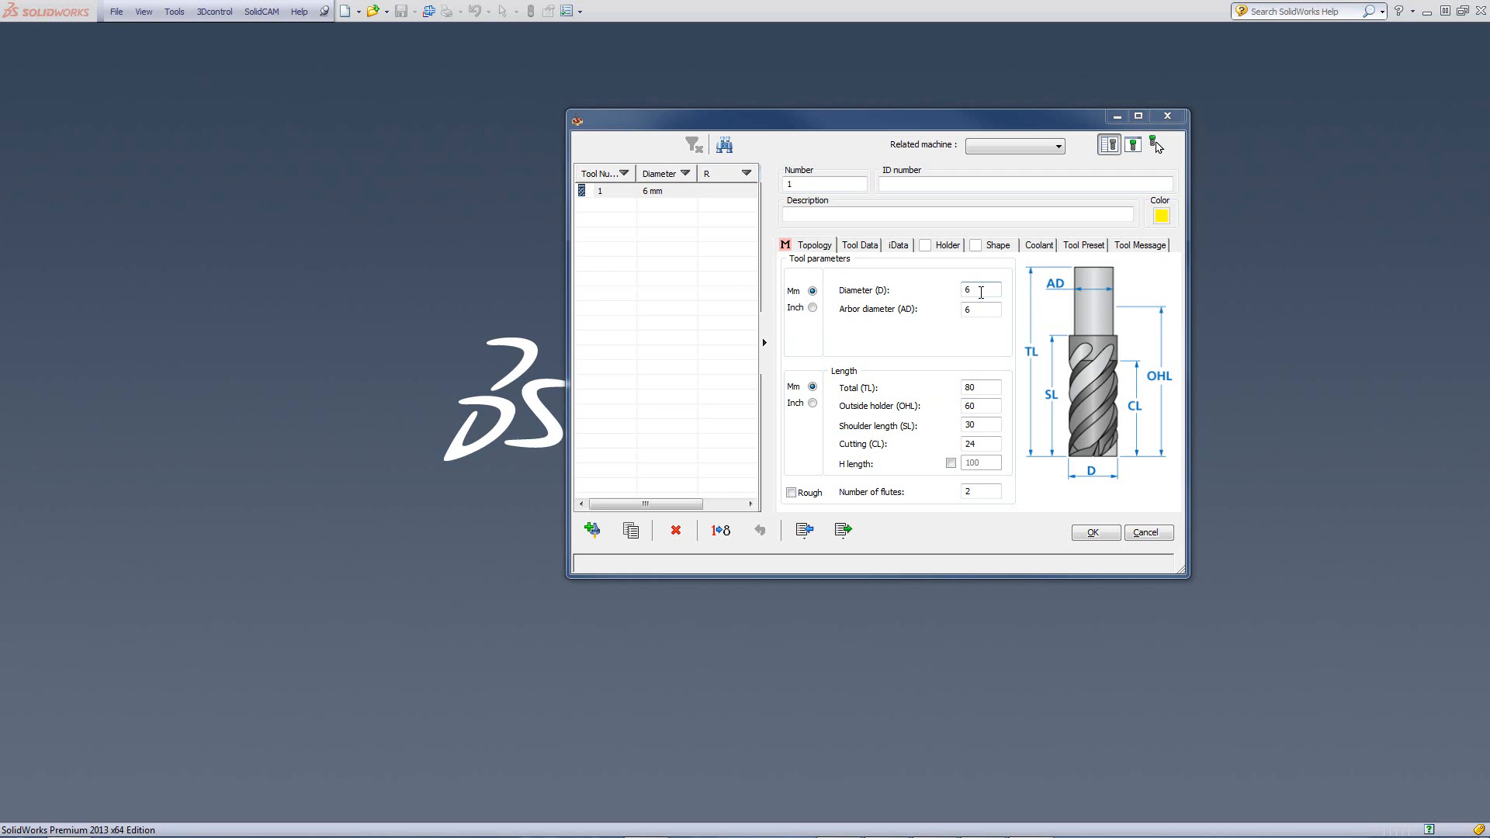
{"action": "left_click", "coordinate": [979, 290]}
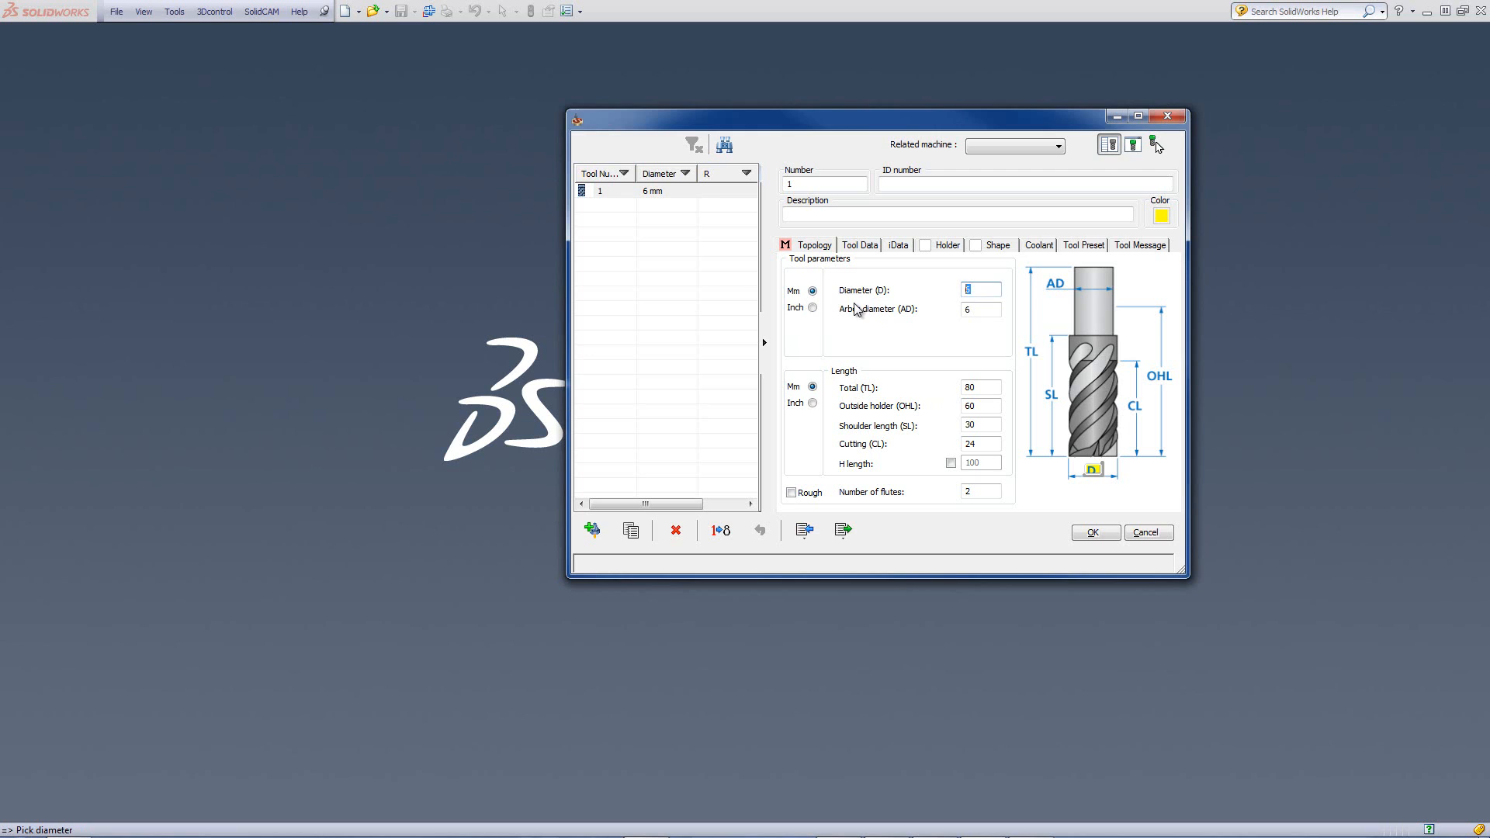
{"action": "mouse_move", "coordinate": [849, 298]}
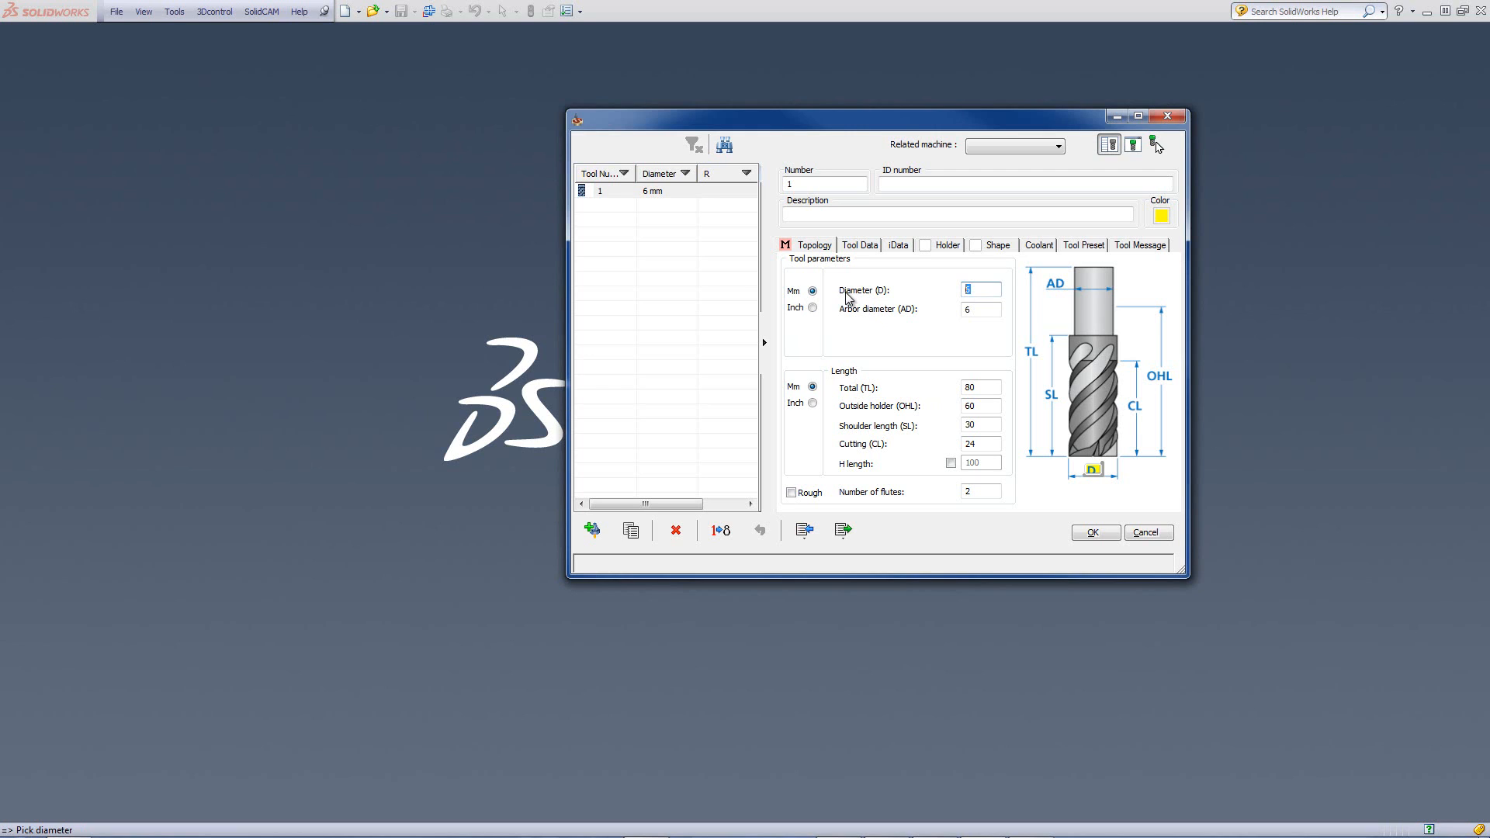
{"action": "type", "text": "16"}
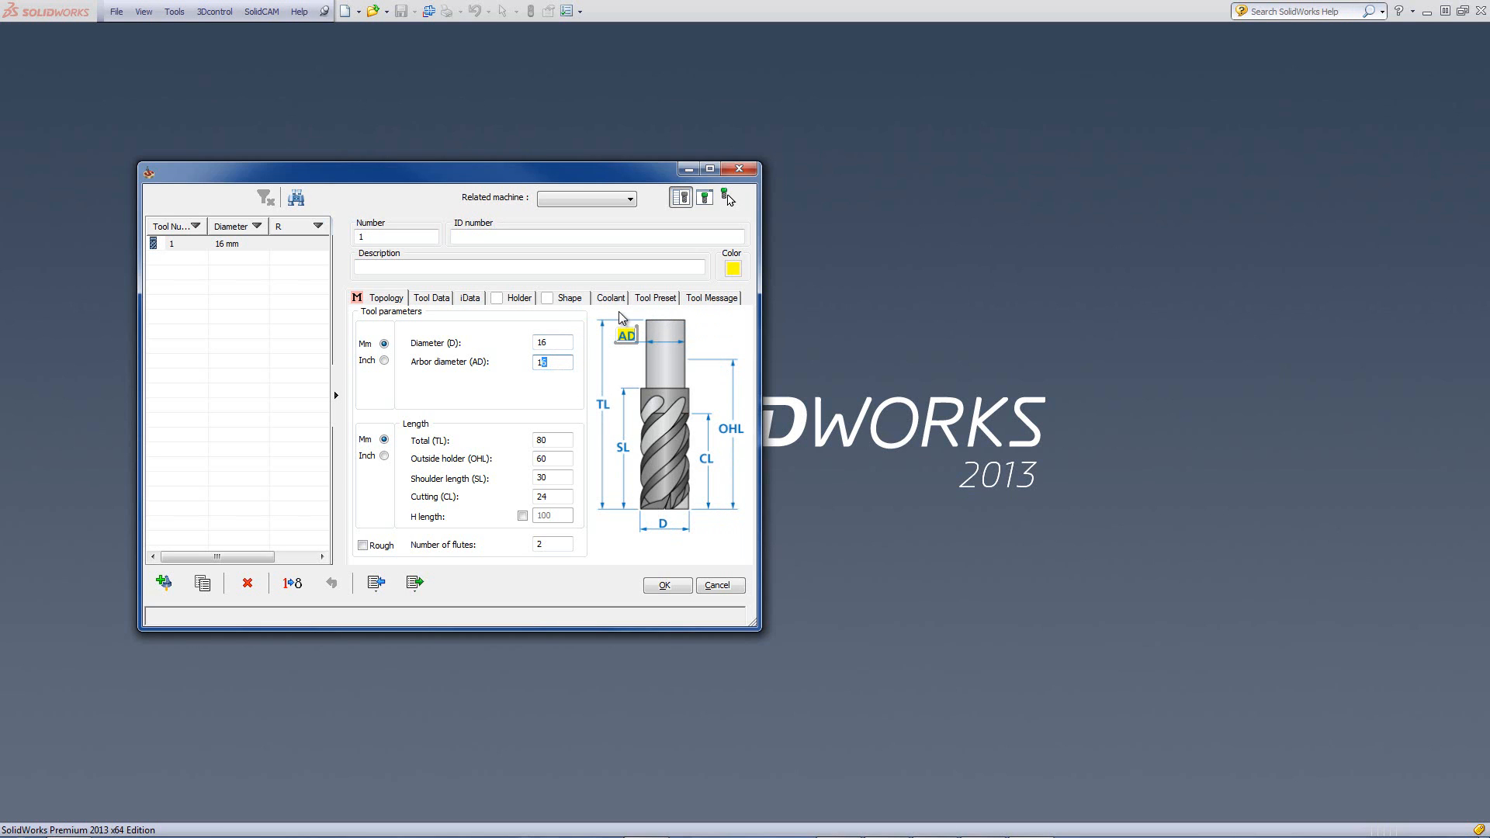
{"action": "mouse_move", "coordinate": [627, 347]}
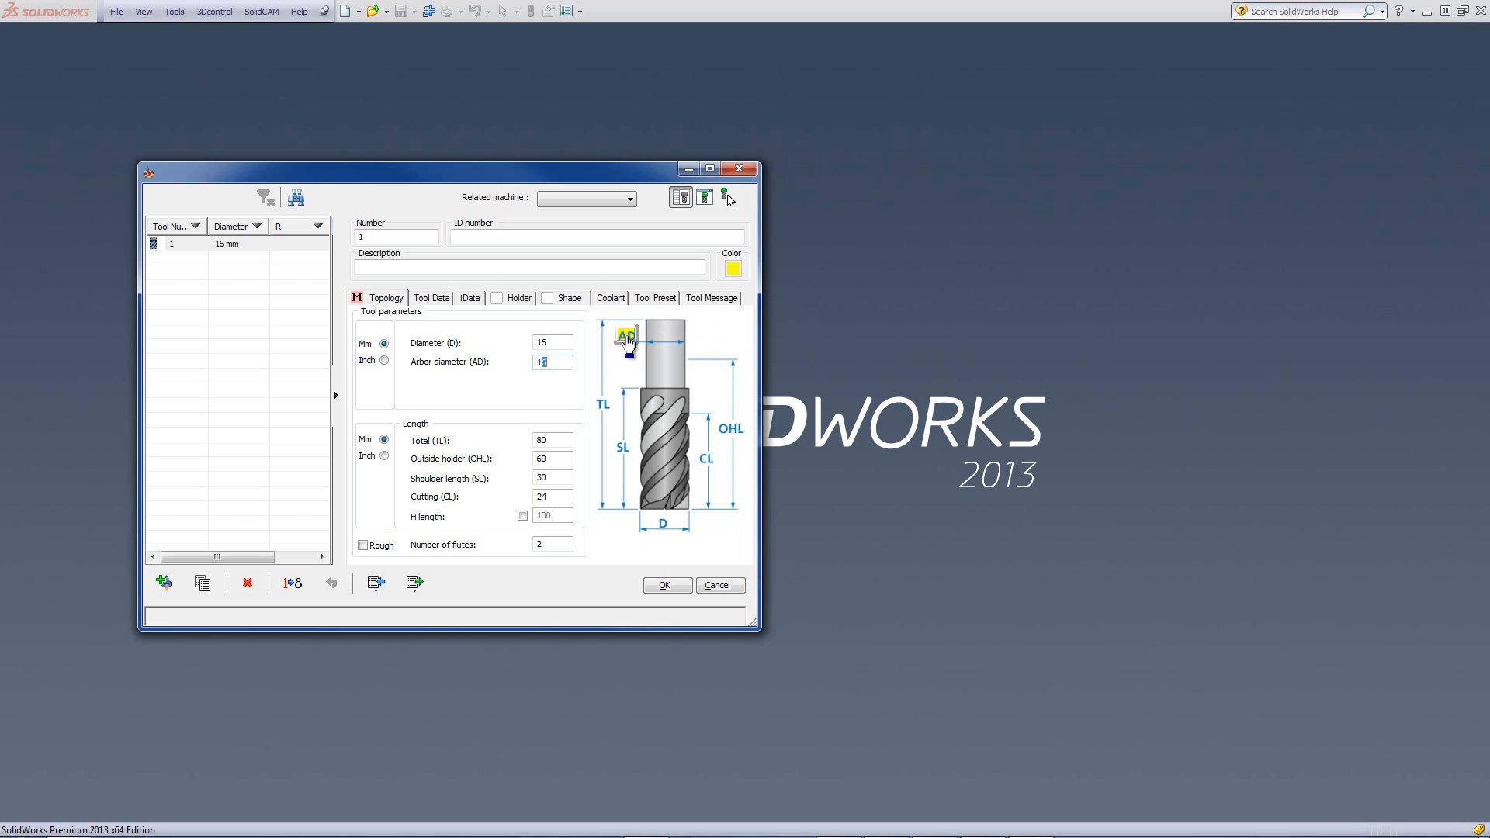
{"action": "mouse_move", "coordinate": [613, 401]}
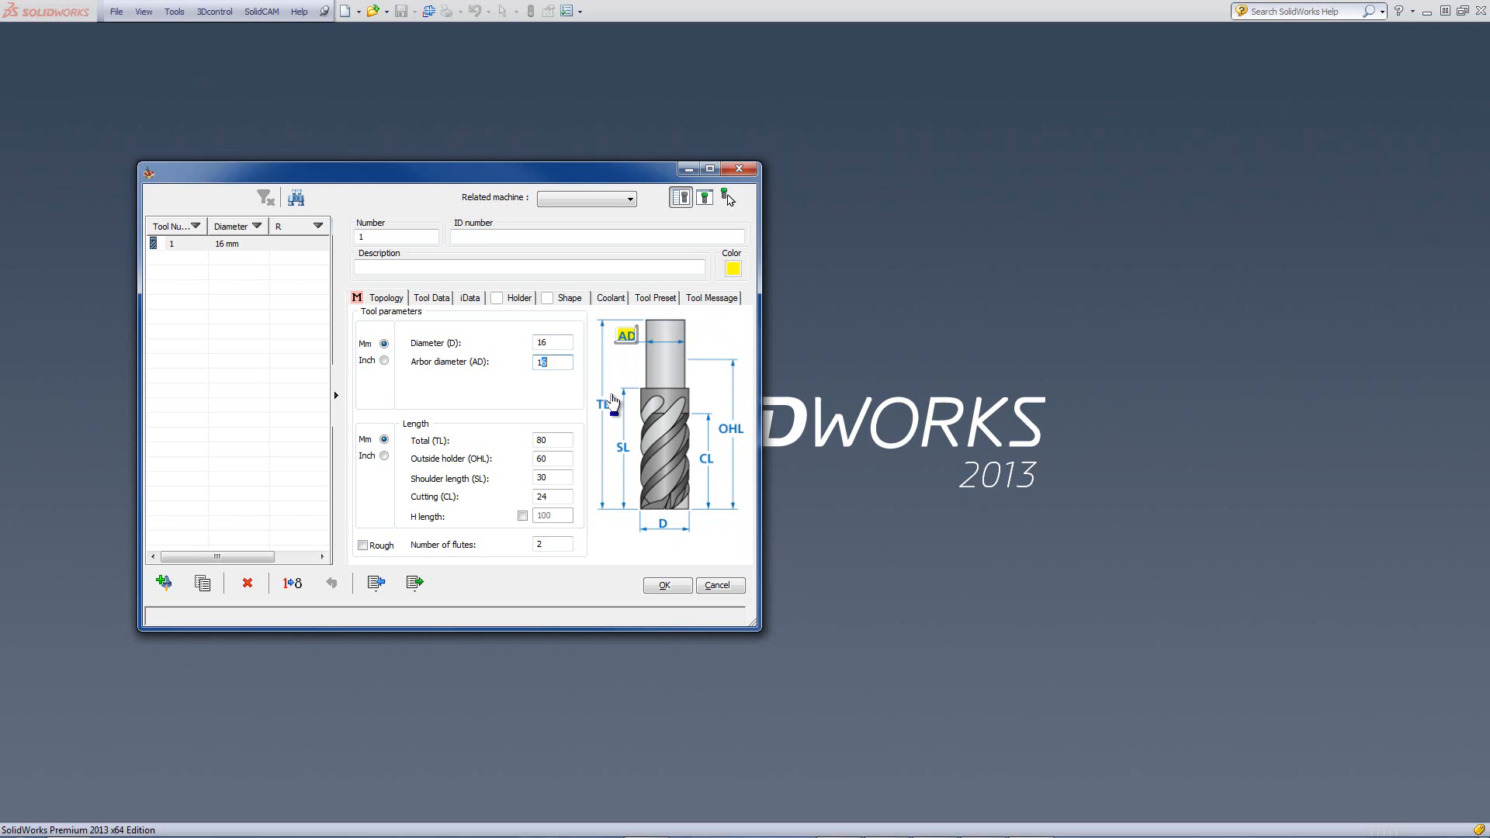
{"action": "mouse_move", "coordinate": [440, 339]}
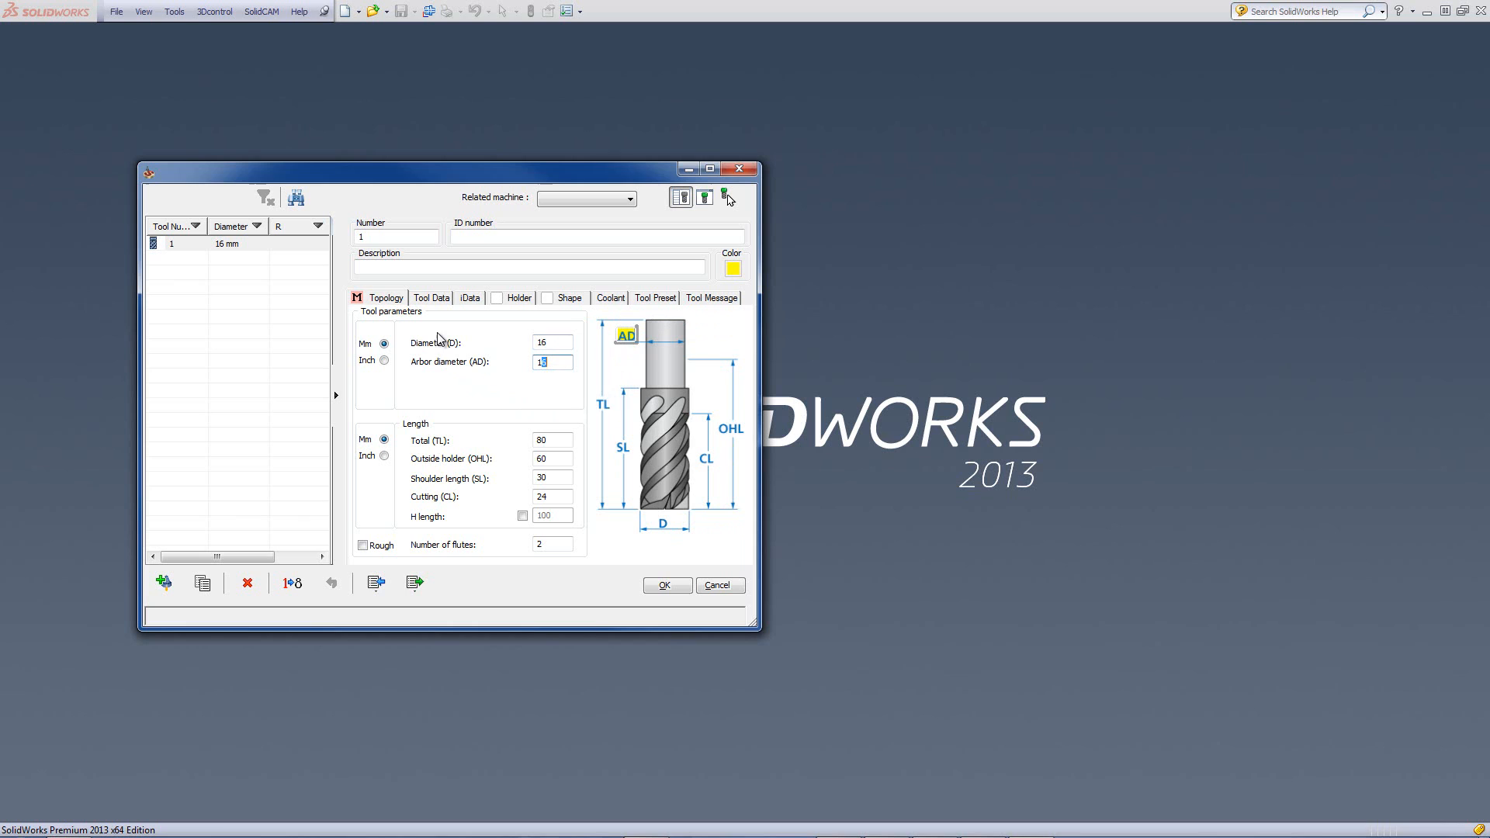
{"action": "mouse_move", "coordinate": [604, 369]}
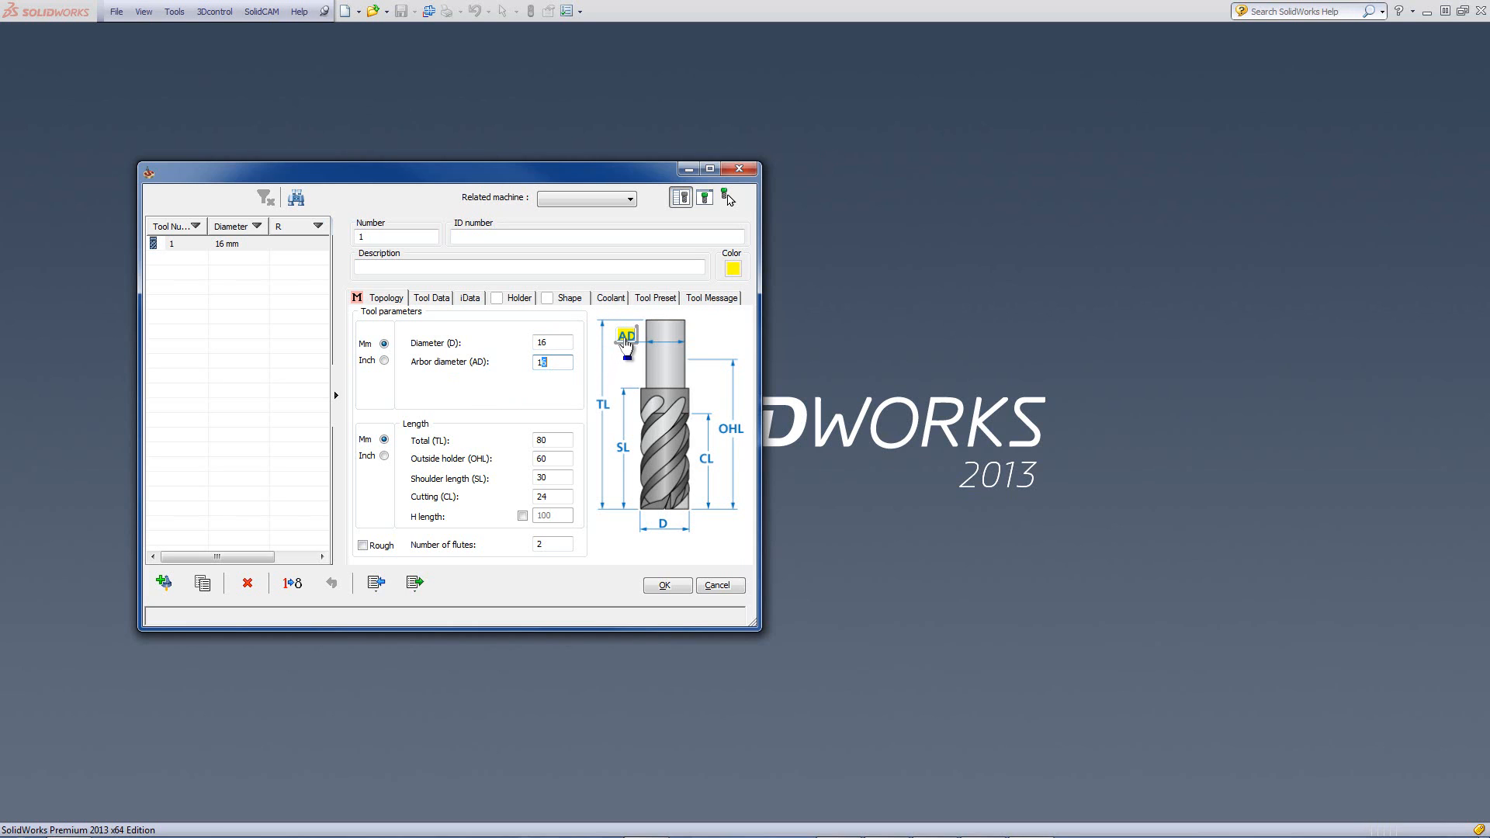
{"action": "mouse_move", "coordinate": [631, 354]}
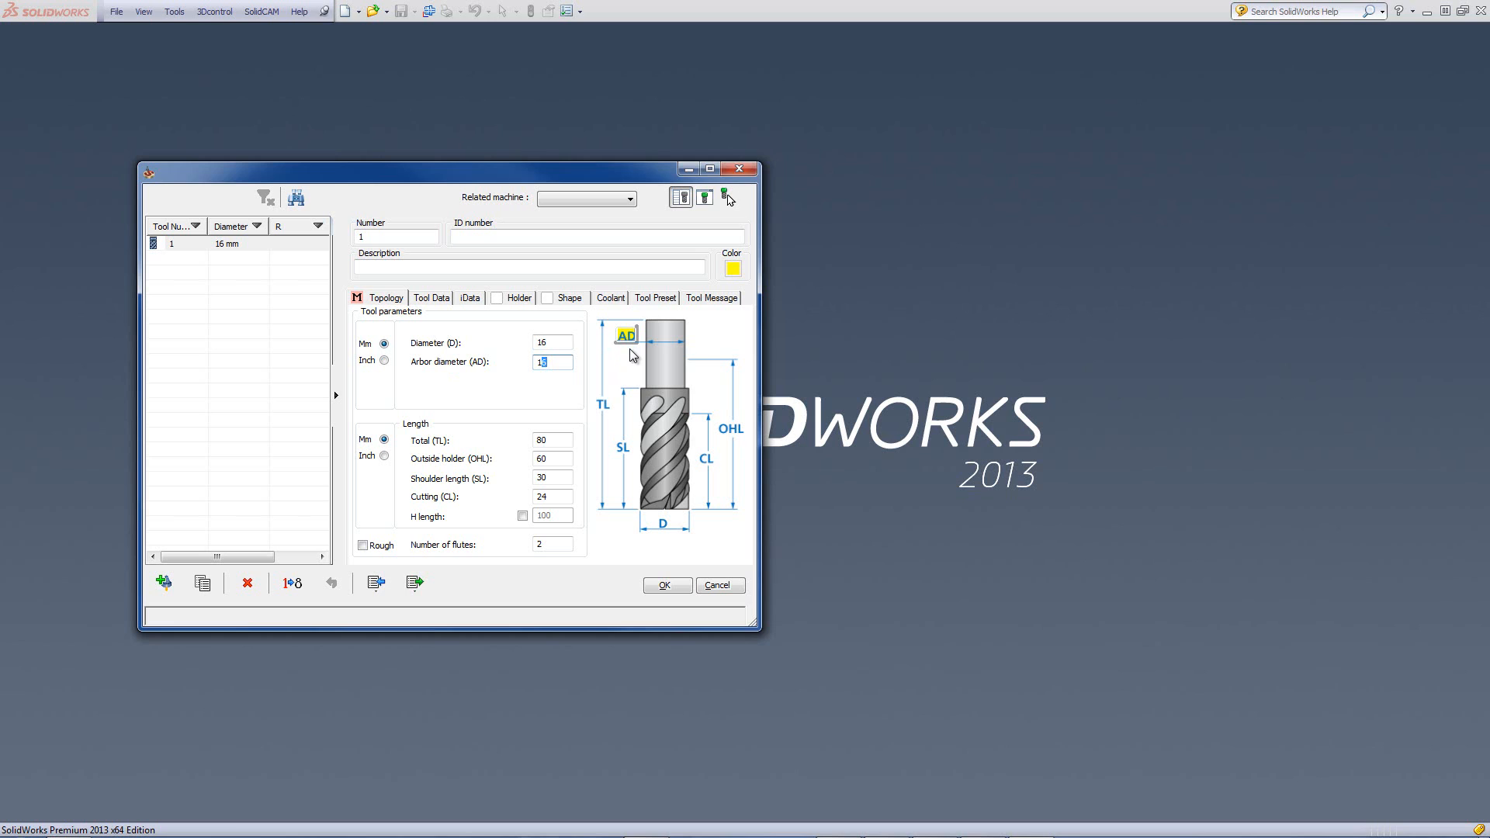
{"action": "mouse_move", "coordinate": [606, 407]}
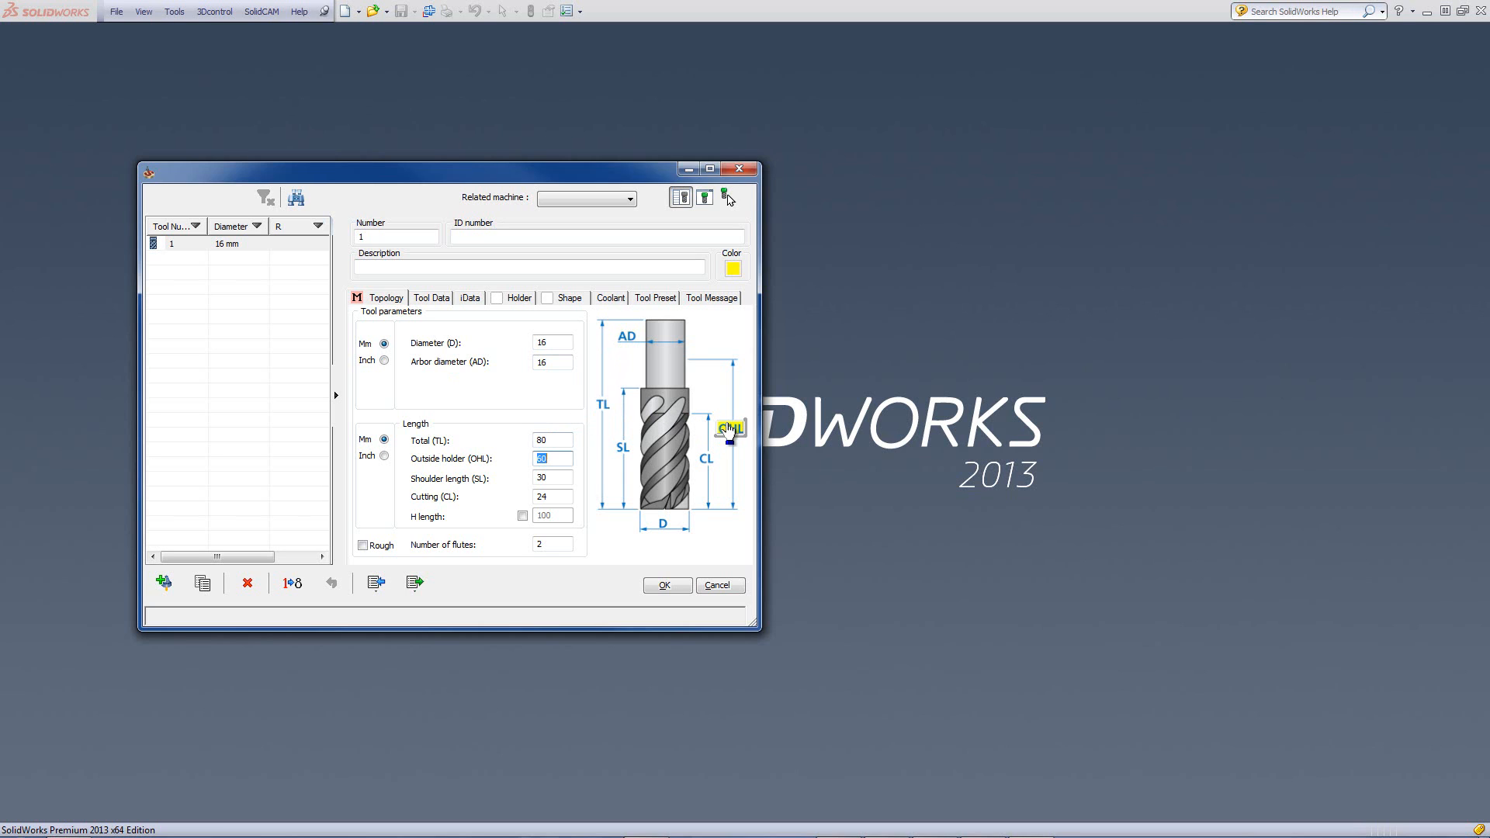
{"action": "mouse_move", "coordinate": [626, 347]}
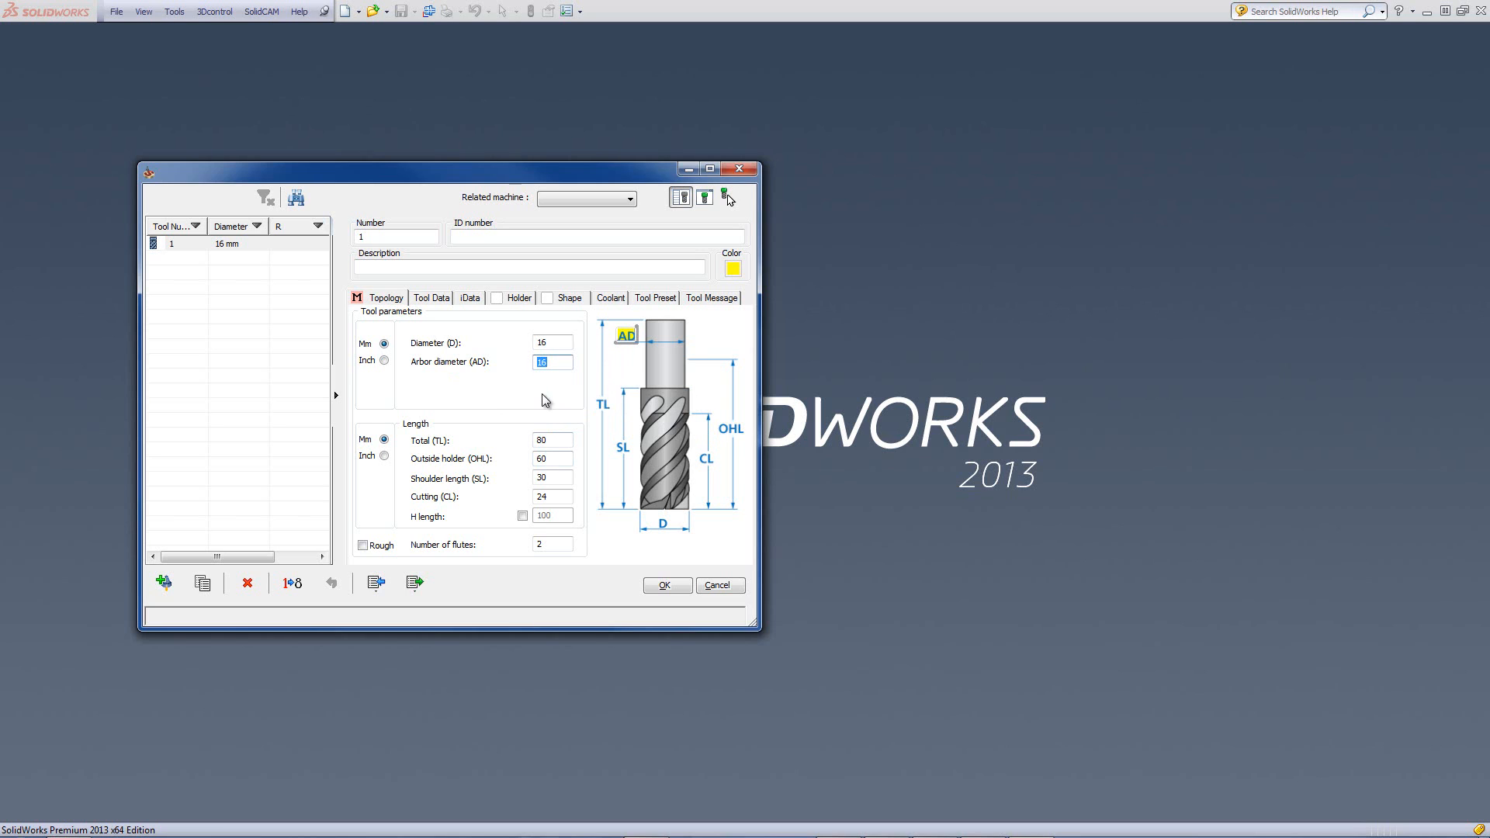
{"action": "mouse_move", "coordinate": [582, 448]}
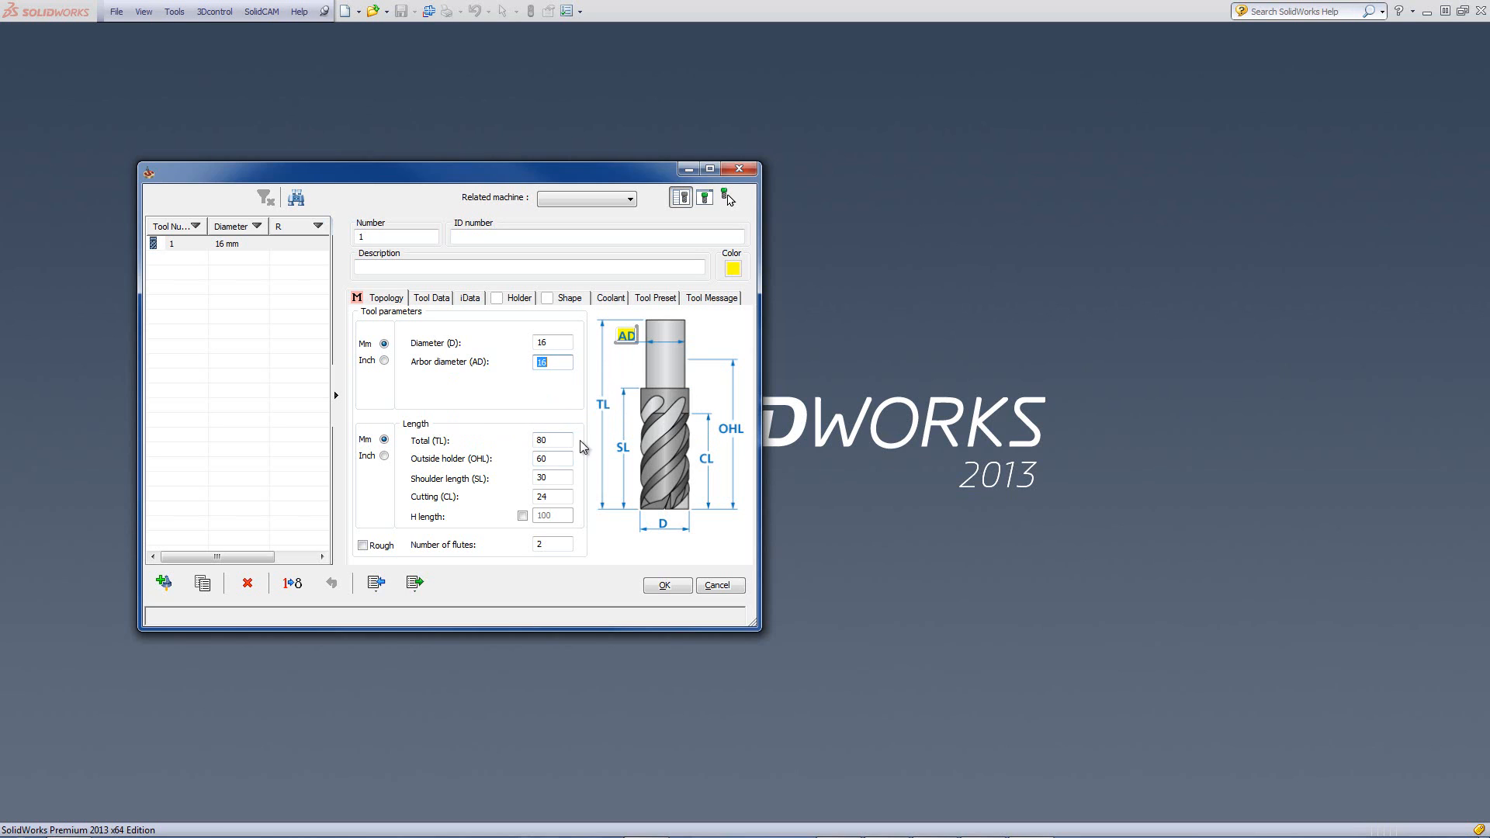
{"action": "mouse_move", "coordinate": [400, 418]}
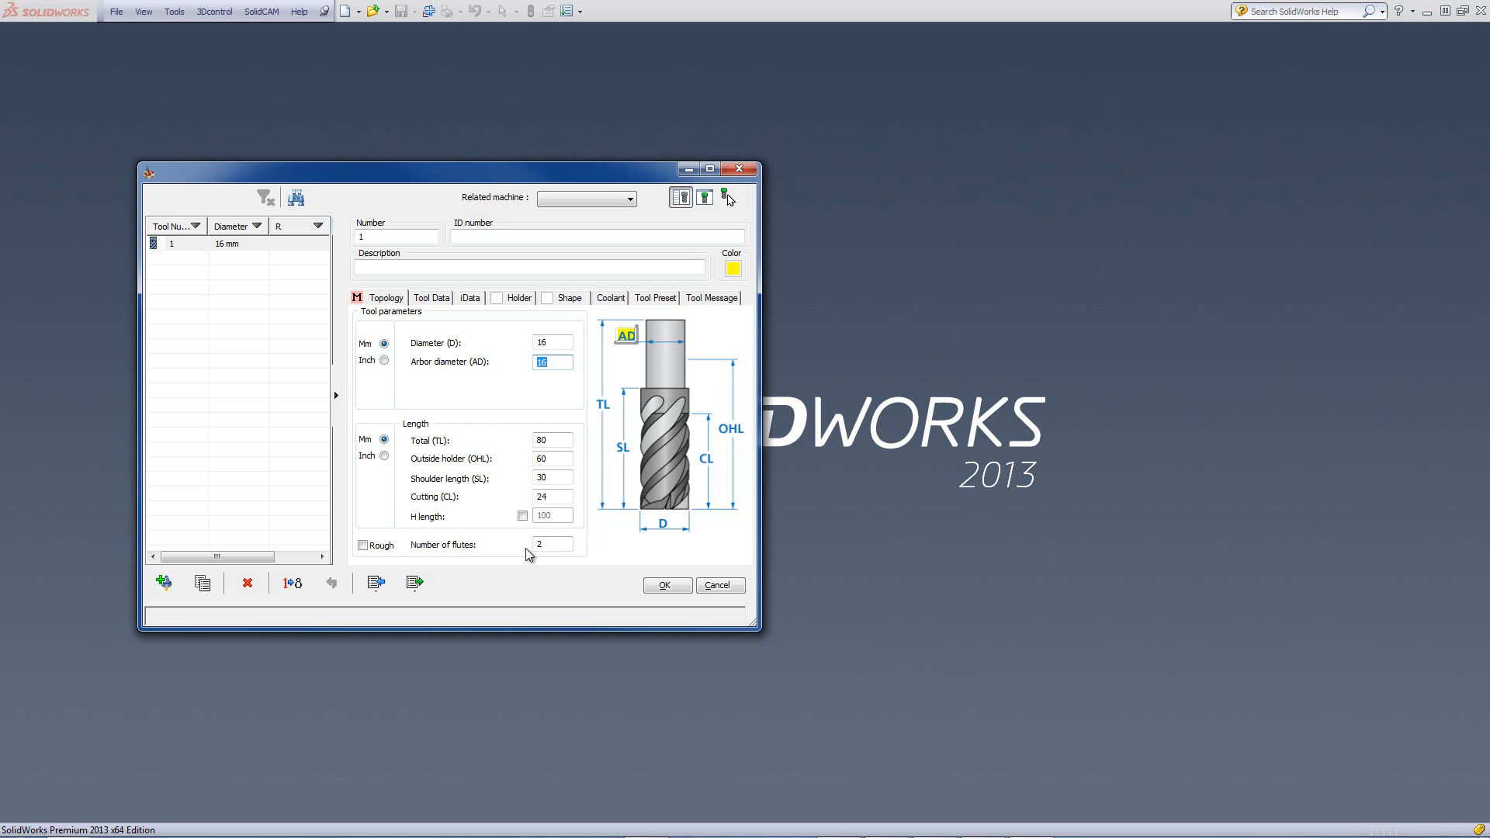
{"action": "mouse_move", "coordinate": [441, 492]}
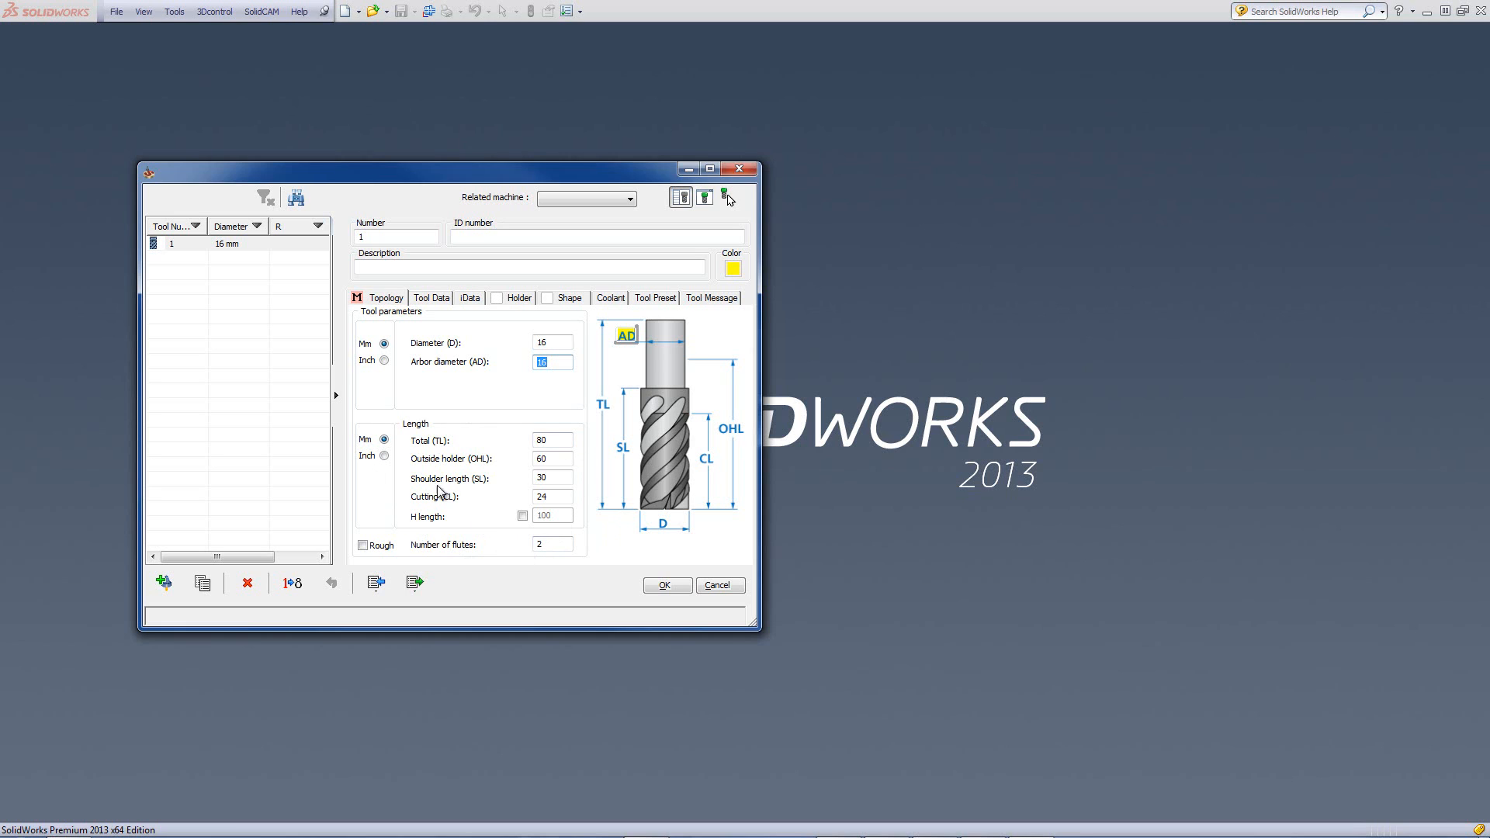
{"action": "mouse_move", "coordinate": [386, 470]}
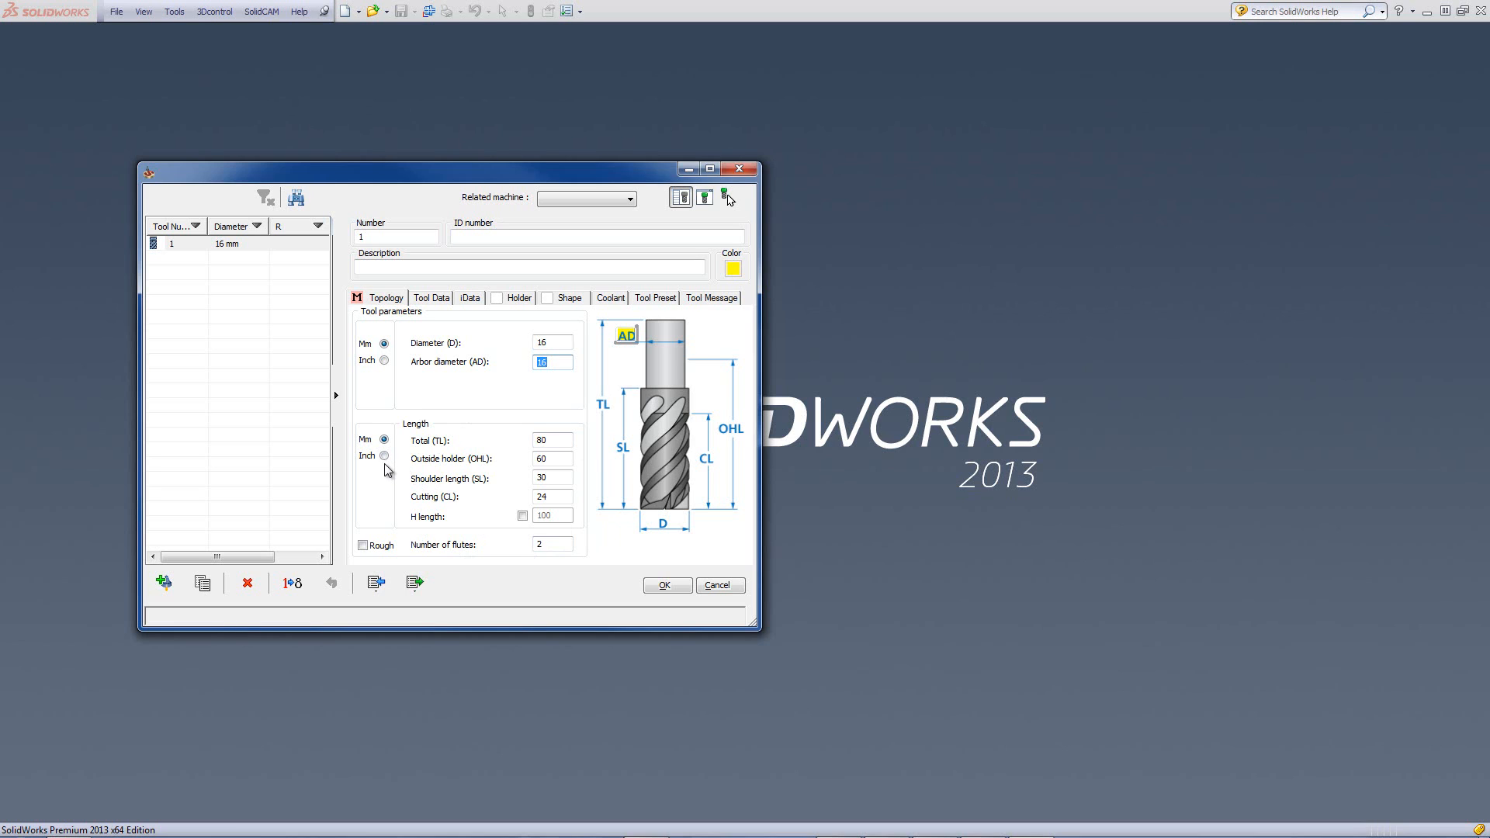
{"action": "mouse_move", "coordinate": [423, 465]}
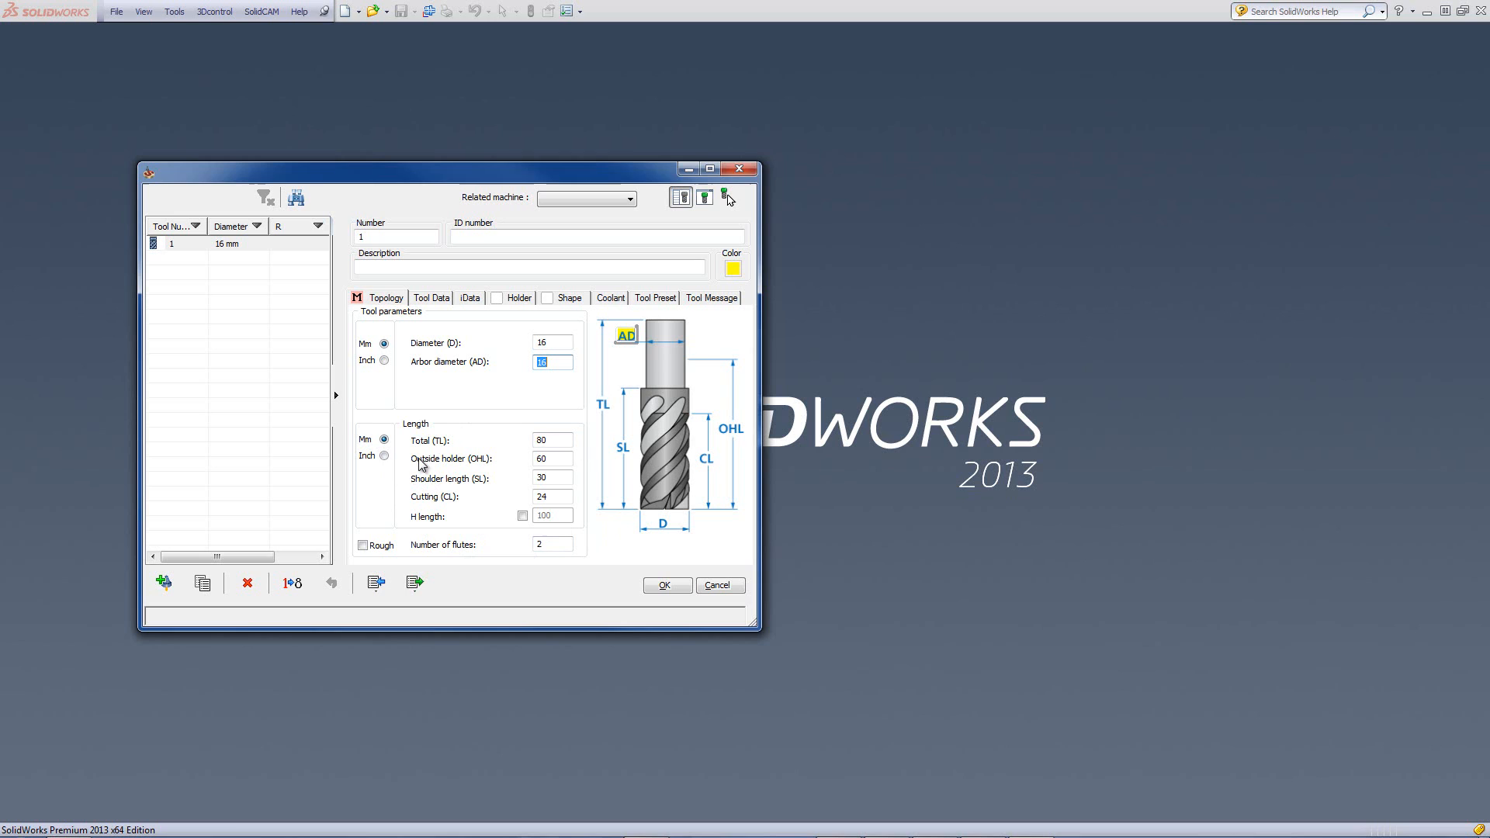
{"action": "left_click", "coordinate": [552, 441]}
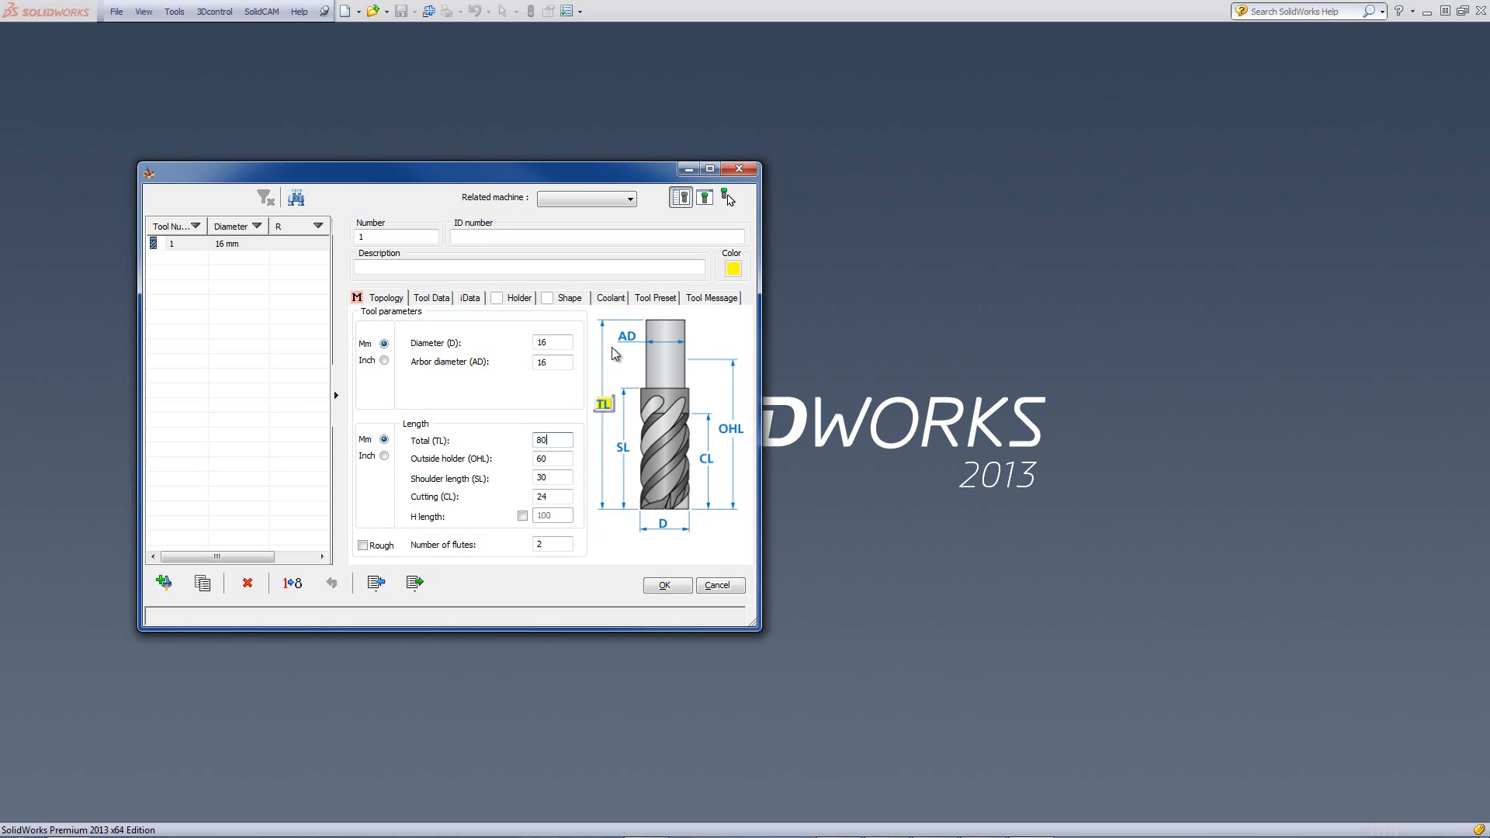
{"action": "mouse_move", "coordinate": [606, 520]}
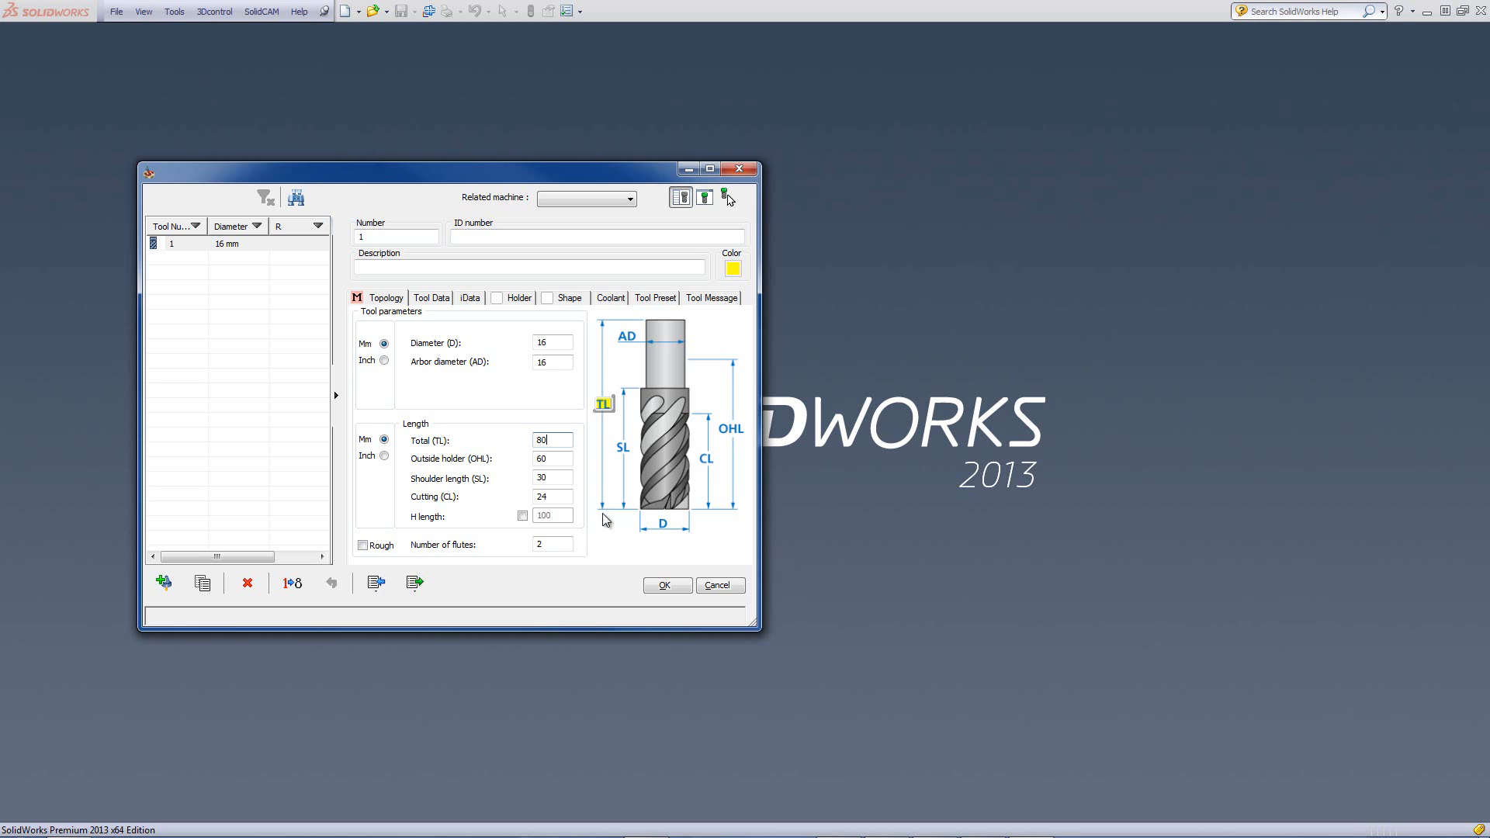
{"action": "mouse_move", "coordinate": [607, 539]}
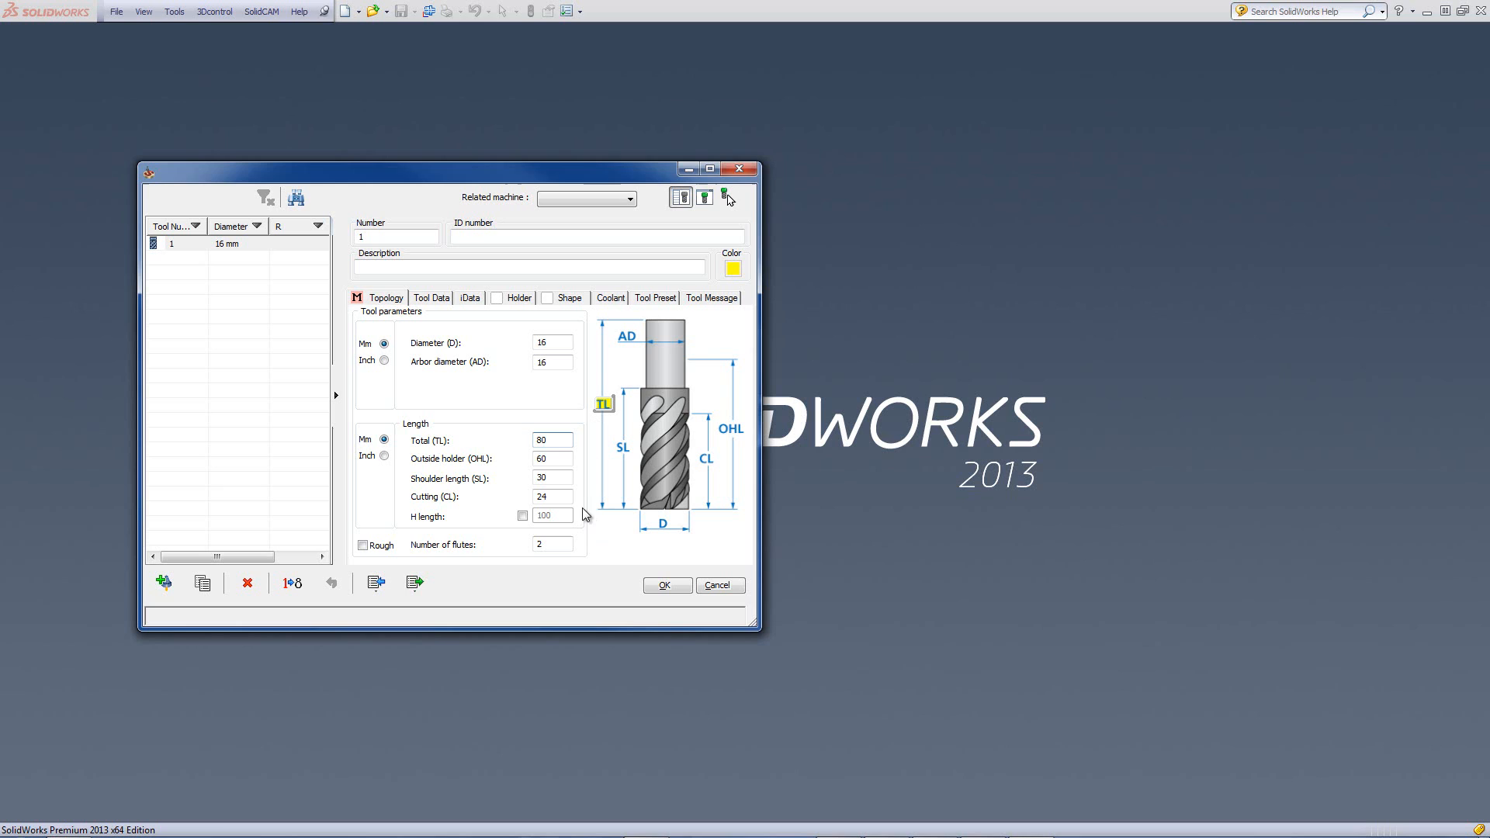
{"action": "left_click", "coordinate": [551, 458]}
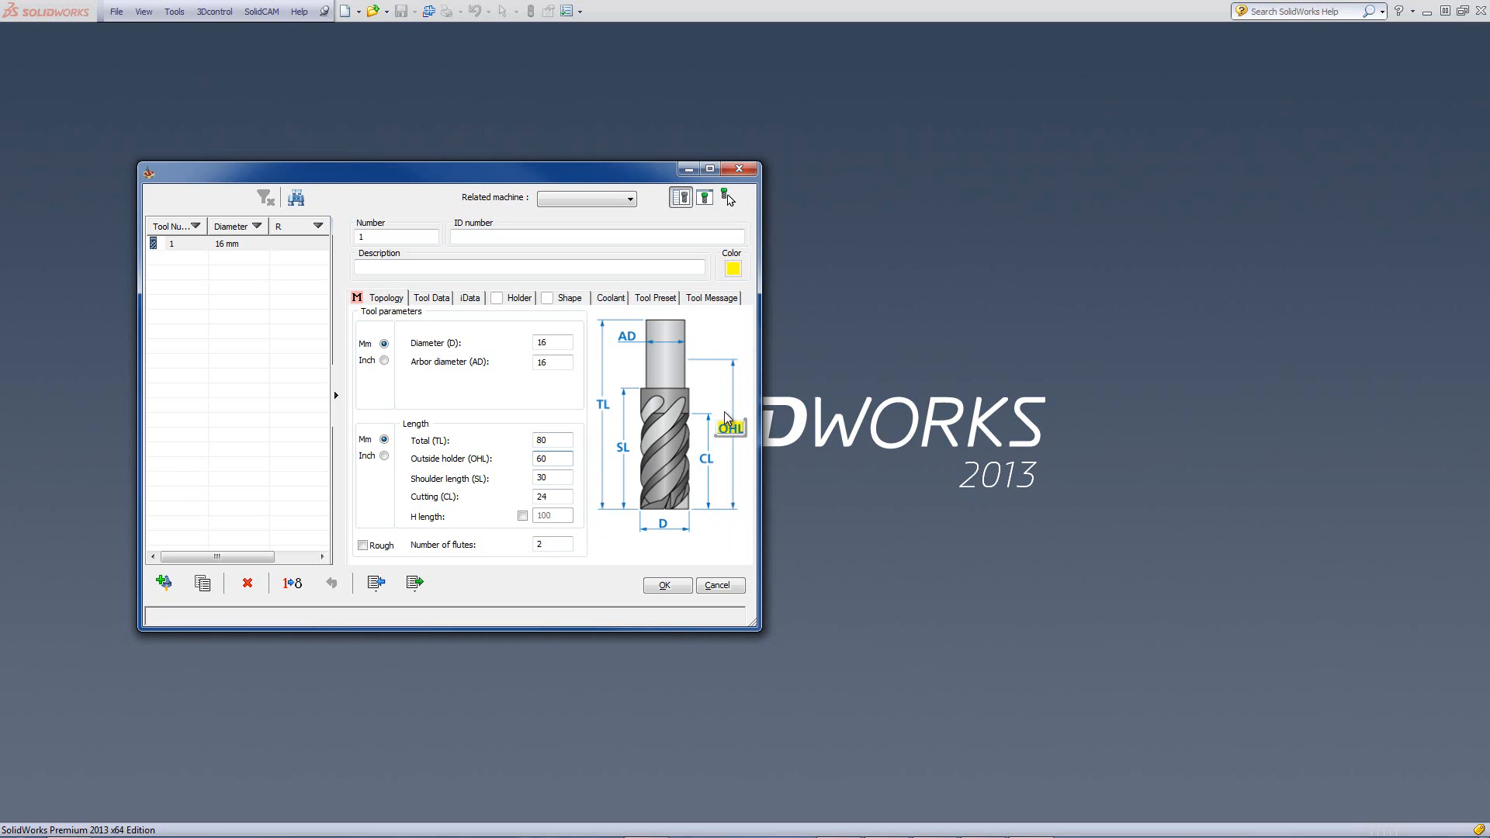
{"action": "mouse_move", "coordinate": [697, 369]}
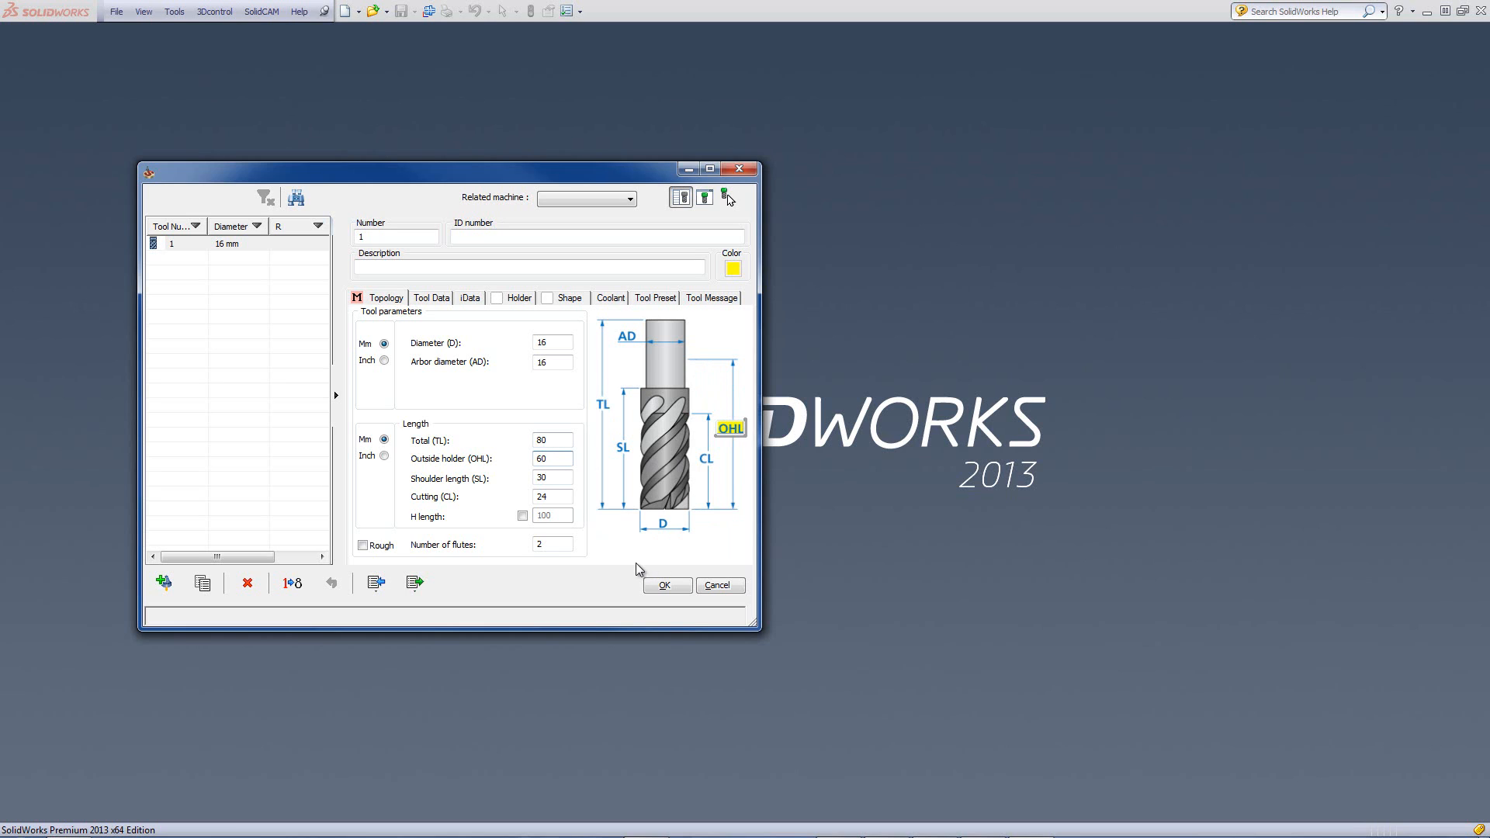
{"action": "left_click", "coordinate": [551, 478]}
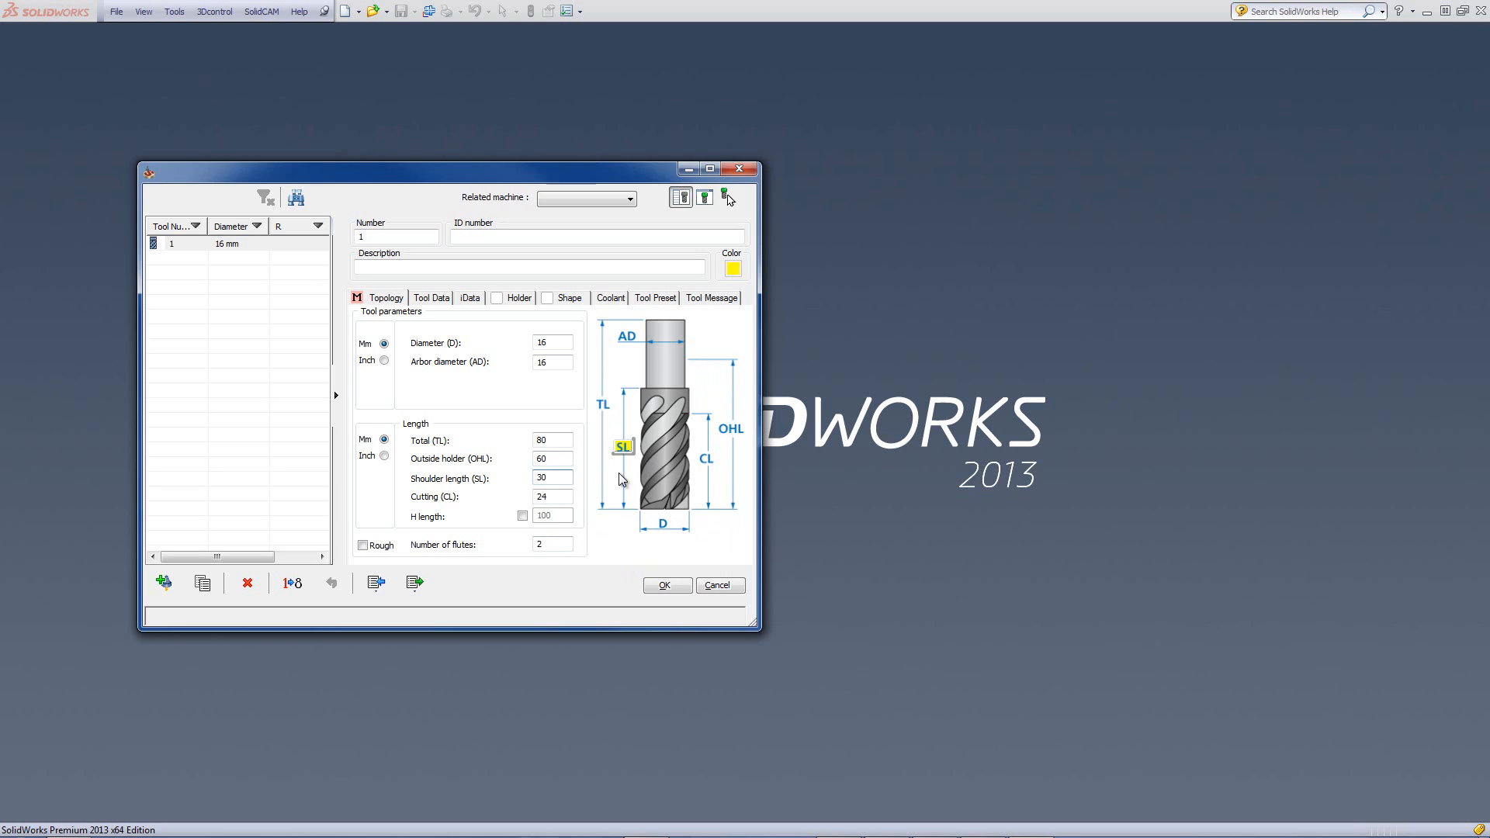
{"action": "mouse_move", "coordinate": [635, 401]}
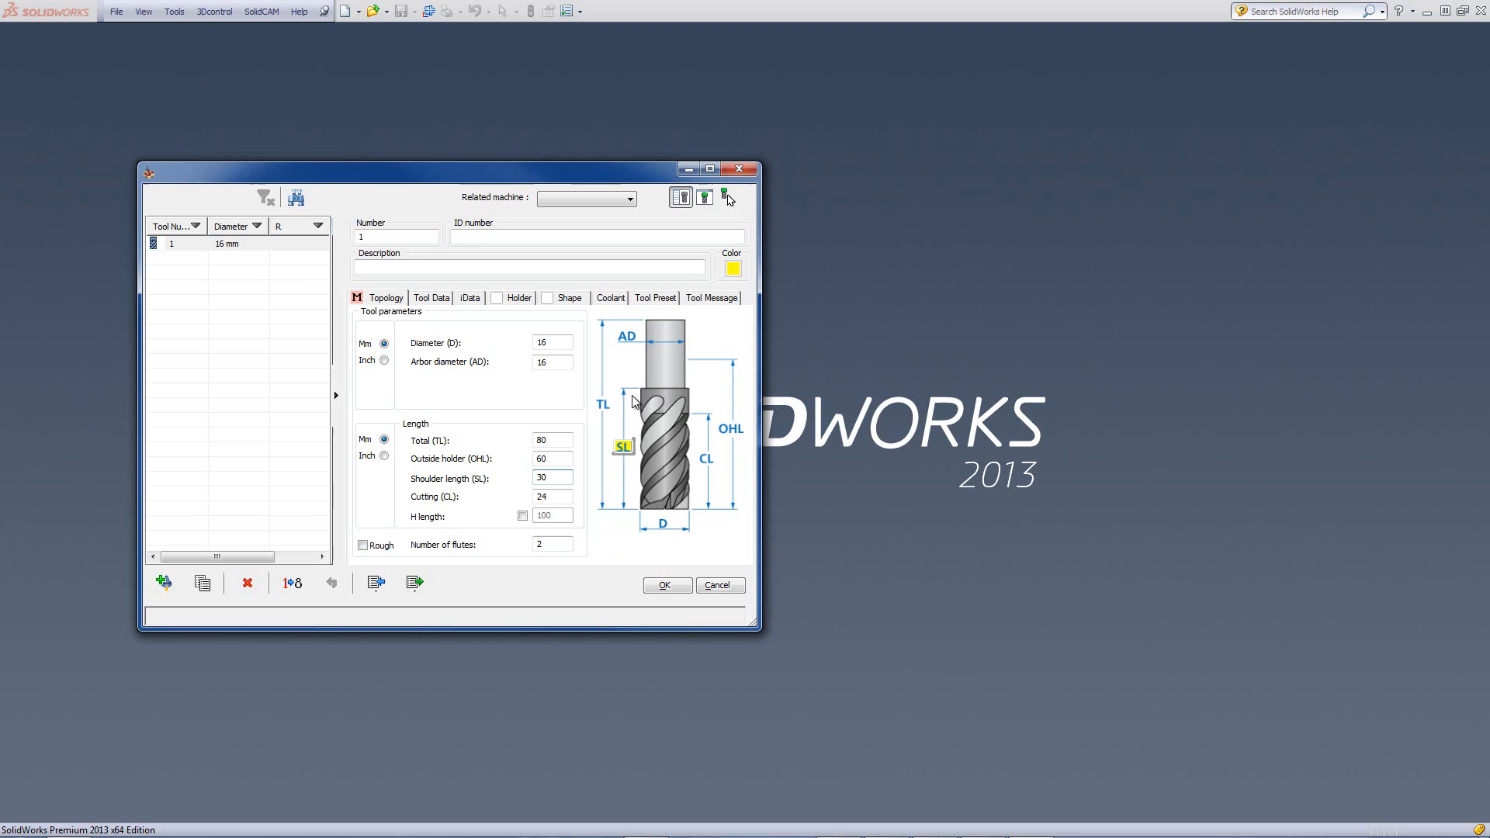
{"action": "mouse_move", "coordinate": [645, 519]}
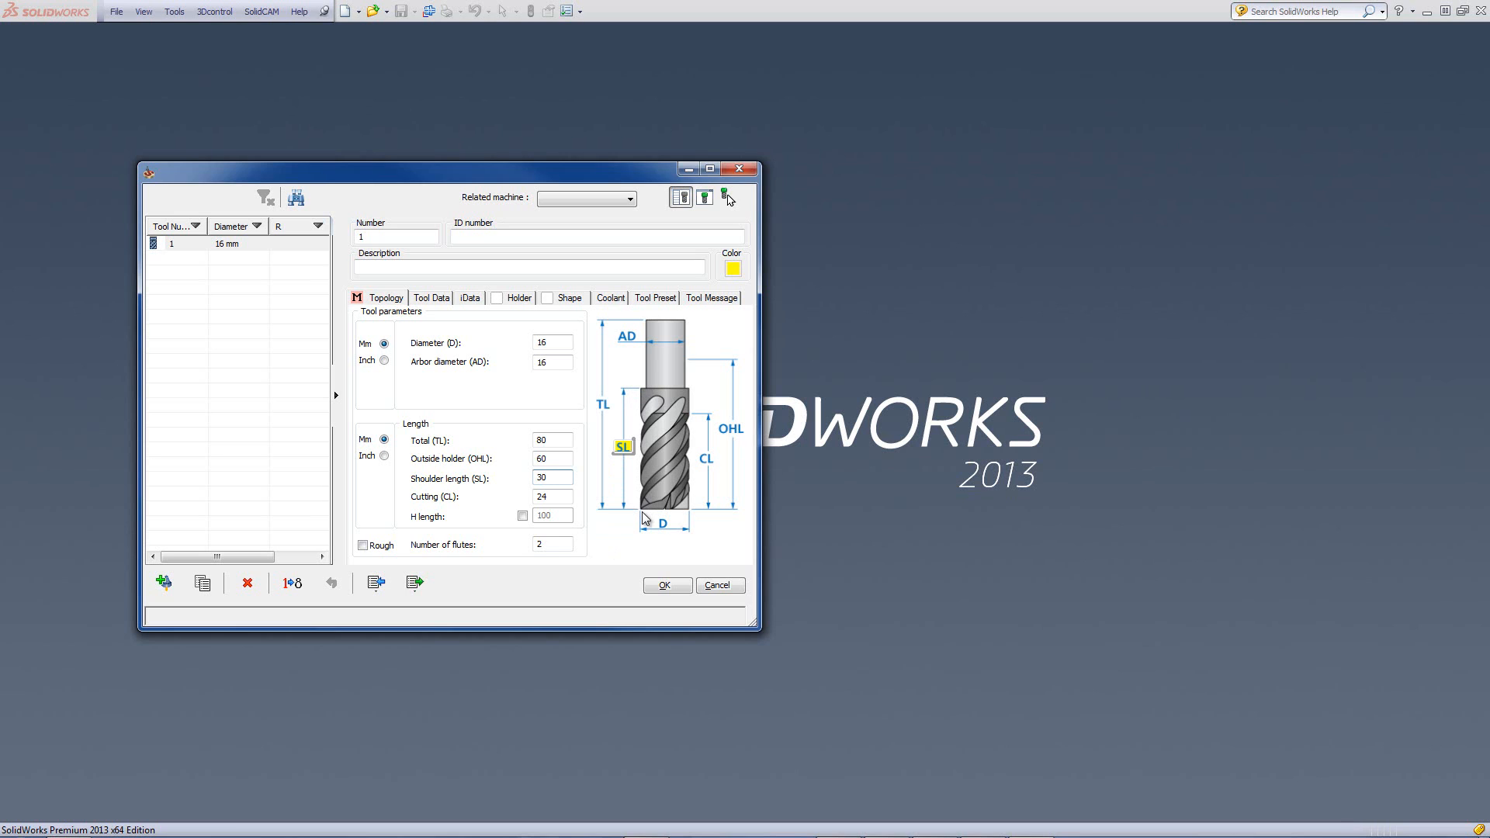
{"action": "left_click", "coordinate": [552, 478]}
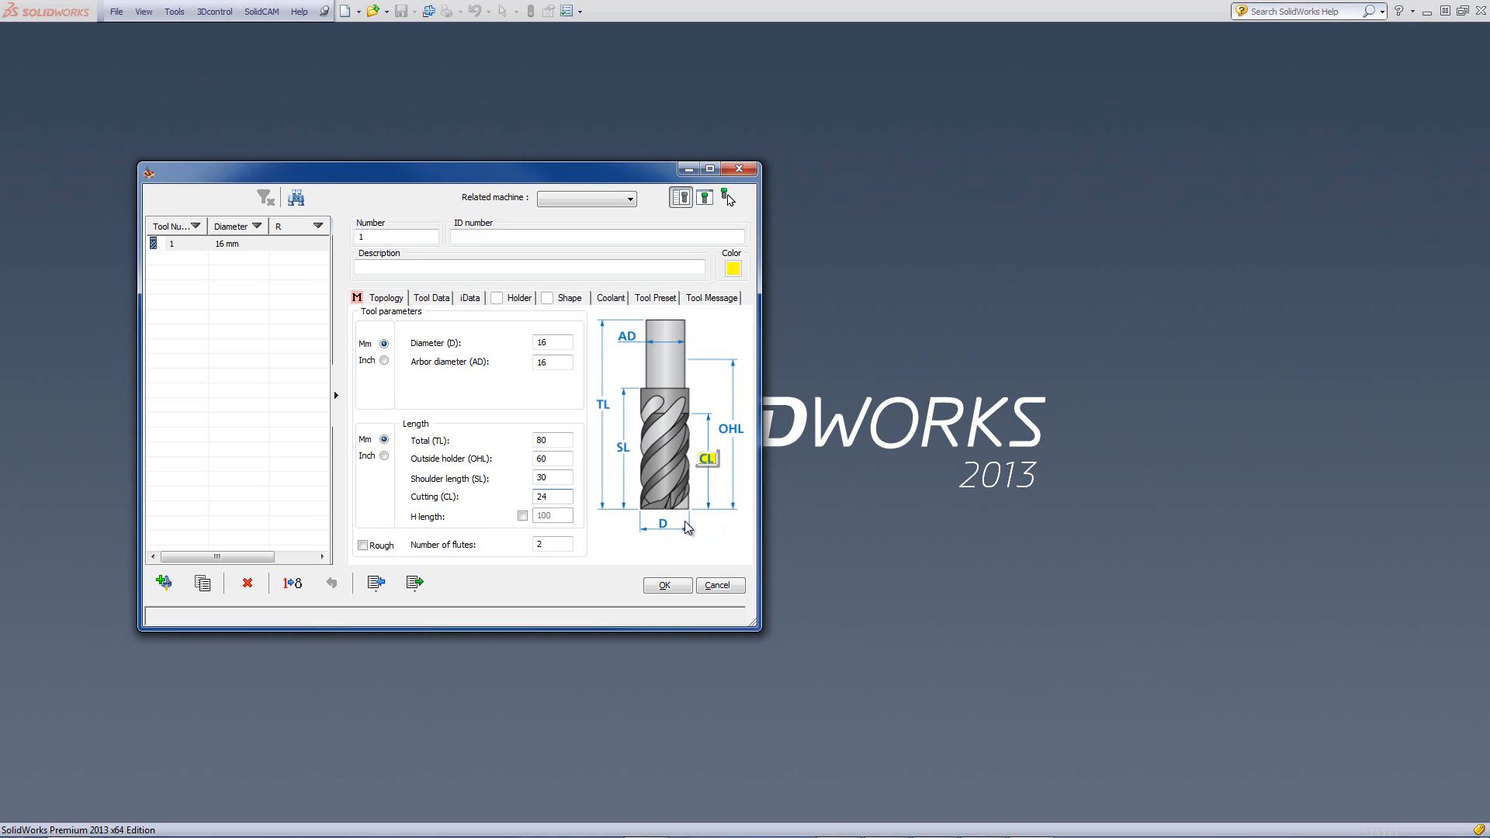
{"action": "mouse_move", "coordinate": [591, 507]}
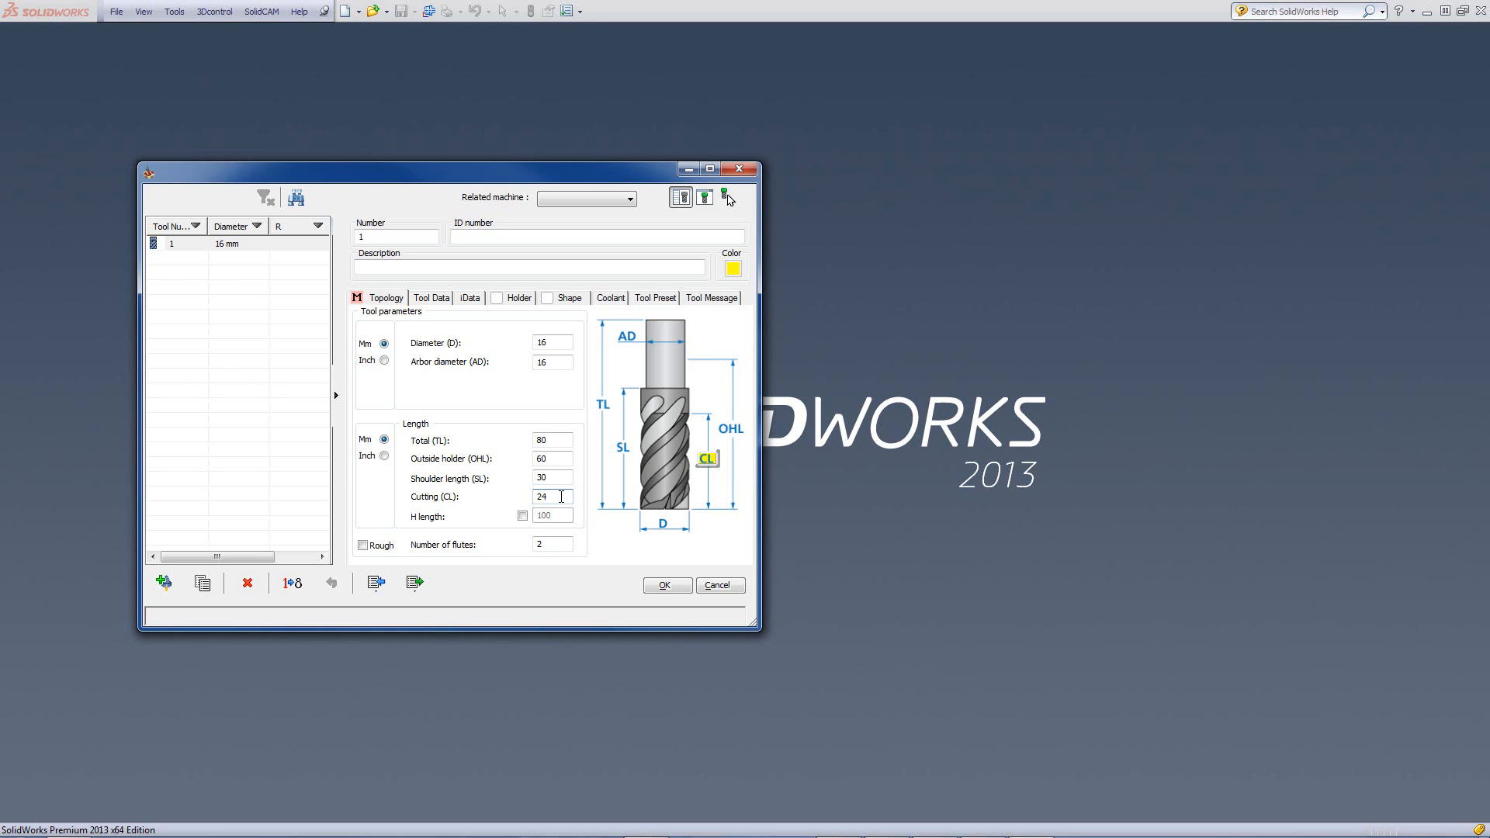
{"action": "mouse_move", "coordinate": [559, 513]}
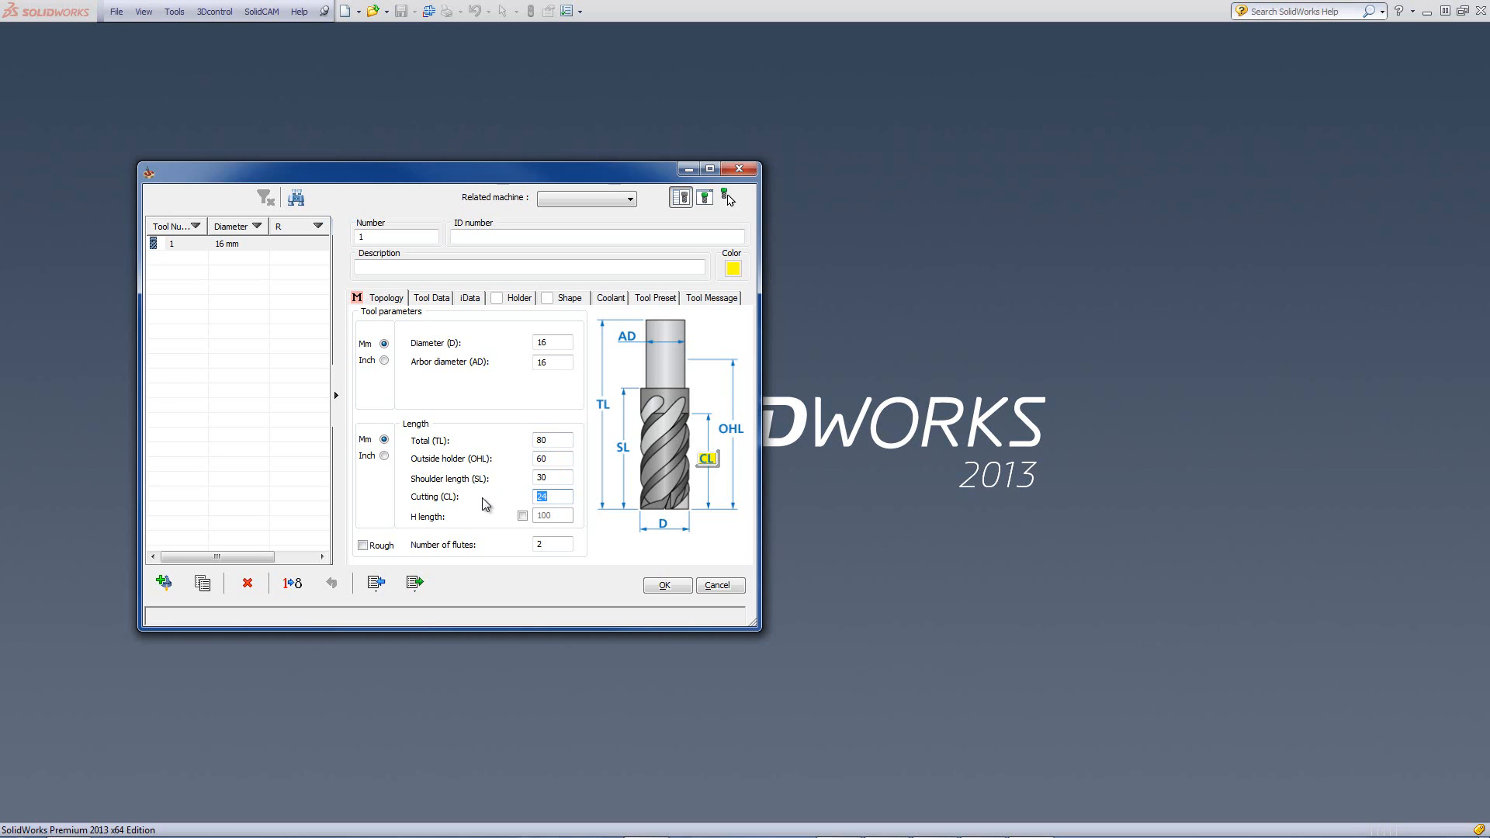
Step: Set the cutting length (CL) to 30 after 31 exceeds the shoulder length
{"action": "type", "text": "3"}
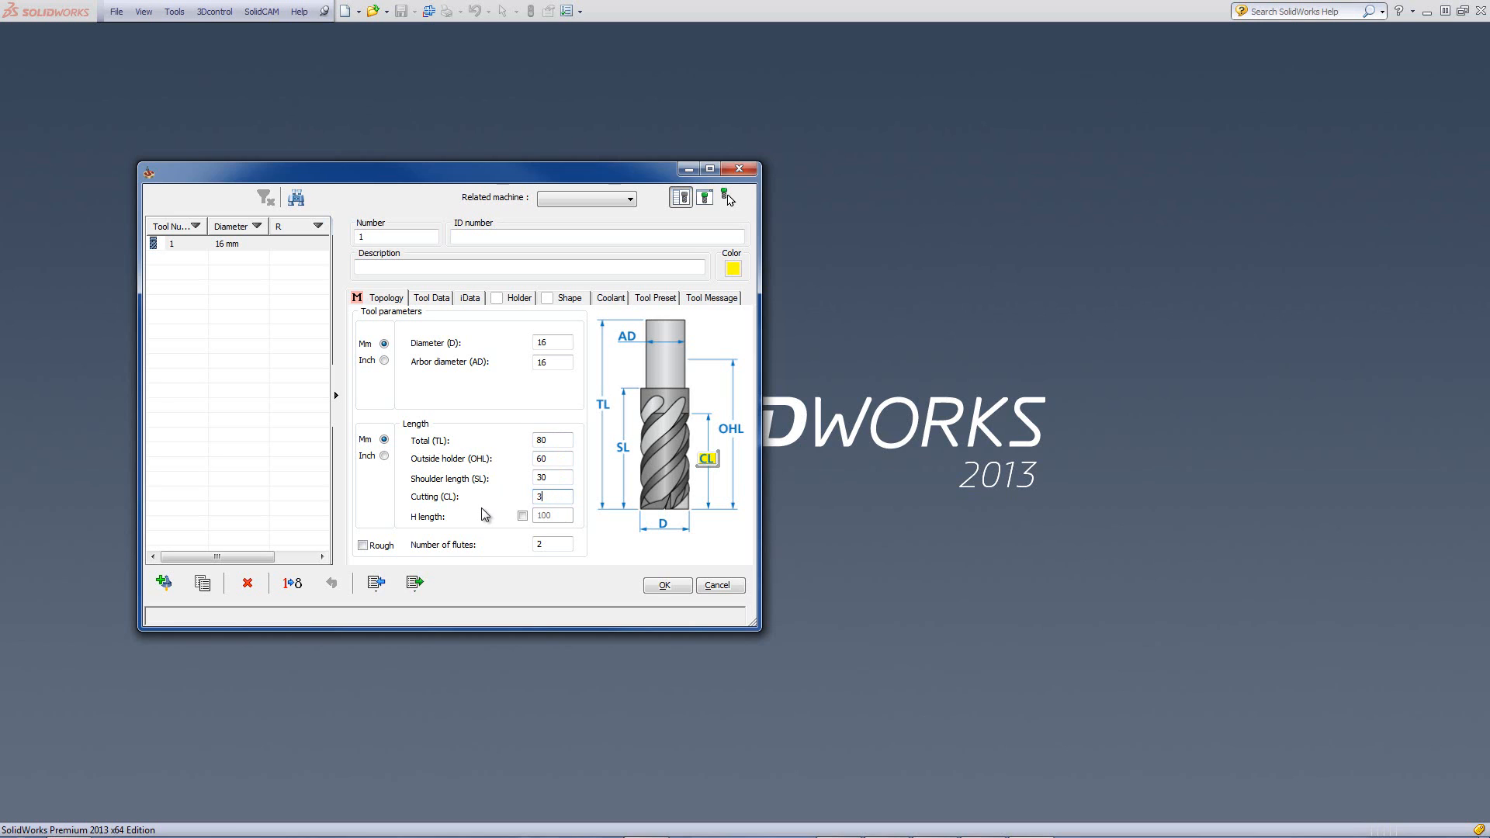
{"action": "type", "text": "1"}
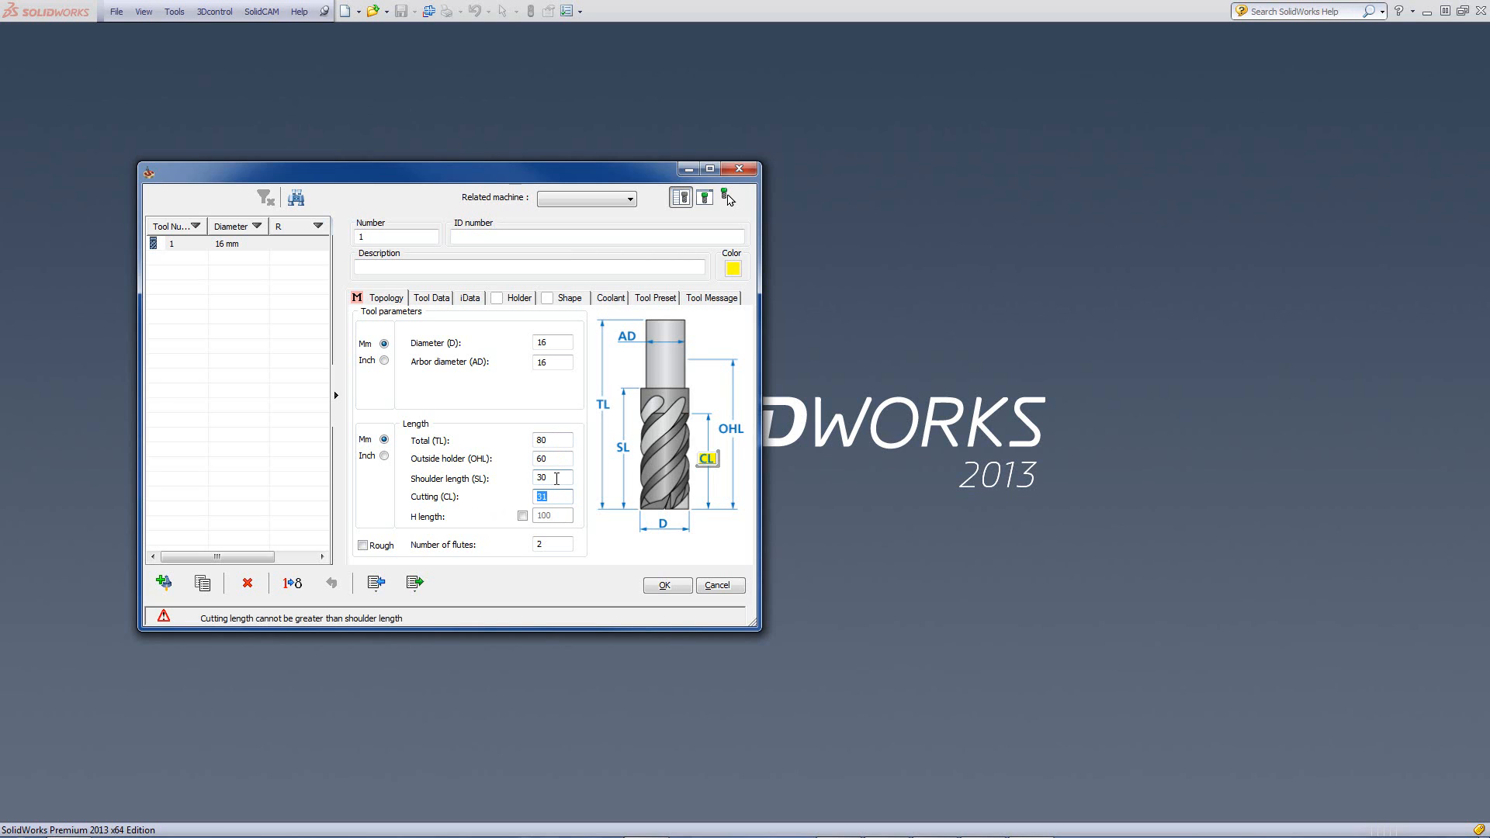
{"action": "mouse_move", "coordinate": [218, 640]}
{"action": "type", "text": "30"}
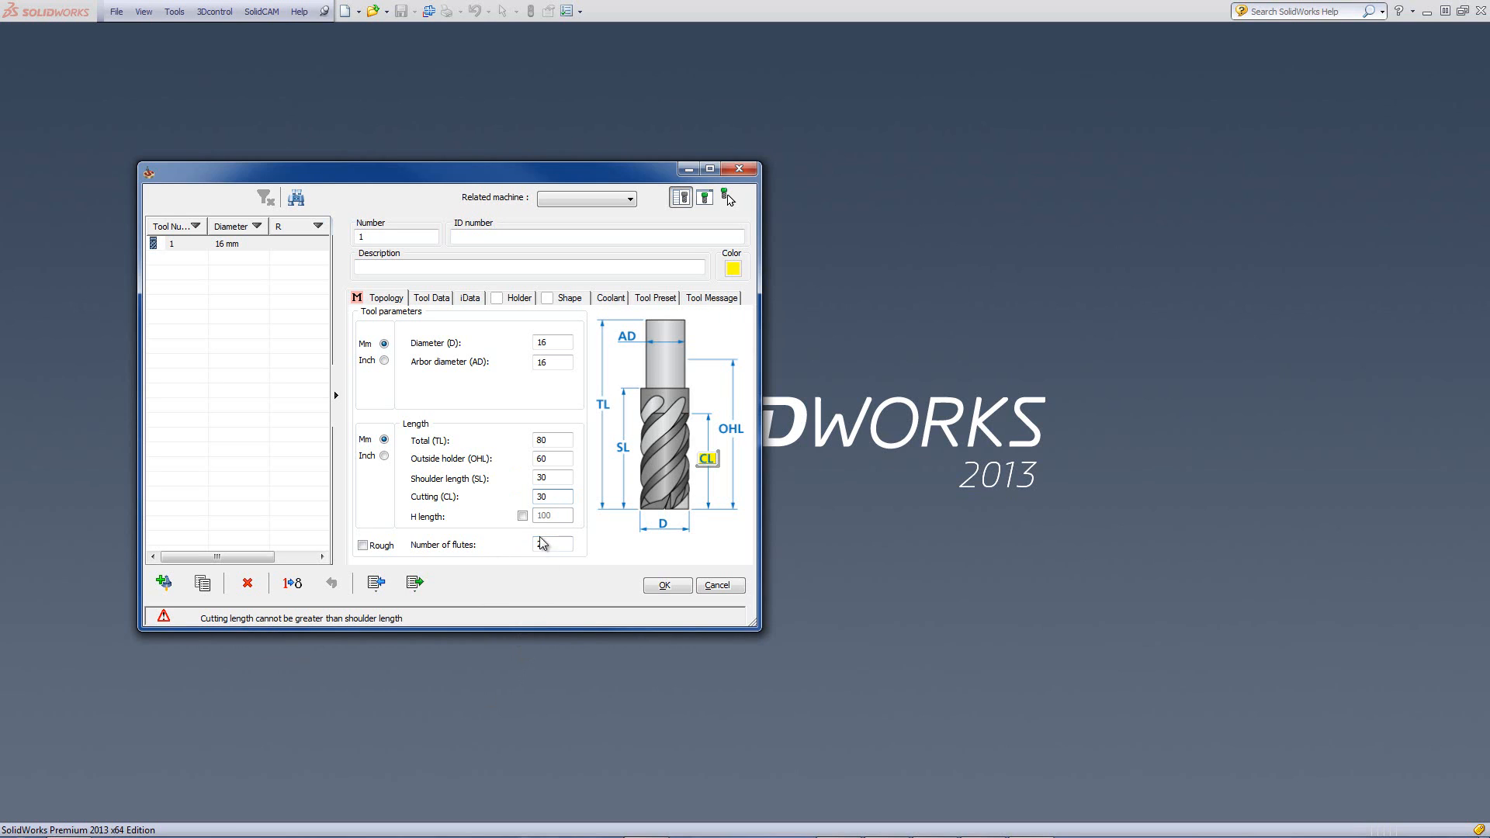
{"action": "type", "text": "2"}
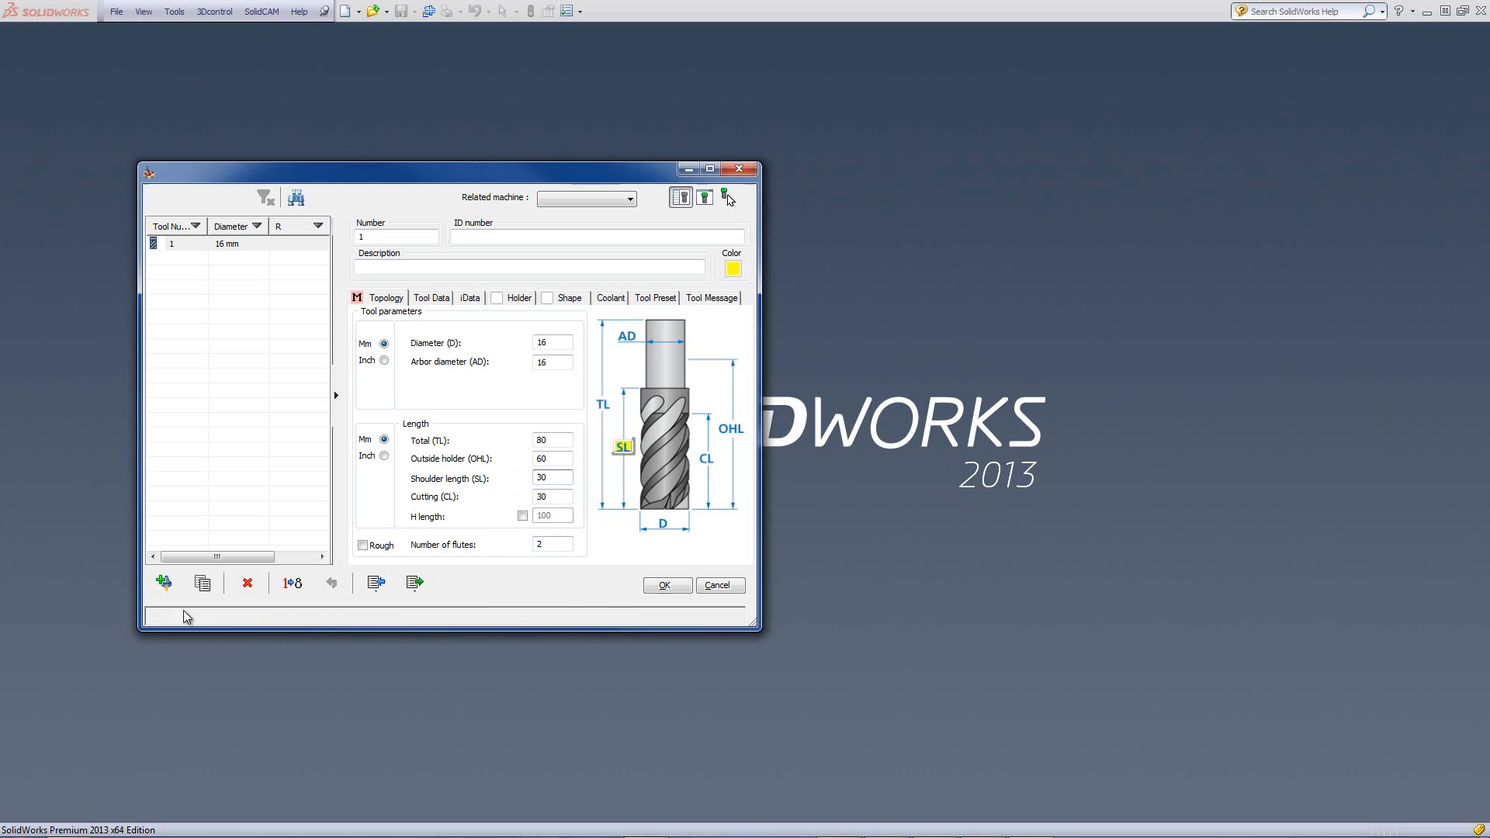
{"action": "mouse_move", "coordinate": [424, 475]}
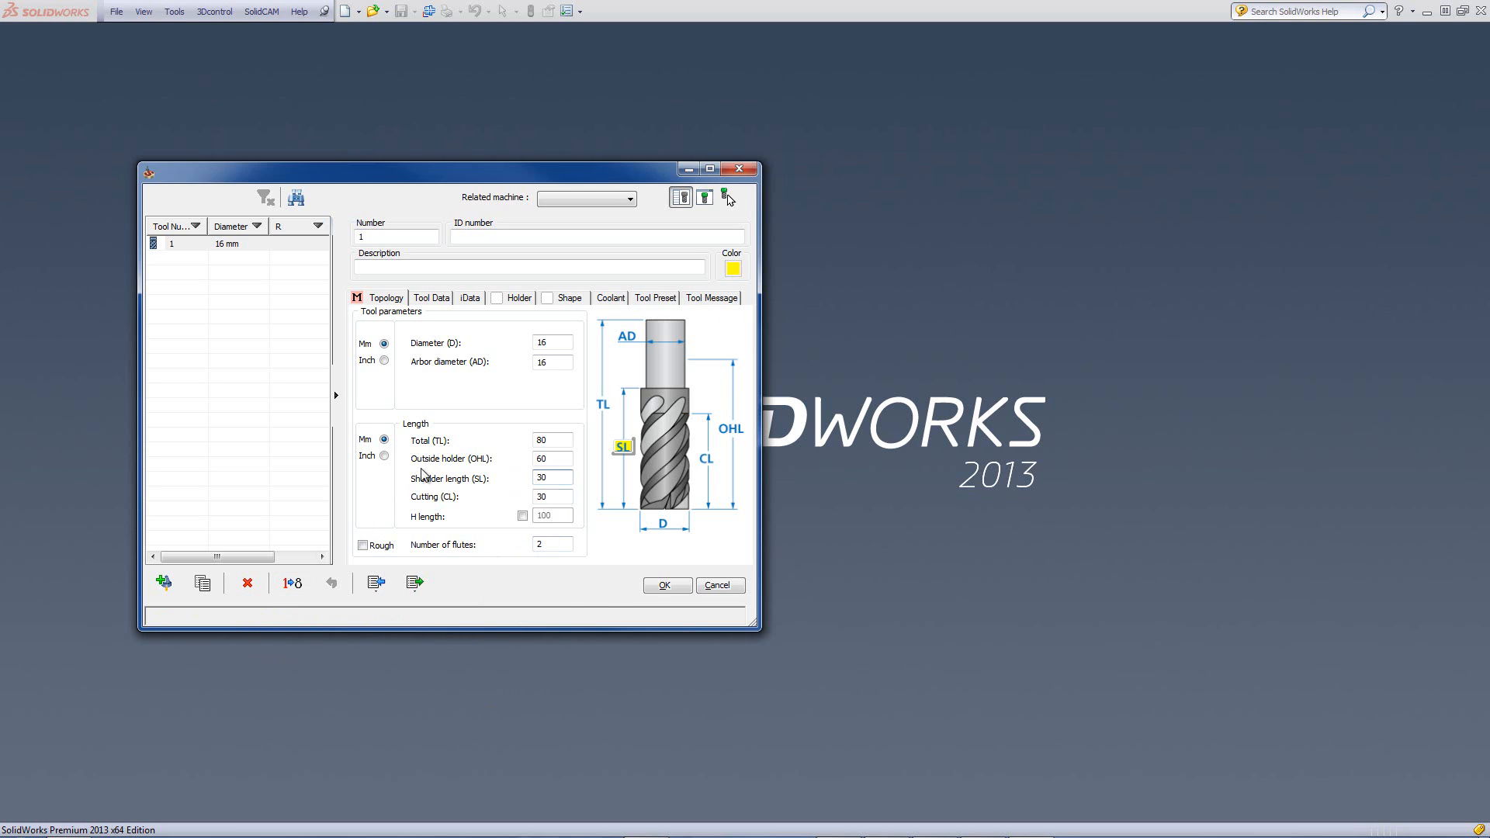
Step: Change the outside holder length (OHL) from 60 to 45, clearing the shoulder-length warning
{"action": "left_click", "coordinate": [552, 459]}
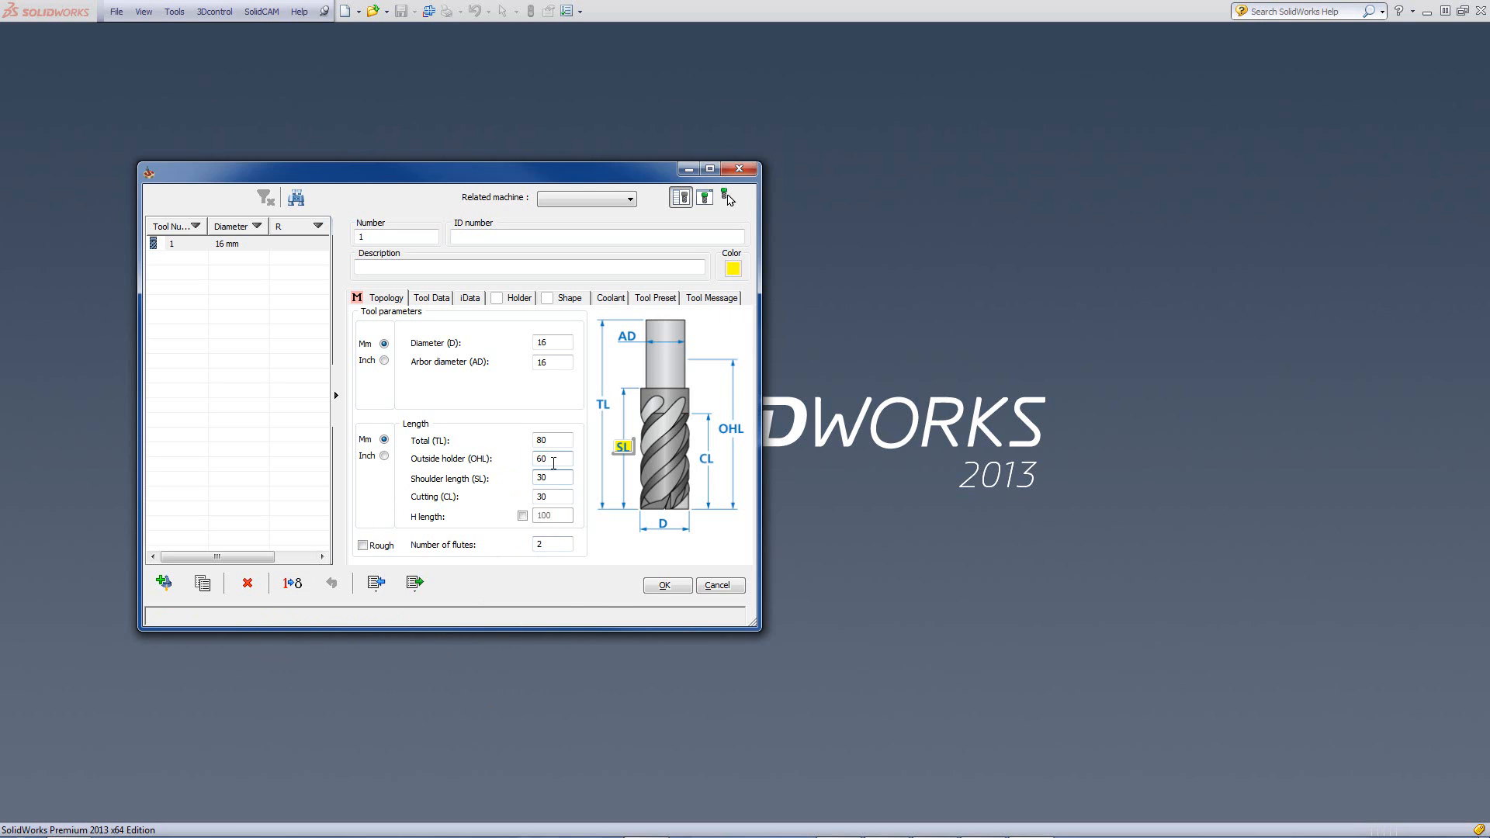
{"action": "left_click", "coordinate": [551, 458]}
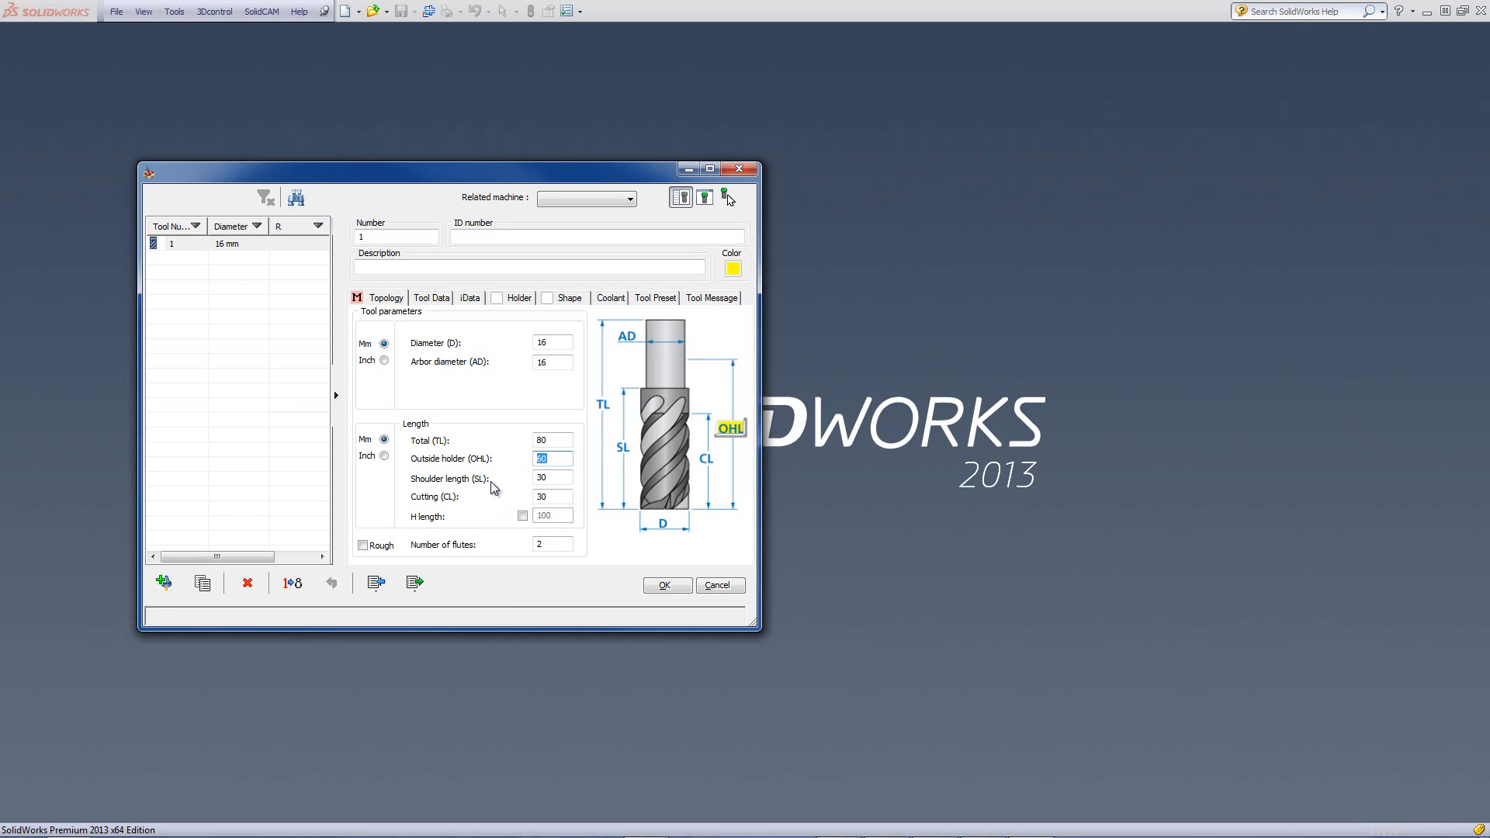
{"action": "type", "text": "29"}
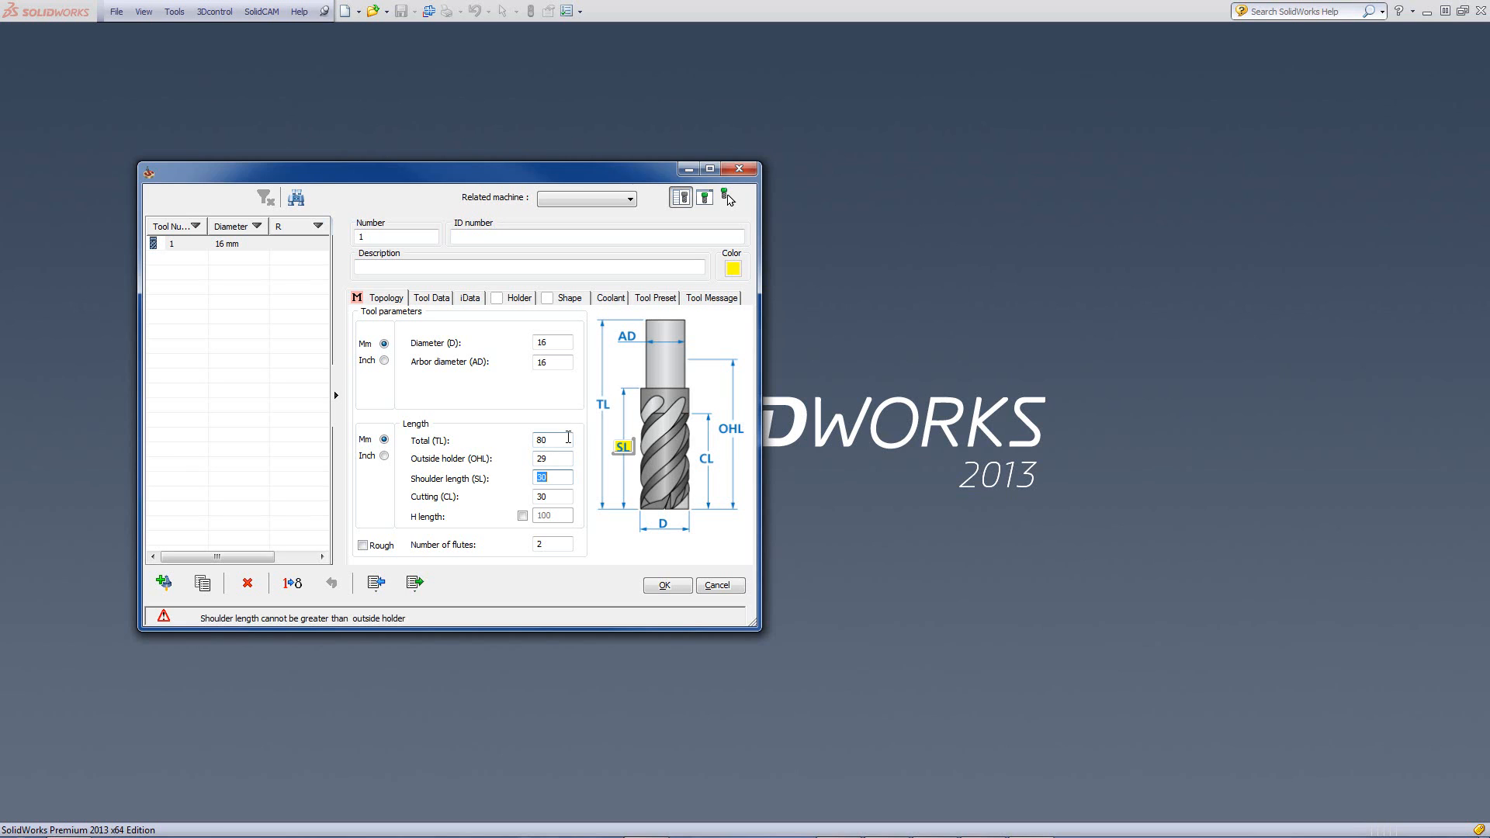
{"action": "mouse_move", "coordinate": [255, 648]}
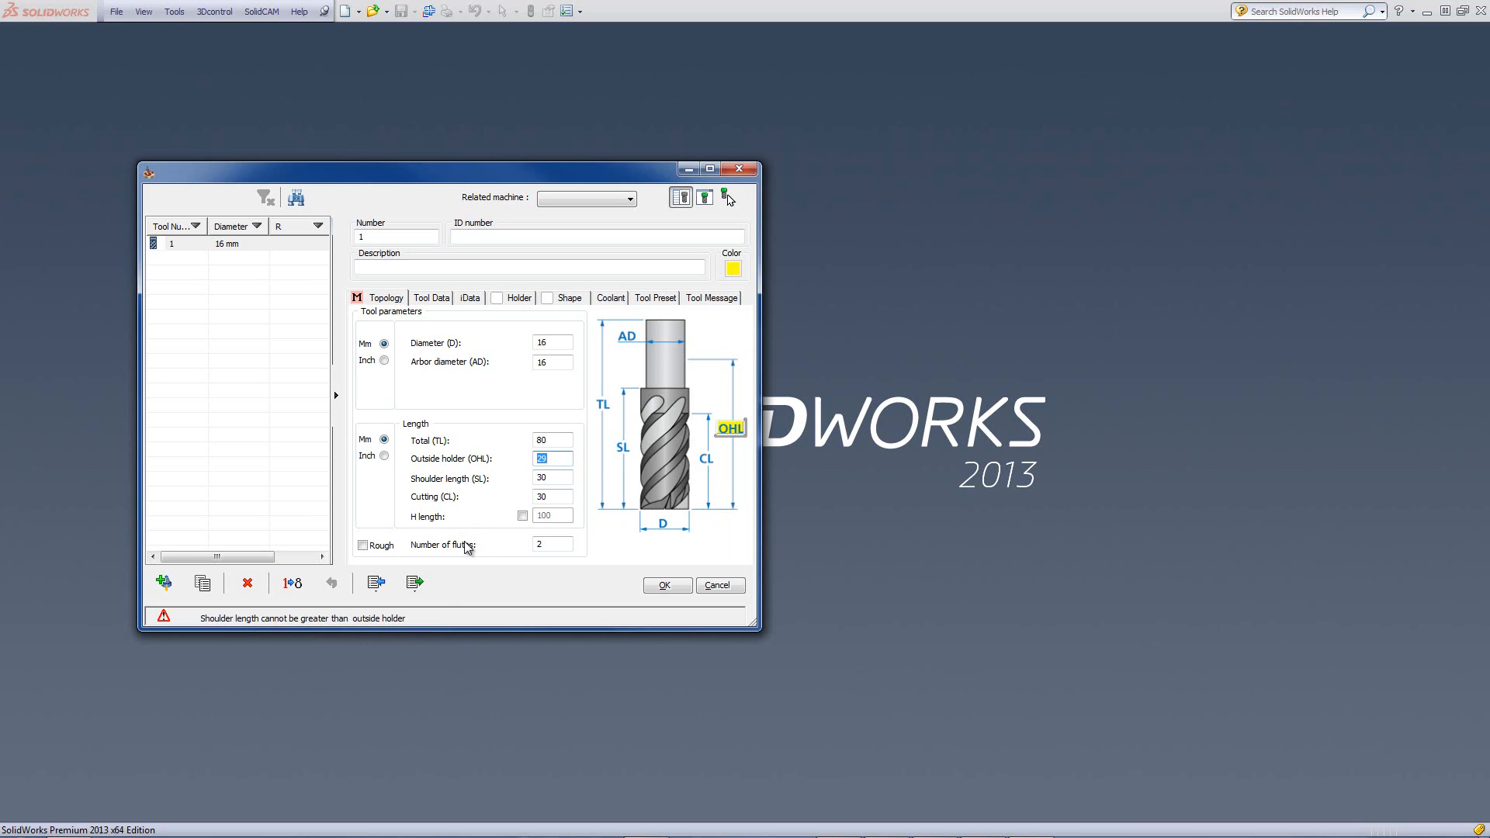
{"action": "type", "text": "4"}
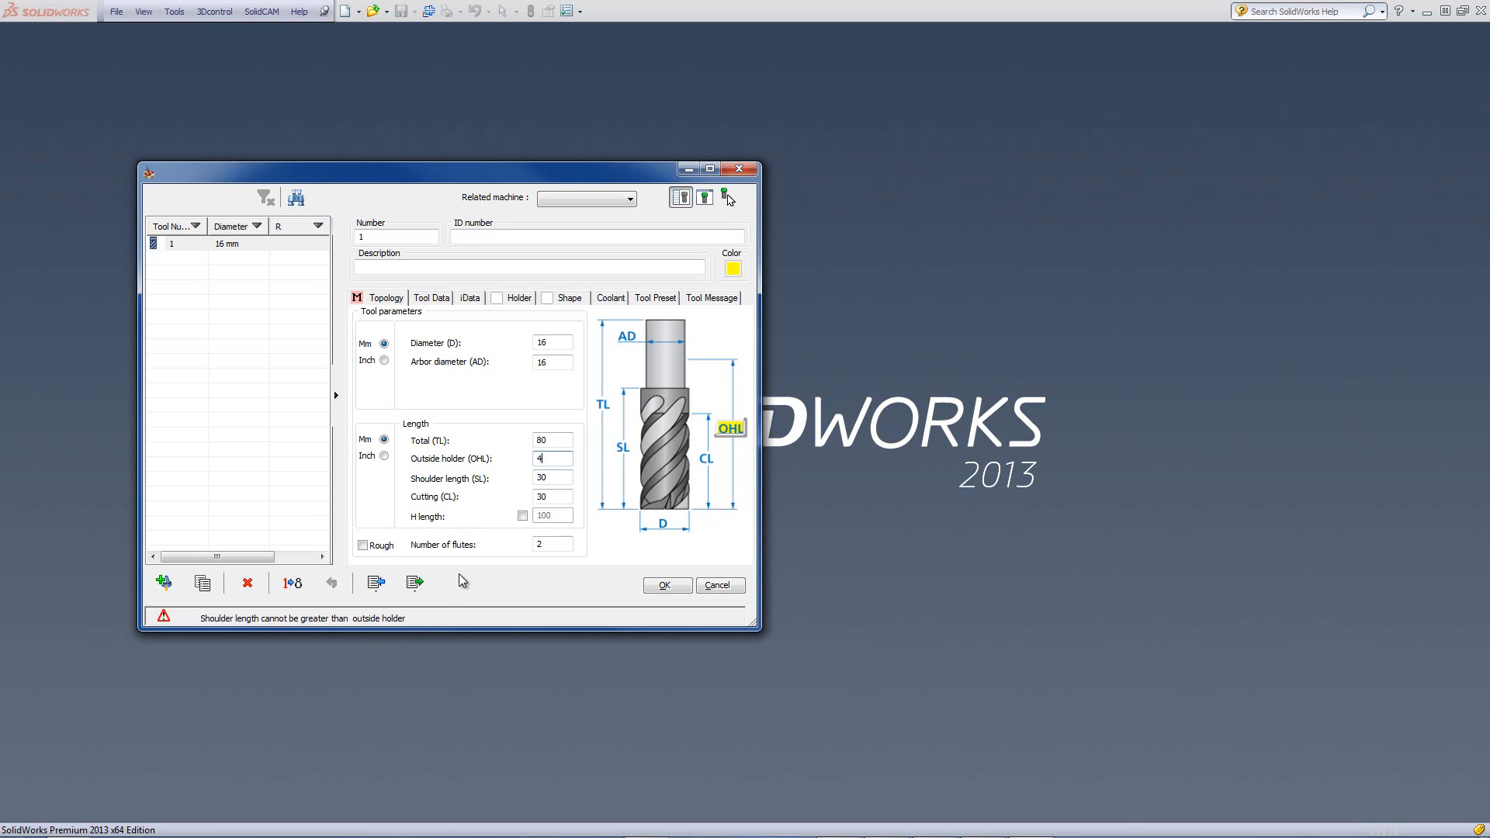
{"action": "type", "text": "5"}
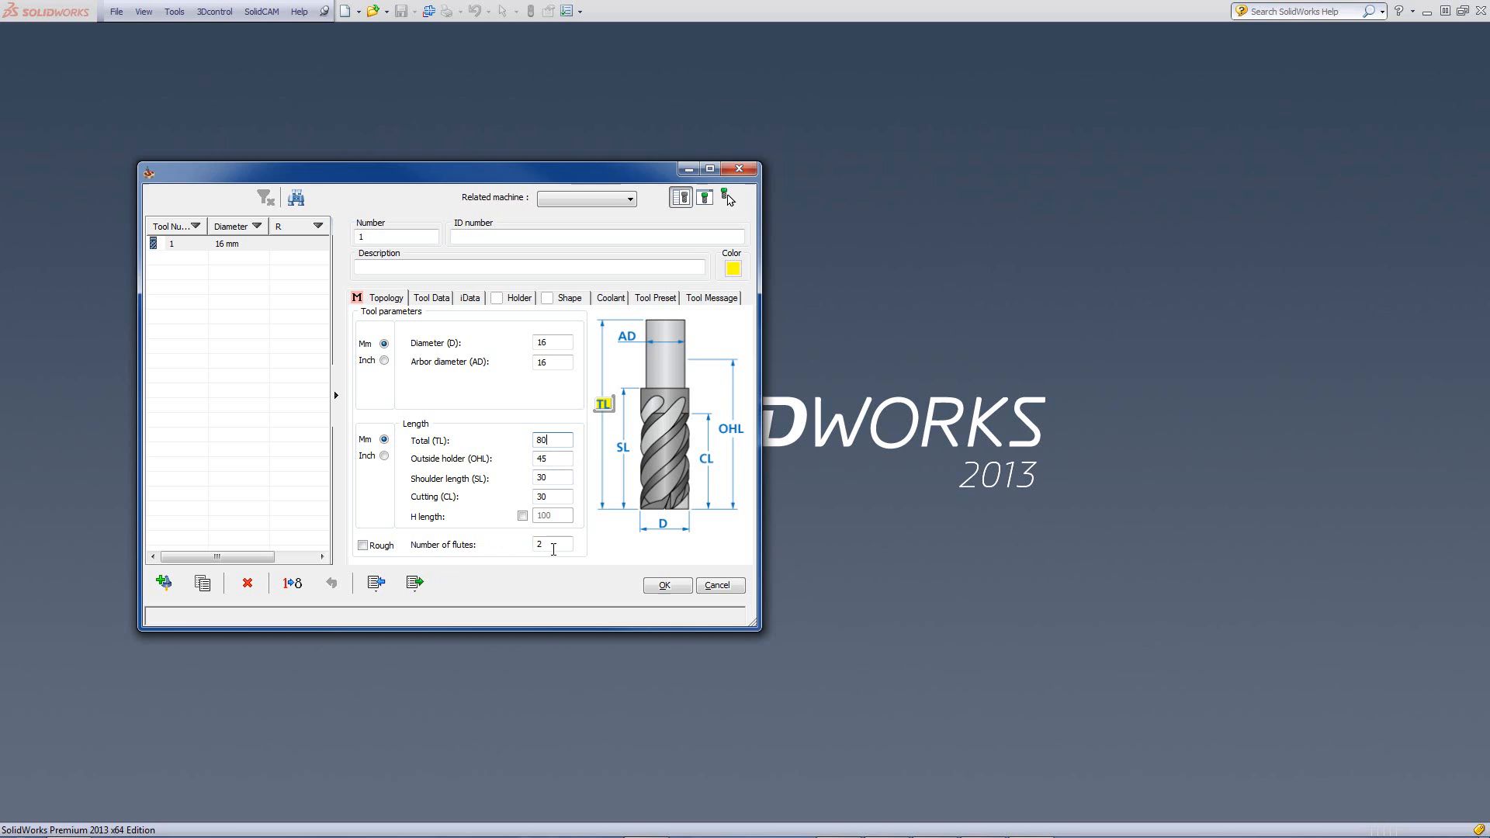
{"action": "left_click", "coordinate": [551, 544]}
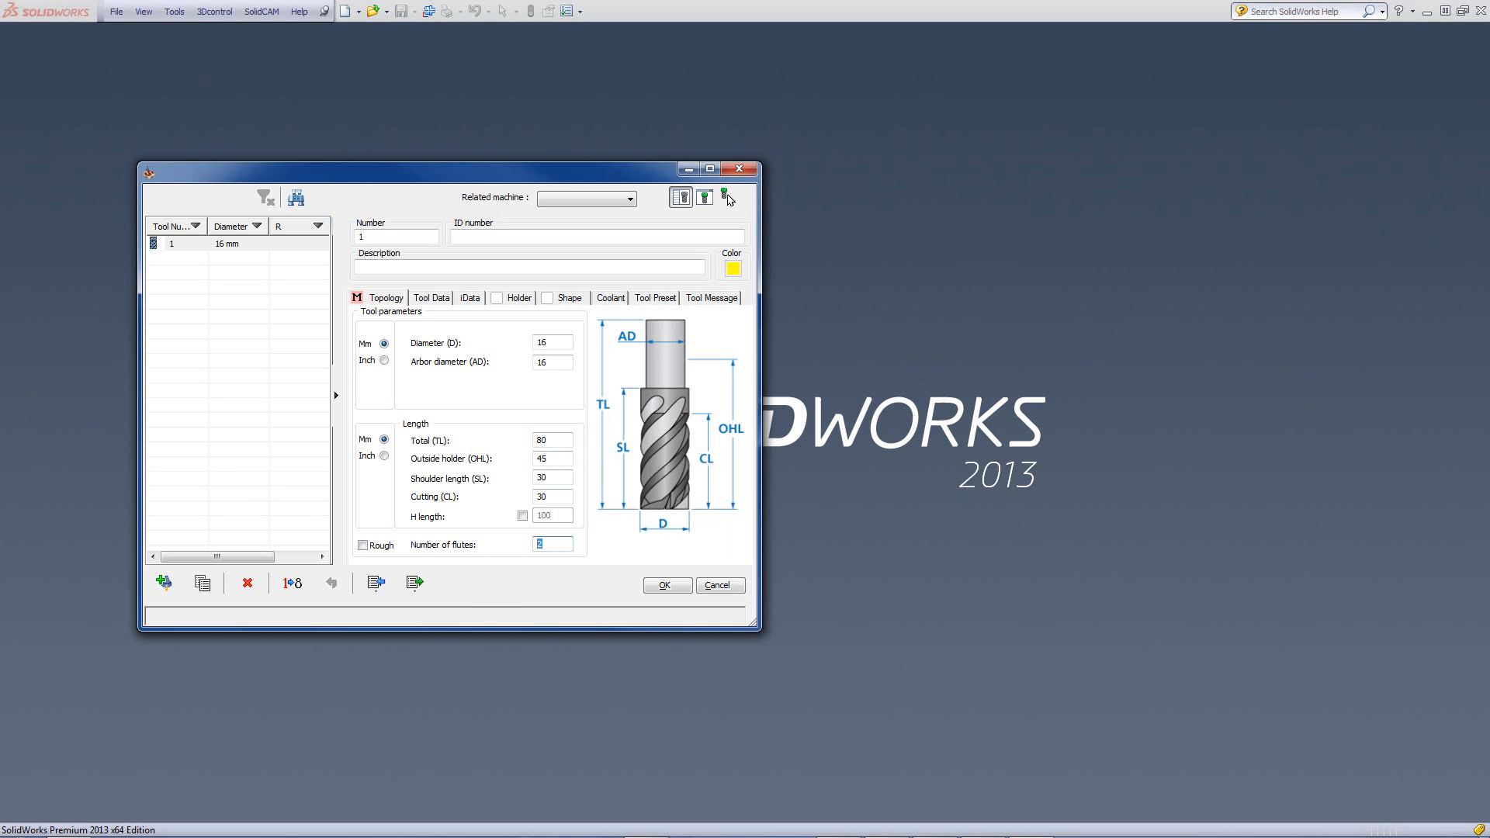
{"action": "mouse_move", "coordinate": [561, 395]}
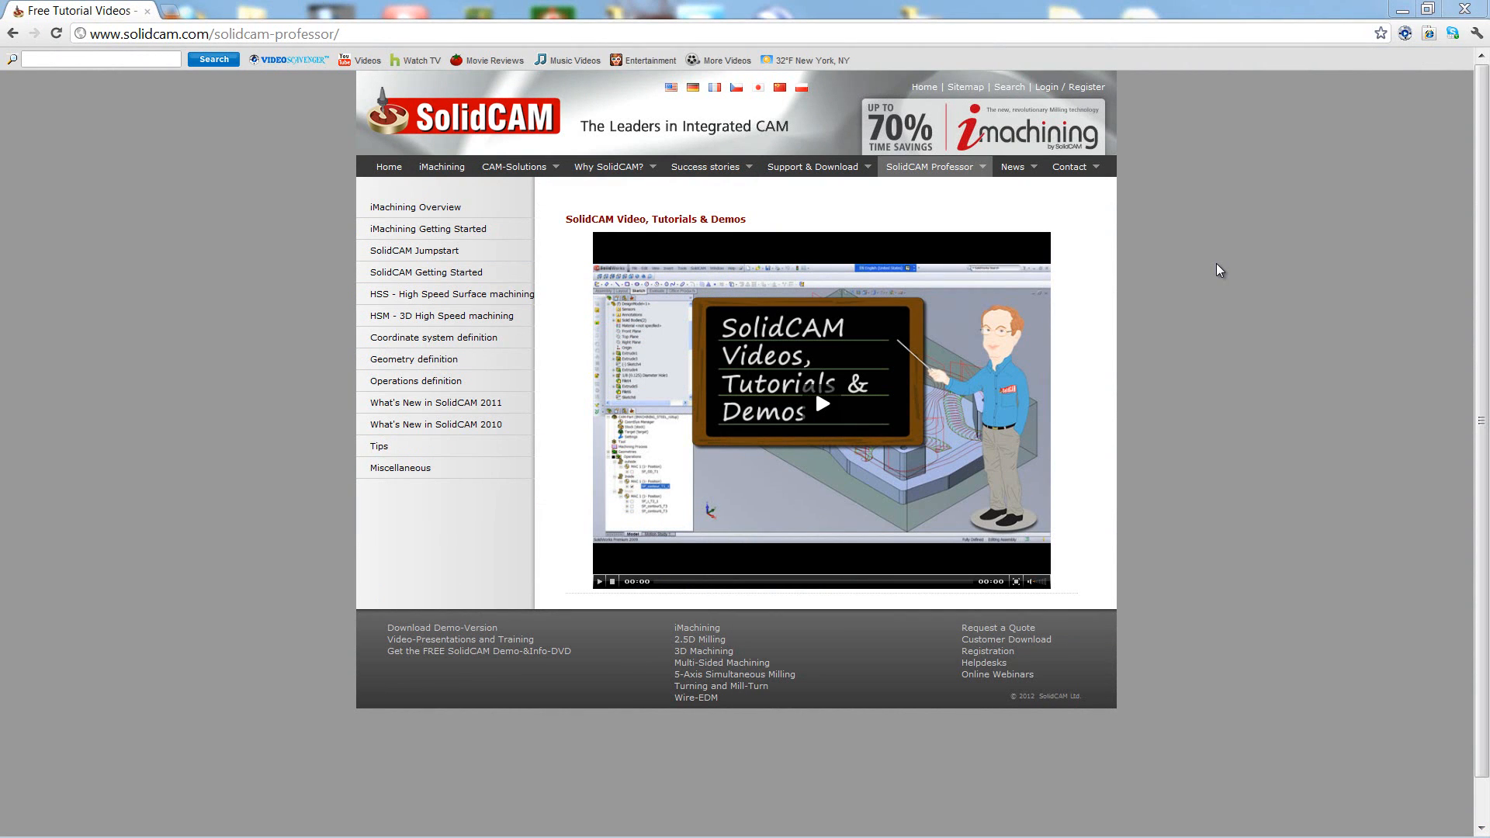
{"action": "mouse_move", "coordinate": [1001, 197]}
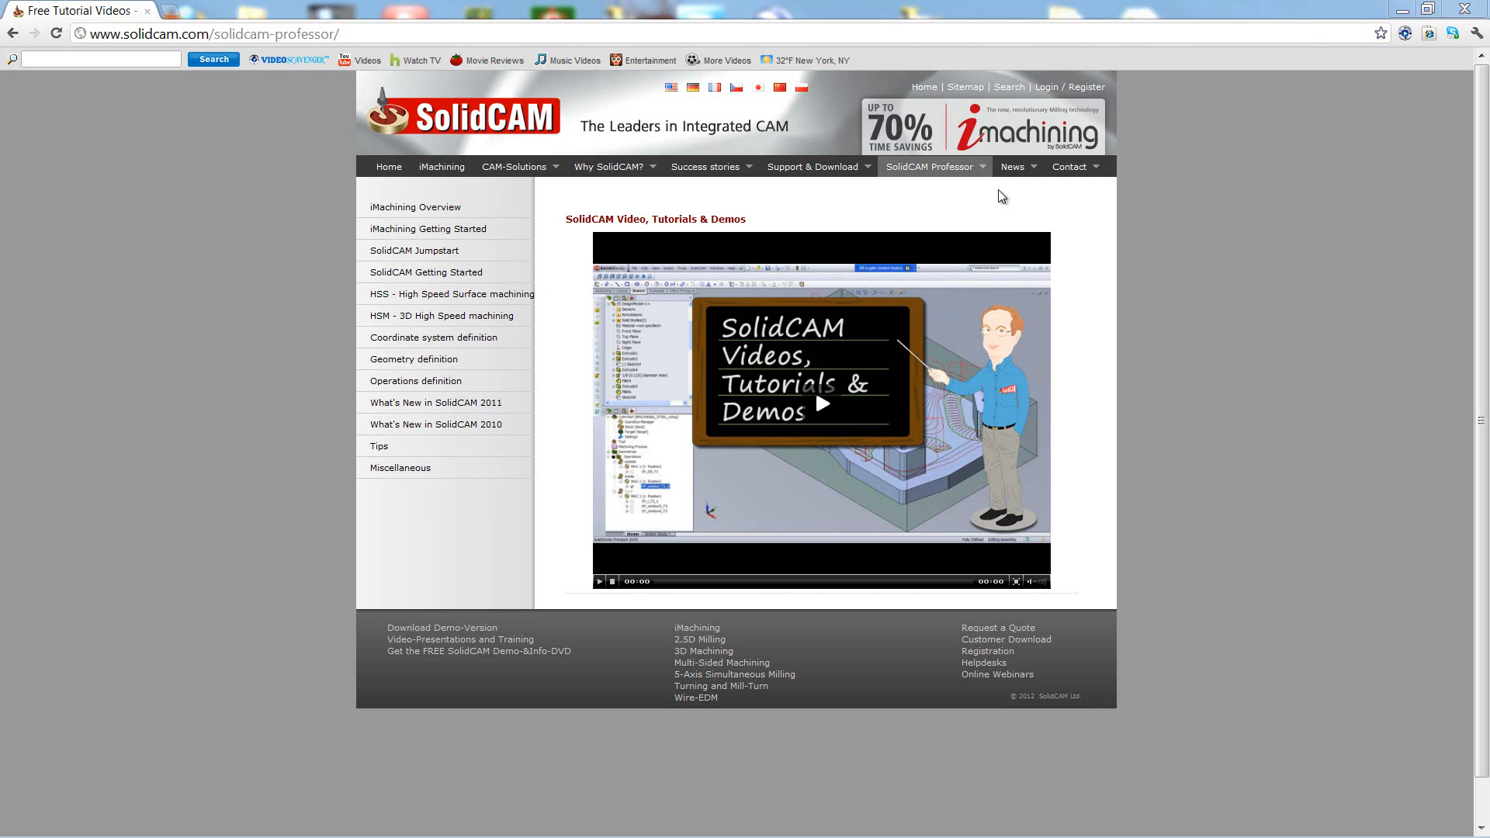
Step: Expand the SolidCAM Professor tutorial topics menu on solidcam.com
{"action": "left_click", "coordinate": [932, 166]}
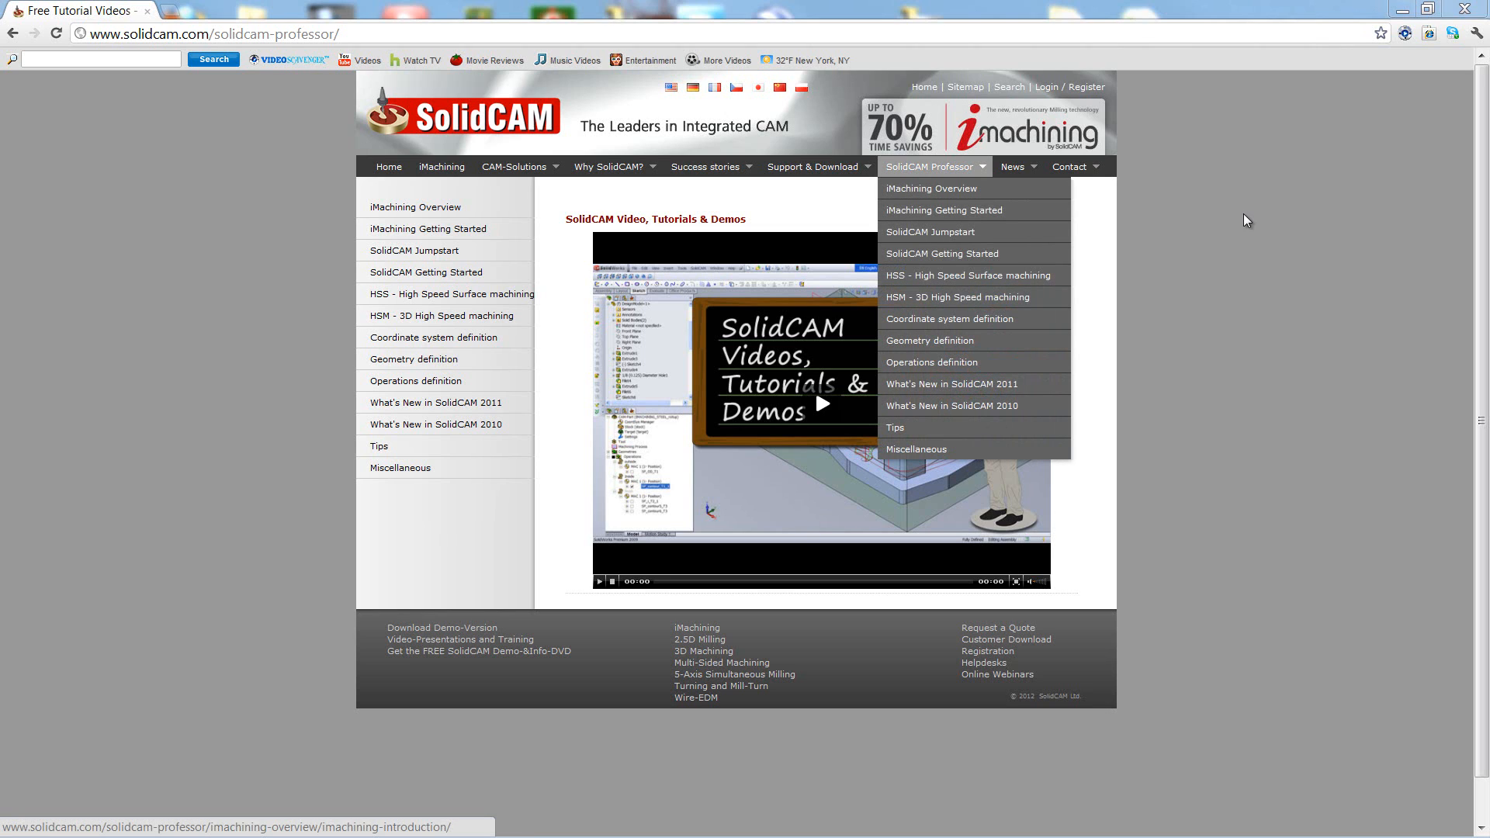